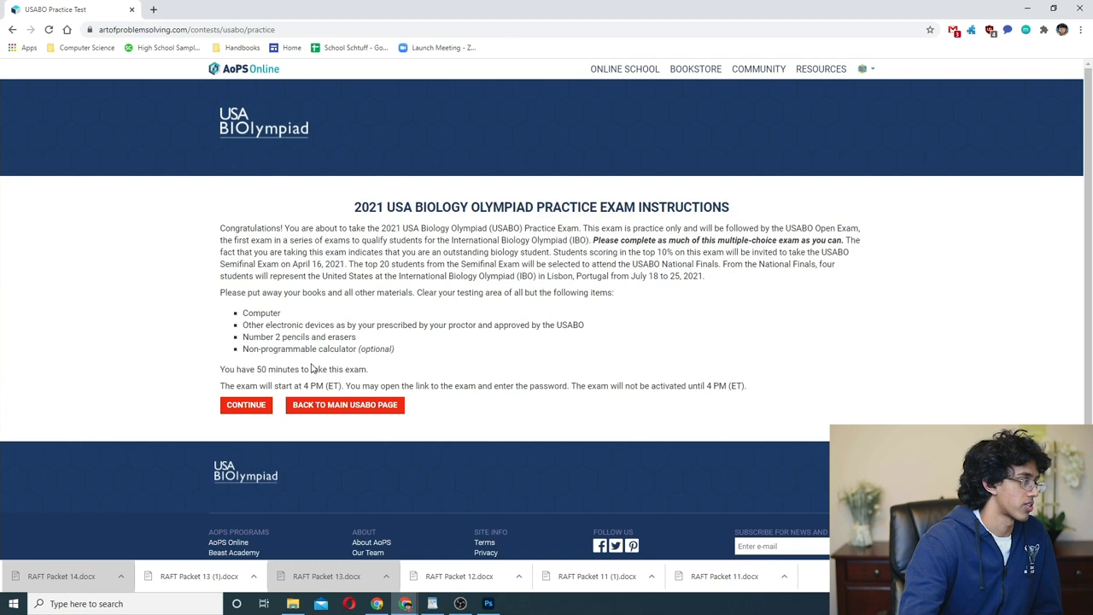
- Continue past the instructions page to begin the timed practice exam
{"action": "left_click", "coordinate": [246, 404]}
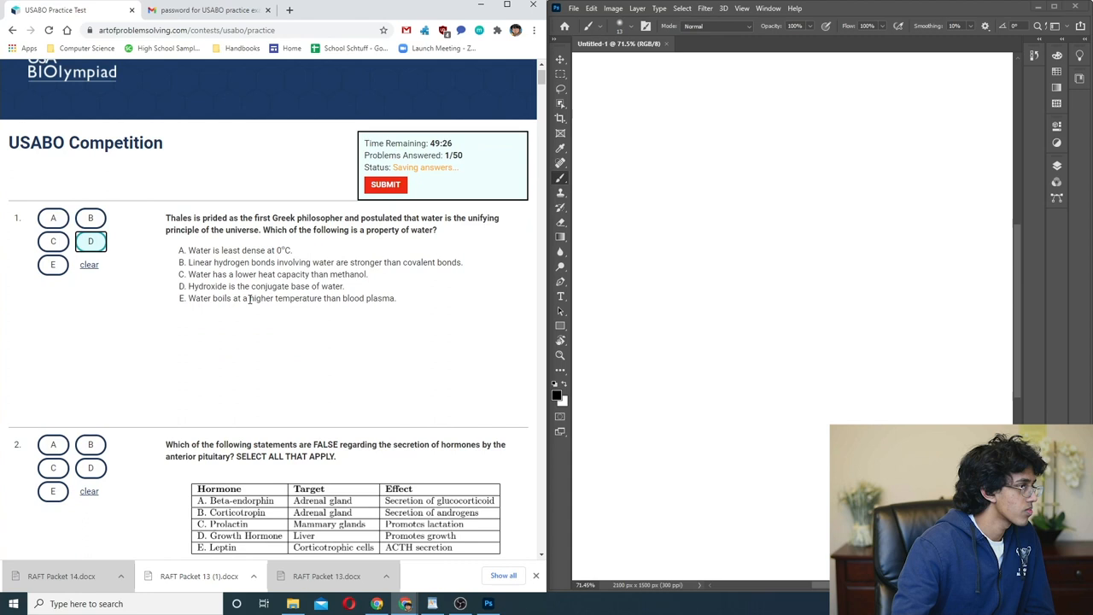
- Mark B, then E, then A on question 2 about anterior pituitary hormones
{"action": "scroll", "scroll_direction": "down", "scroll_amount": 3}
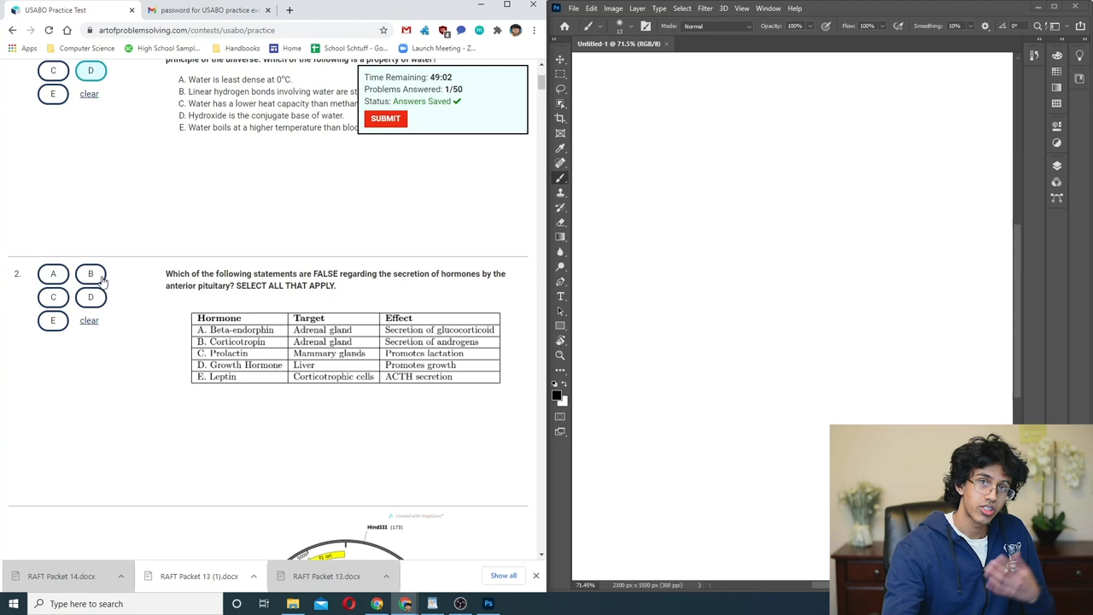
{"action": "left_click", "coordinate": [89, 273]}
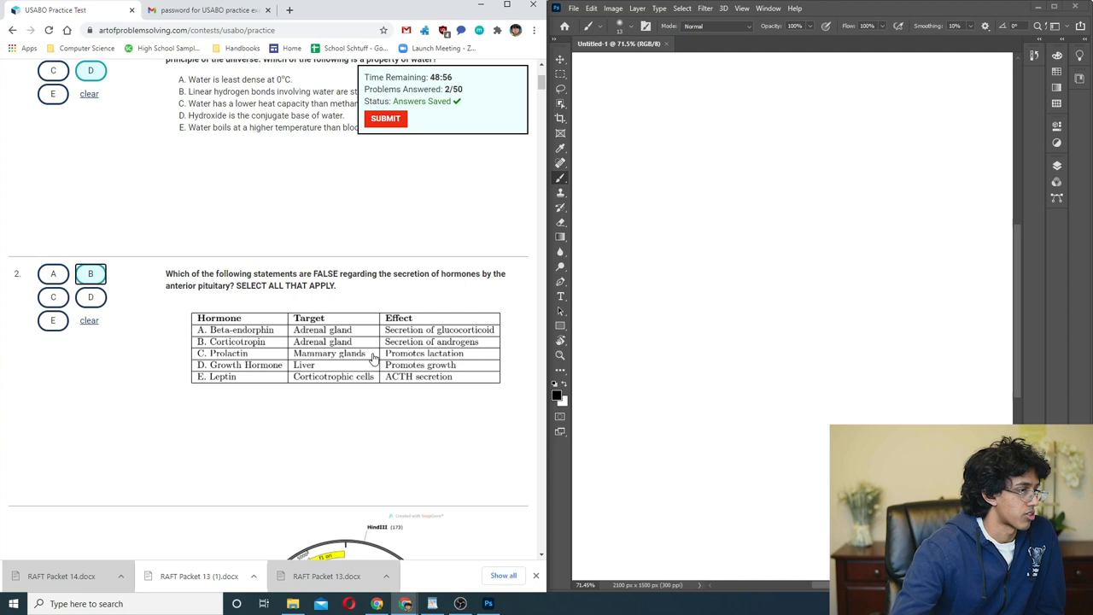
{"action": "mouse_move", "coordinate": [301, 379]}
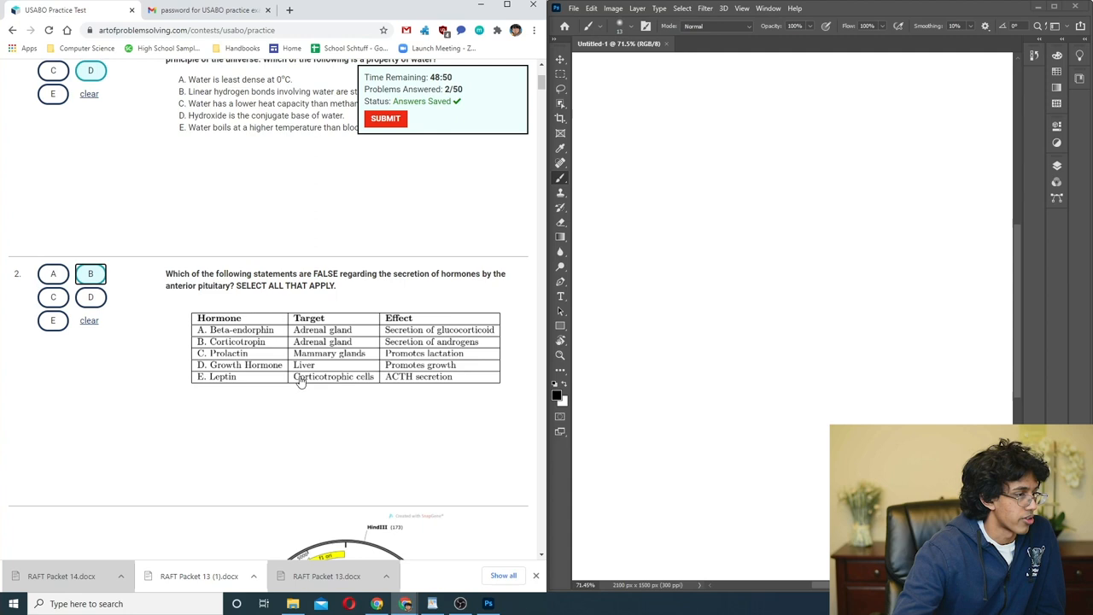
{"action": "mouse_move", "coordinate": [263, 379]}
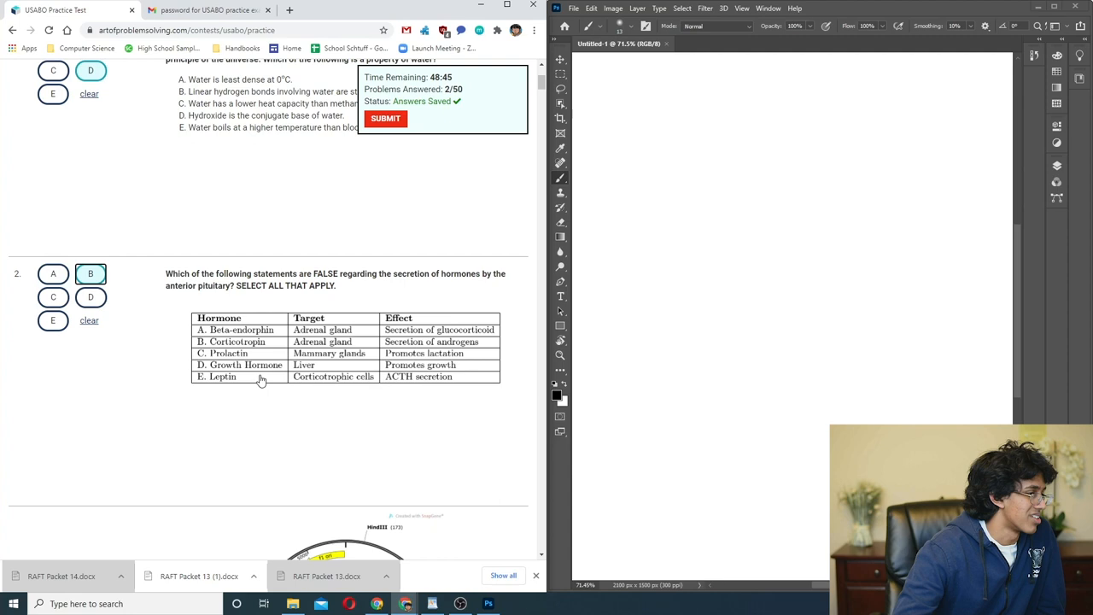
{"action": "left_click", "coordinate": [51, 320]}
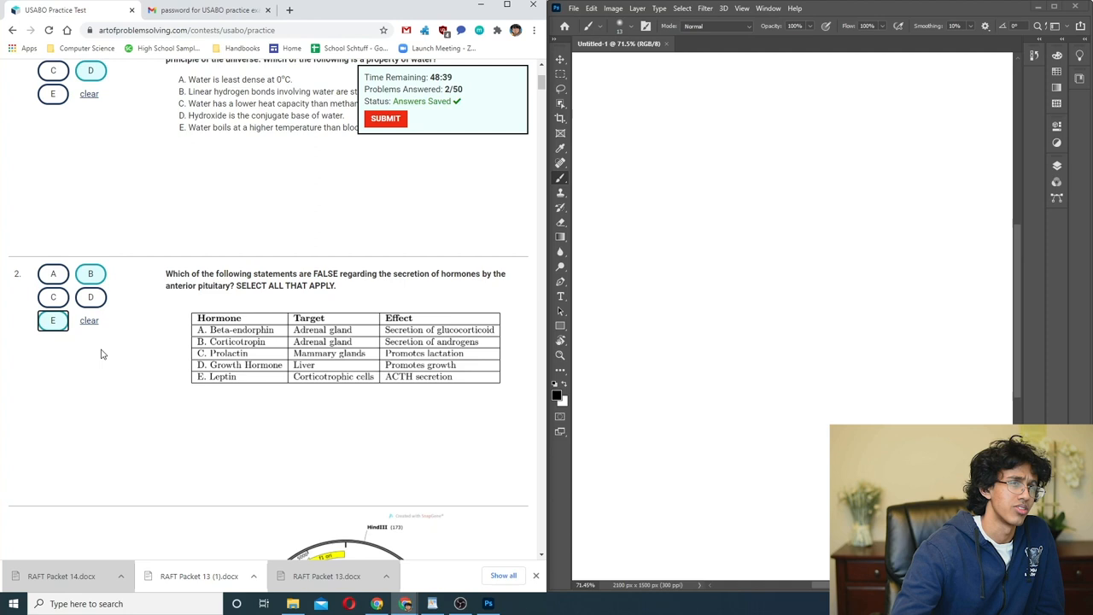
{"action": "left_click", "coordinate": [51, 273]}
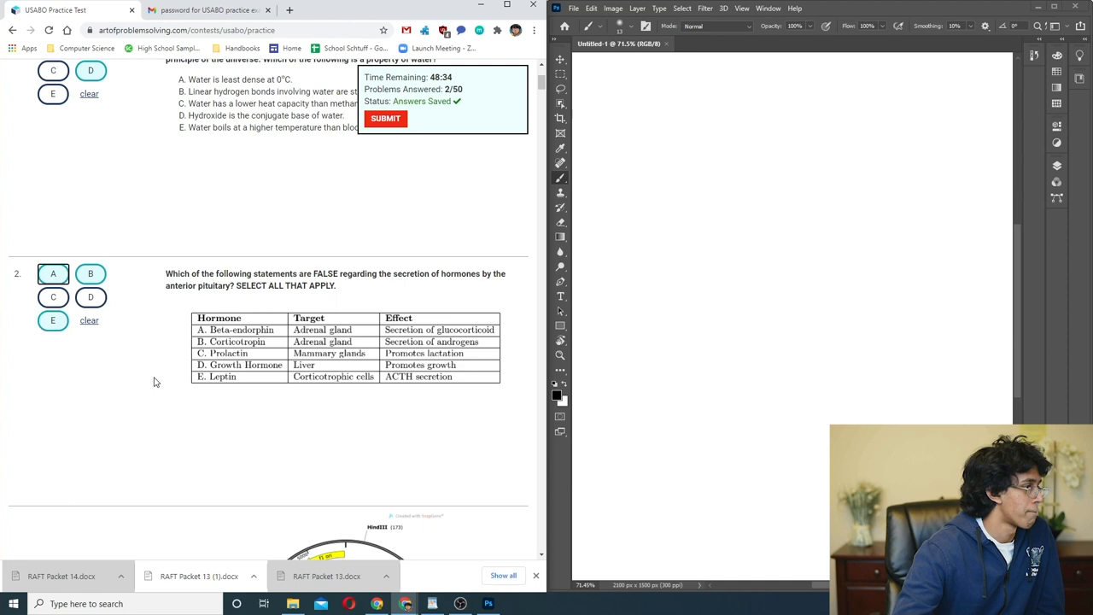
{"action": "scroll", "scroll_direction": "down", "scroll_amount": 3}
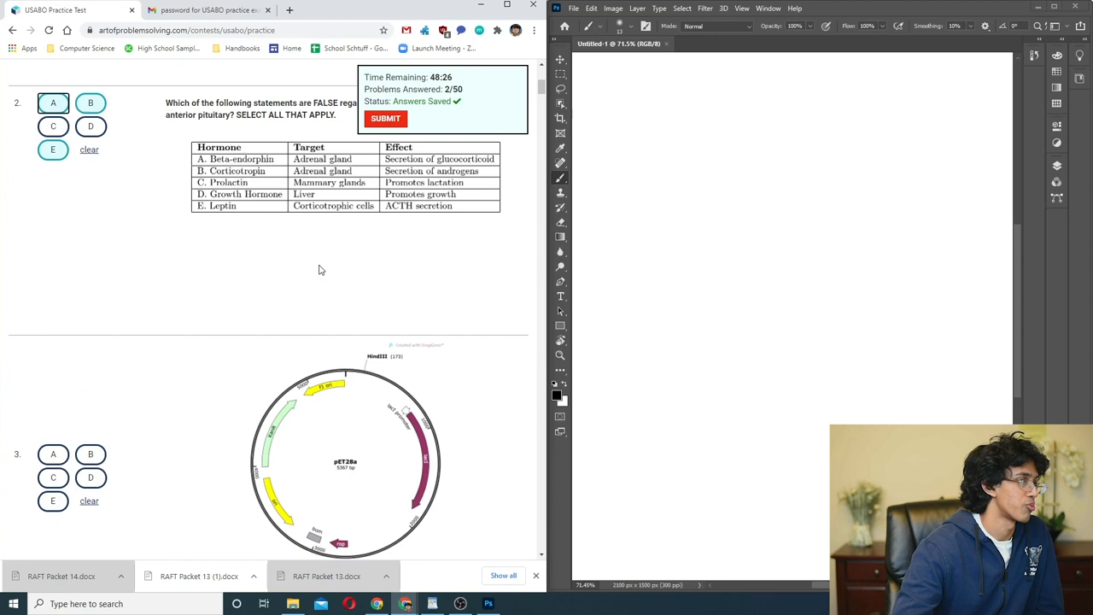
{"action": "mouse_move", "coordinate": [403, 218]}
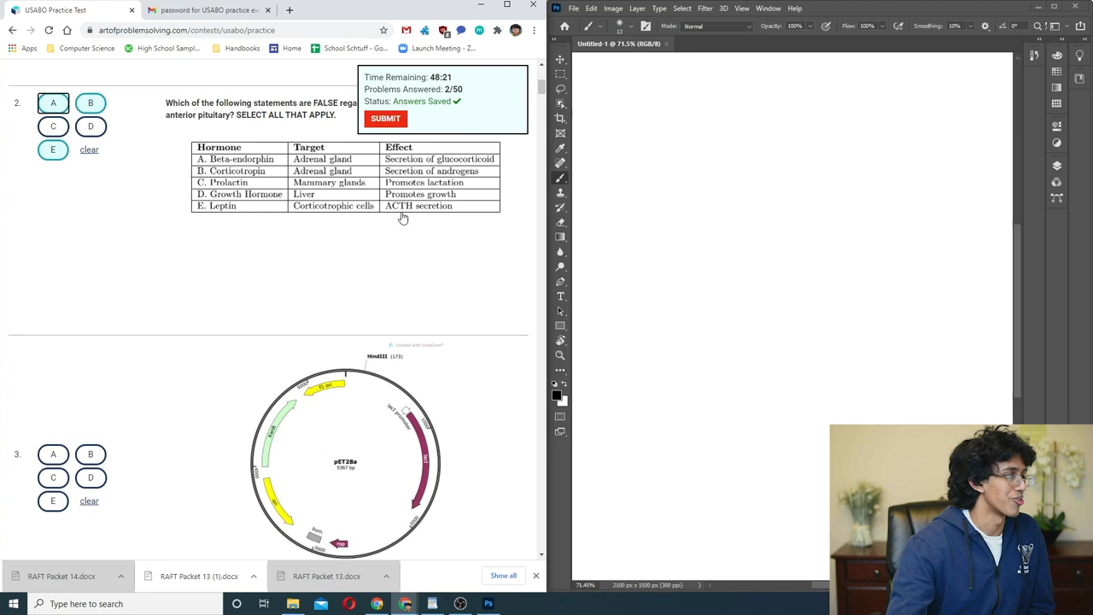
- Read question 3 on the plasmid HindIII site and mark choice E
{"action": "scroll", "scroll_direction": "down", "scroll_amount": 3}
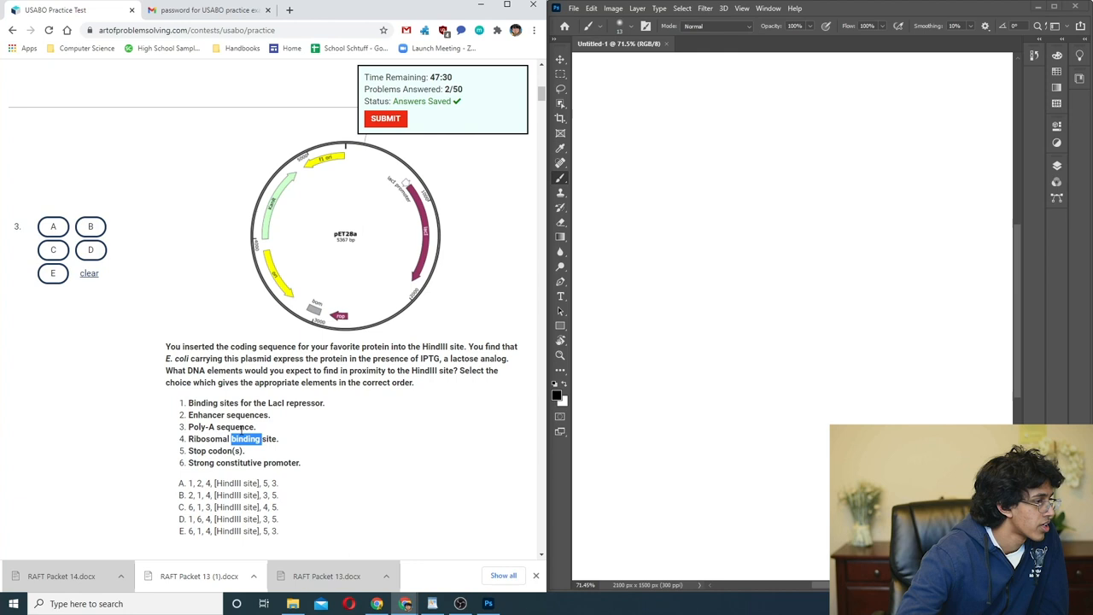
{"action": "double_click", "coordinate": [239, 461]}
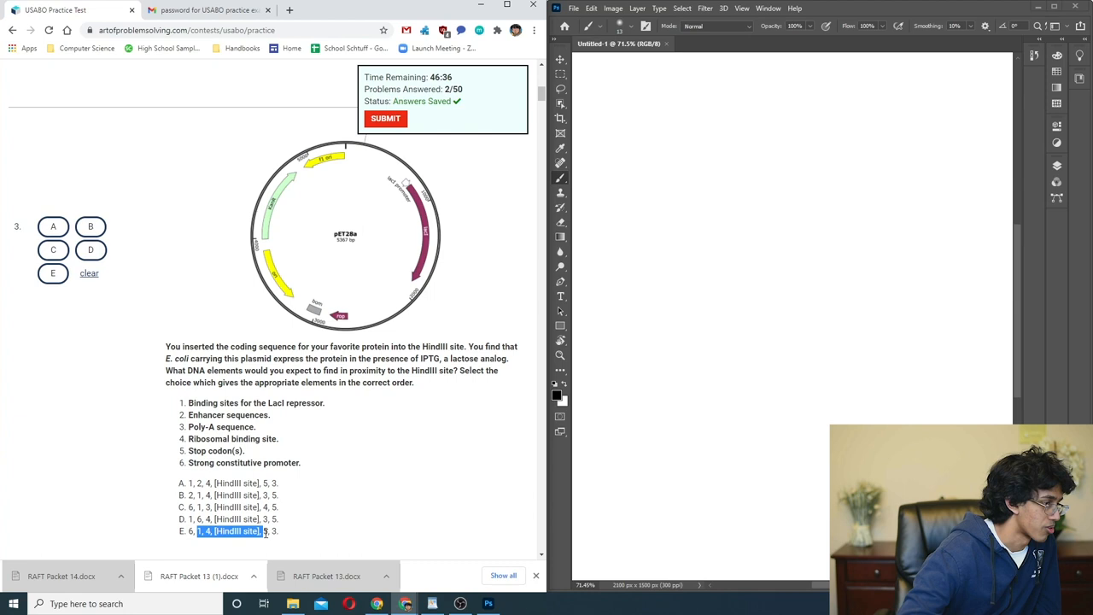
{"action": "left_click", "coordinate": [51, 273]}
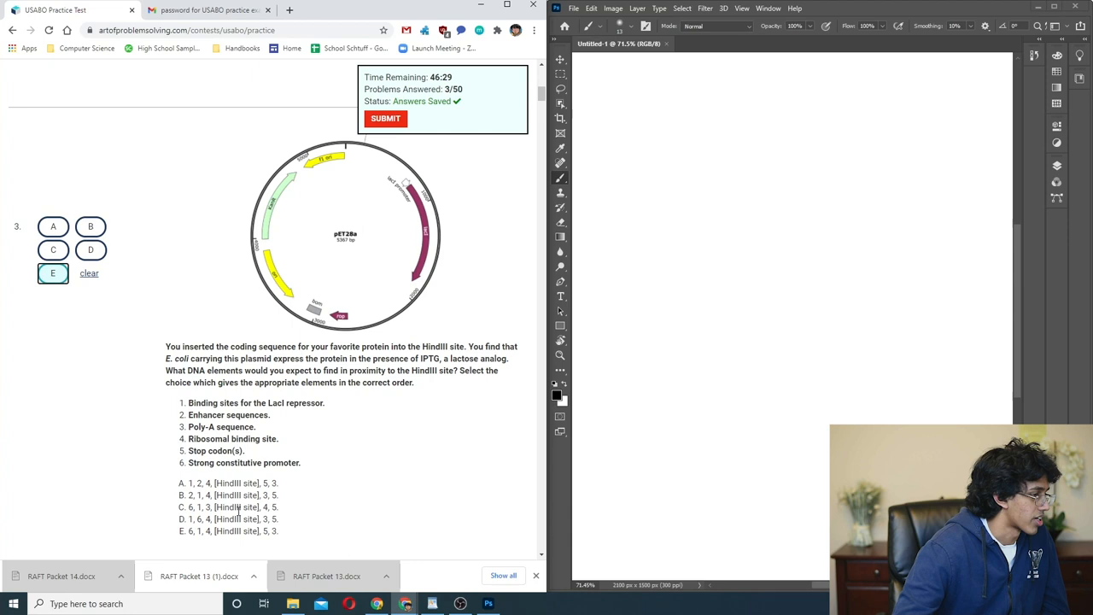
- Read question 4 on nucleotide insertion, highlighting 'normally' in option E, and mark E
{"action": "scroll", "scroll_direction": "down", "scroll_amount": 3}
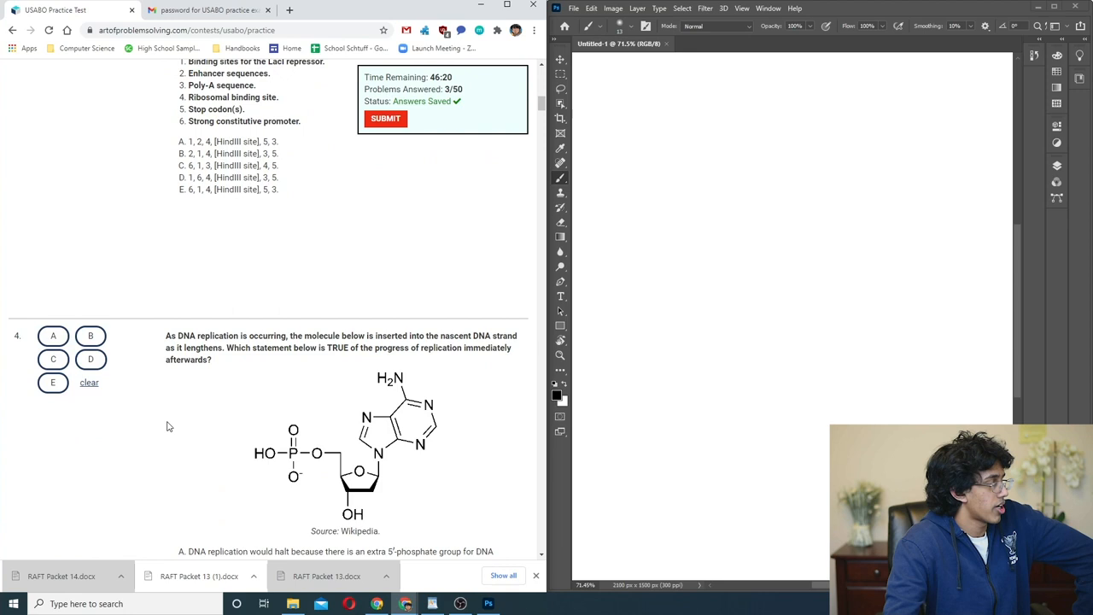
{"action": "scroll", "scroll_direction": "down", "scroll_amount": 3}
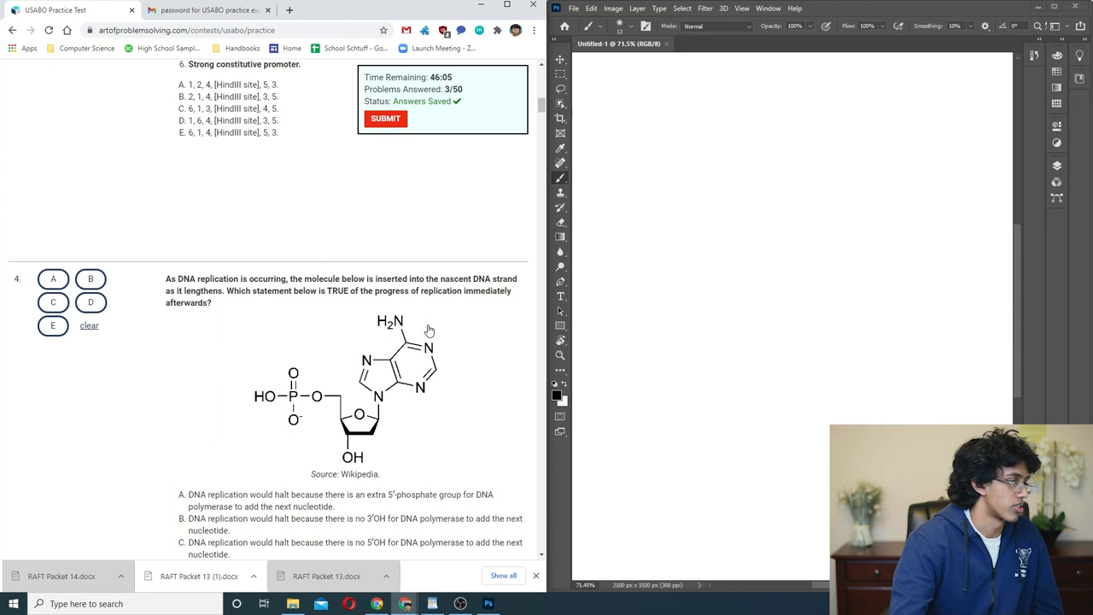
{"action": "scroll", "scroll_direction": "down", "scroll_amount": 3}
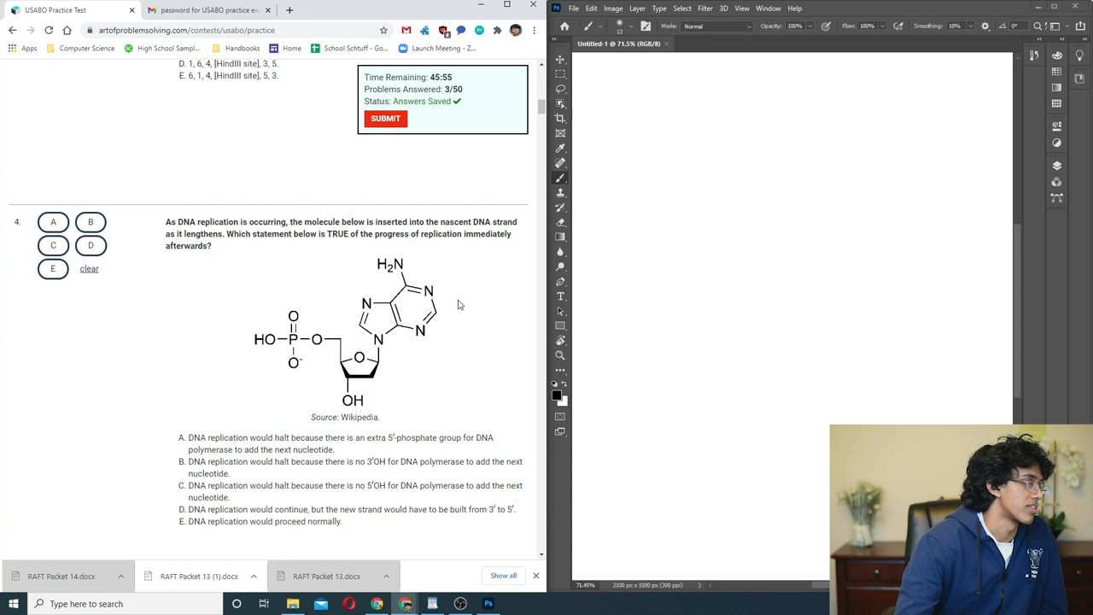
{"action": "mouse_move", "coordinate": [442, 299]}
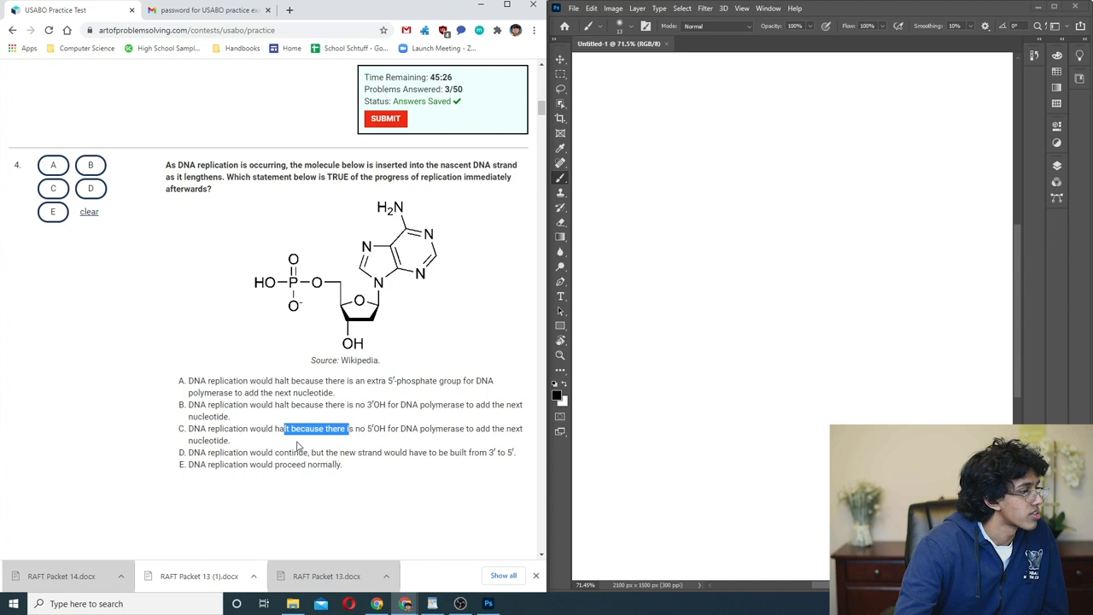
{"action": "double_click", "coordinate": [325, 465]}
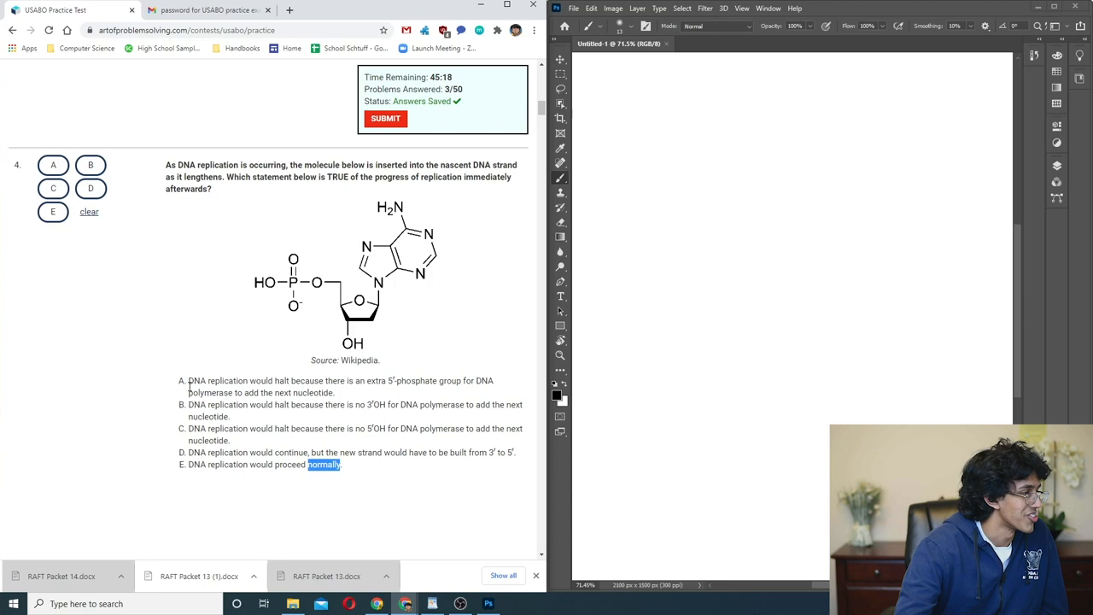
{"action": "left_click", "coordinate": [51, 212]}
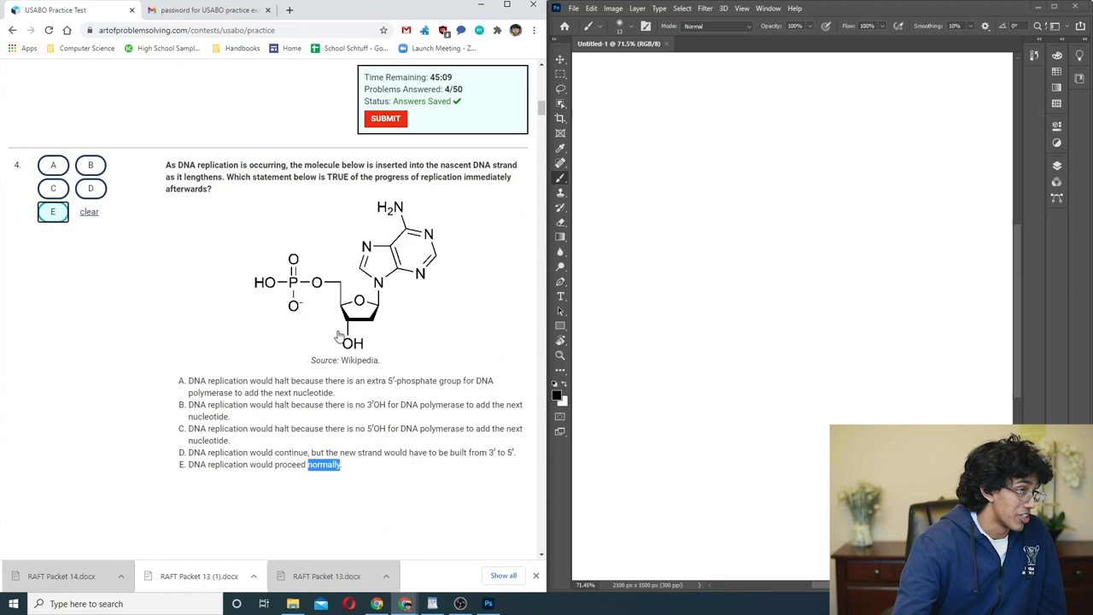
{"action": "scroll", "scroll_direction": "down", "scroll_amount": 3}
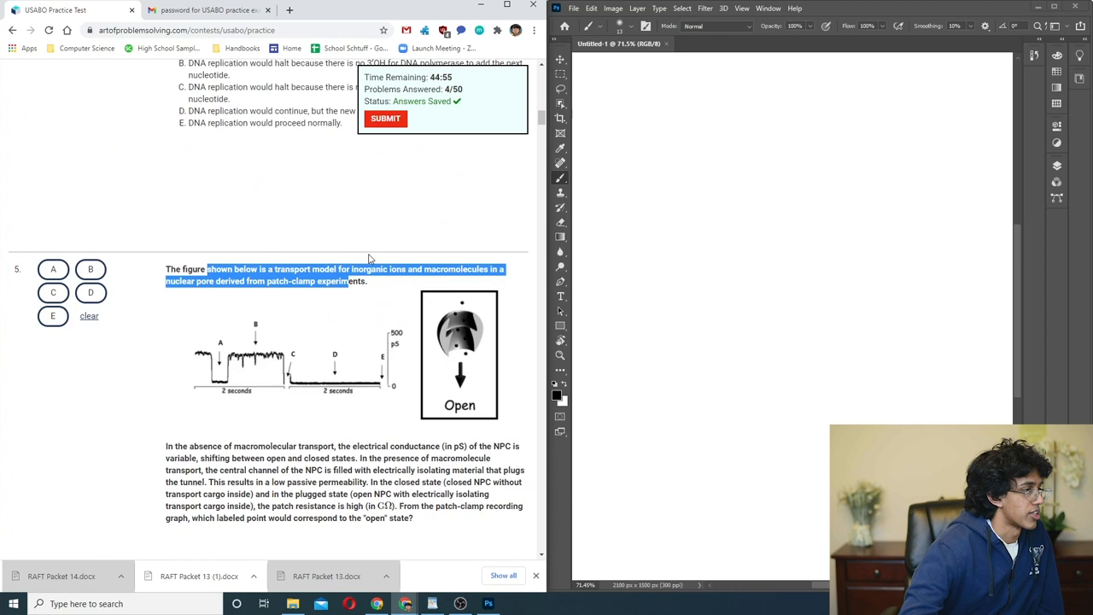
- Mark choice C on question 5 about the nuclear pore patch-clamp recording
{"action": "scroll", "scroll_direction": "up", "scroll_amount": 3}
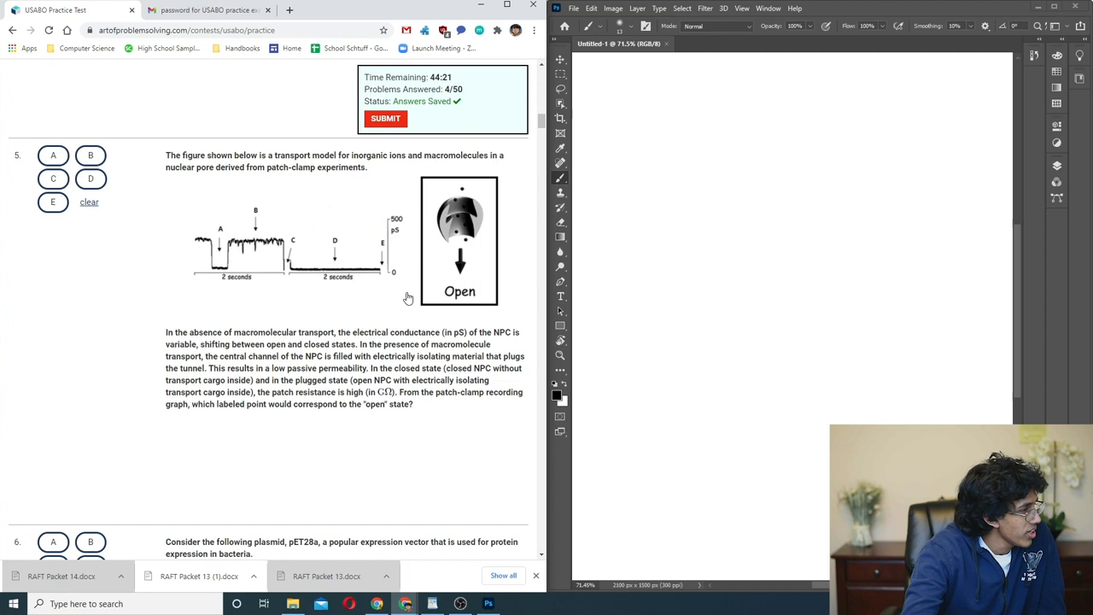
{"action": "left_click", "coordinate": [53, 179]}
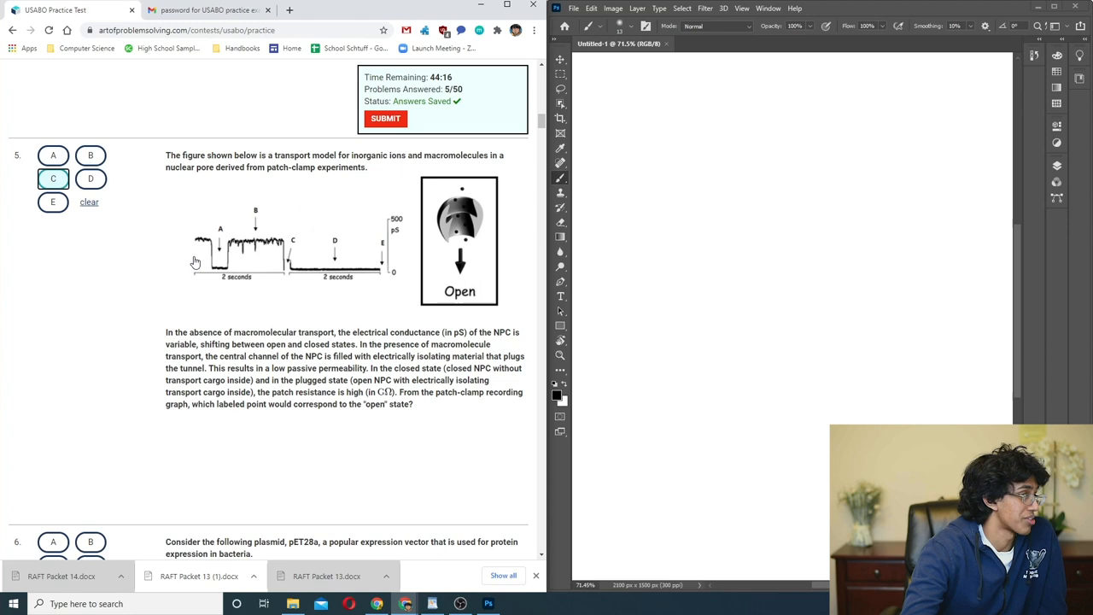
{"action": "scroll", "scroll_direction": "down", "scroll_amount": 3}
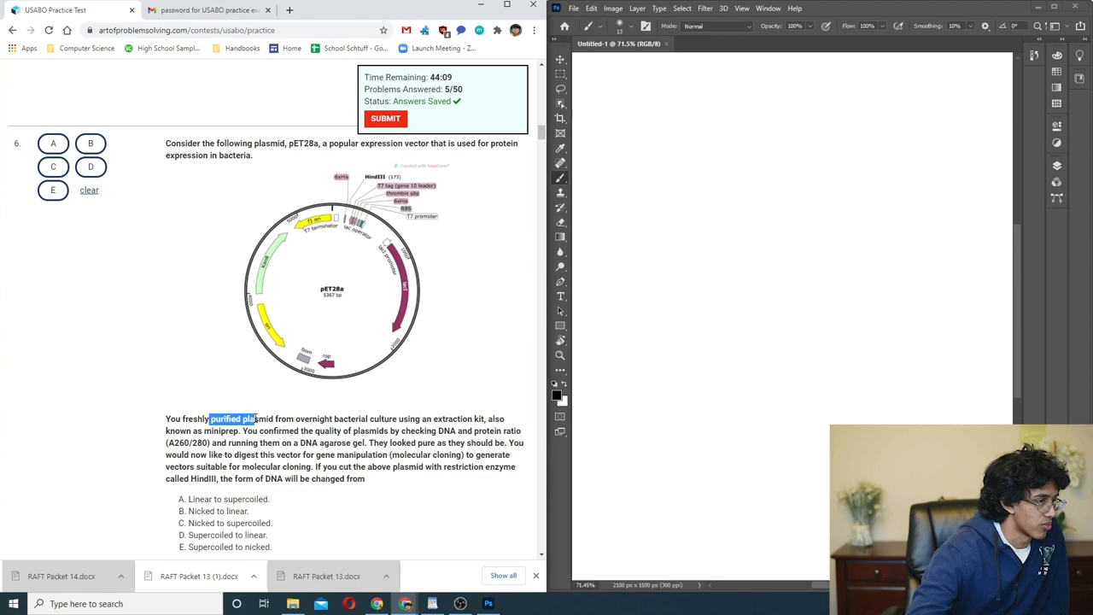
{"action": "scroll", "scroll_direction": "up", "scroll_amount": 3}
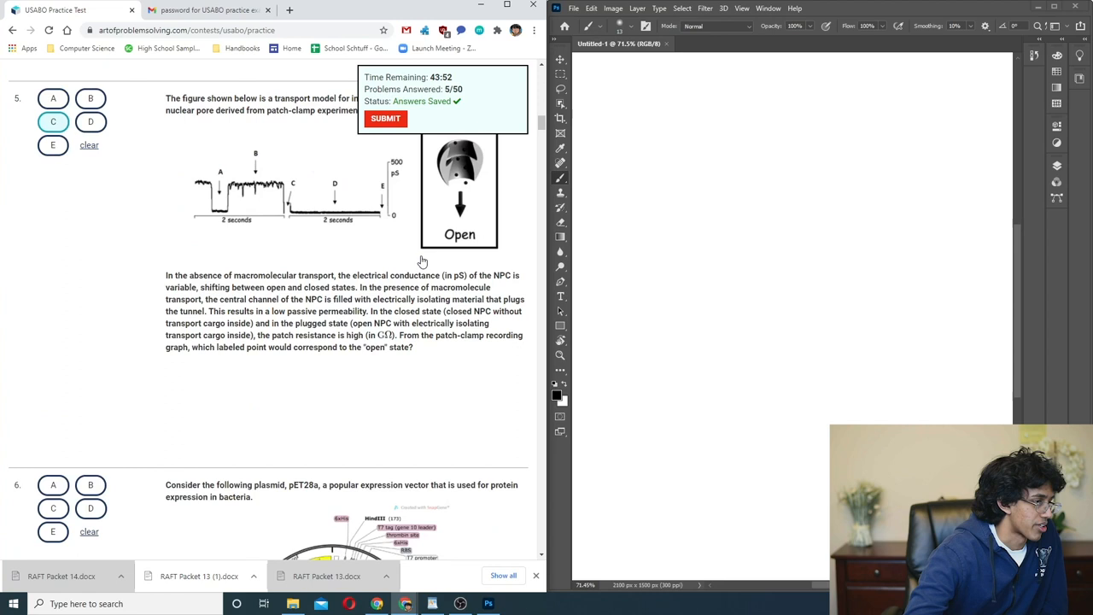
{"action": "scroll", "scroll_direction": "down", "scroll_amount": 3}
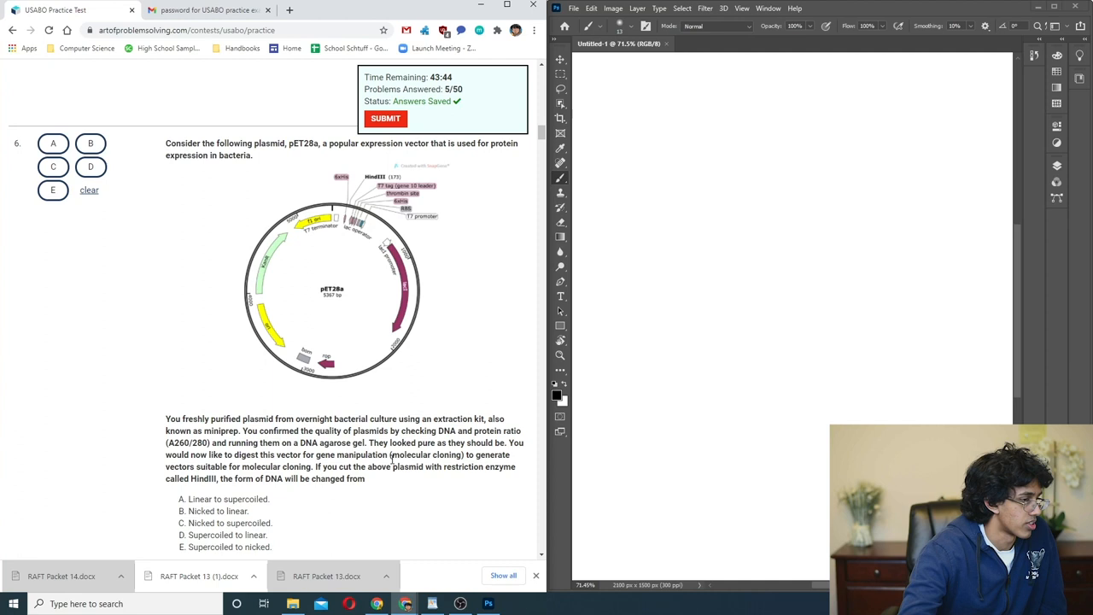
{"action": "double_click", "coordinate": [266, 455]}
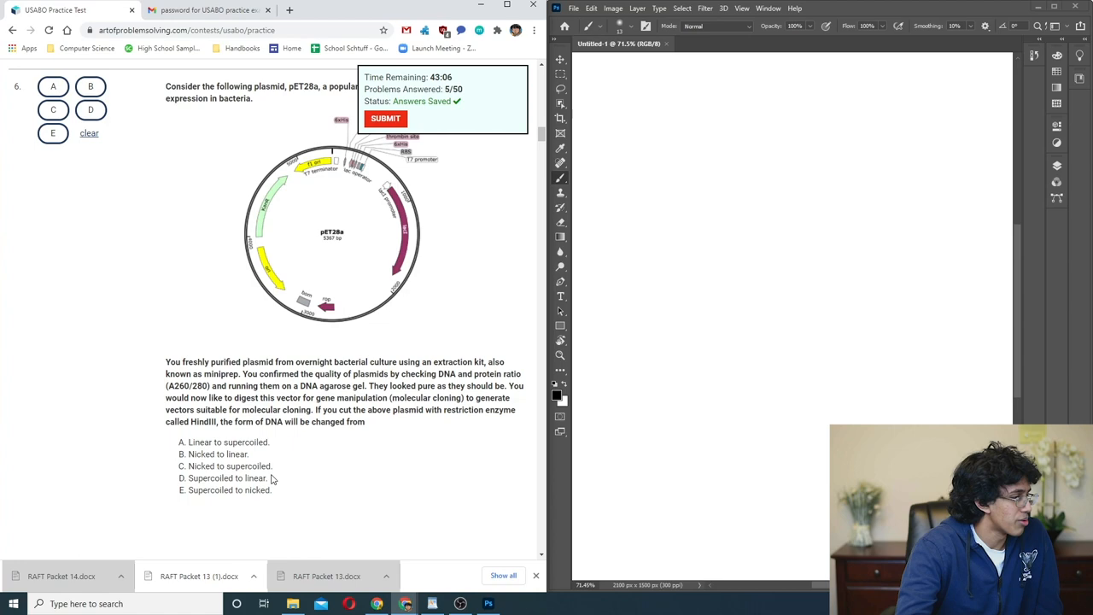
{"action": "scroll", "scroll_direction": "down", "scroll_amount": 3}
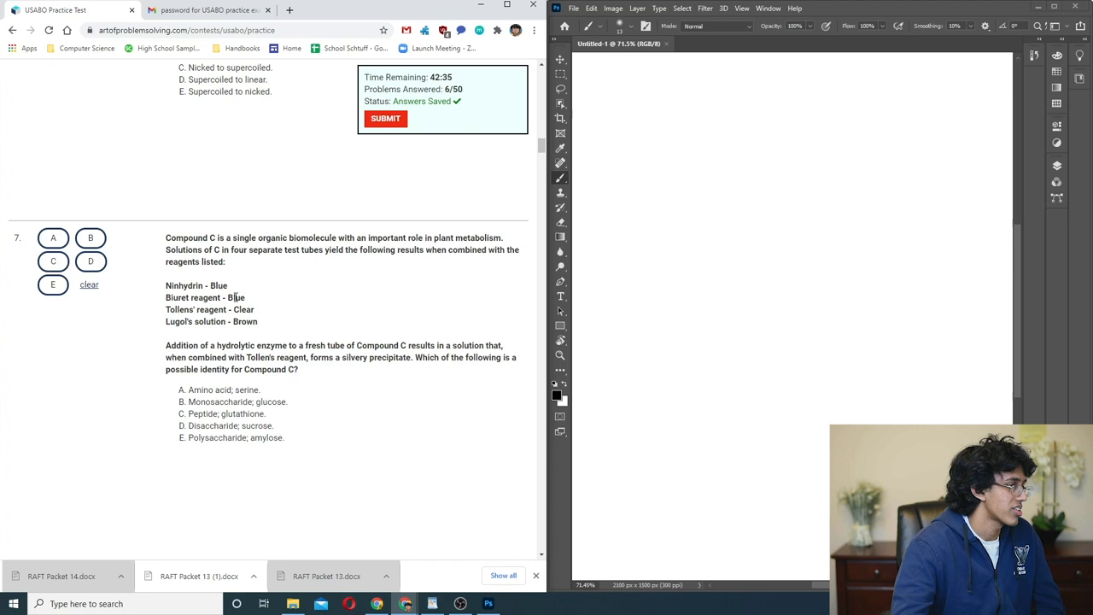
- Highlight the Tollens' and Lugol's results and options like Monosaccharide and sucrose, then mark E for Compound C
{"action": "double_click", "coordinate": [243, 309]}
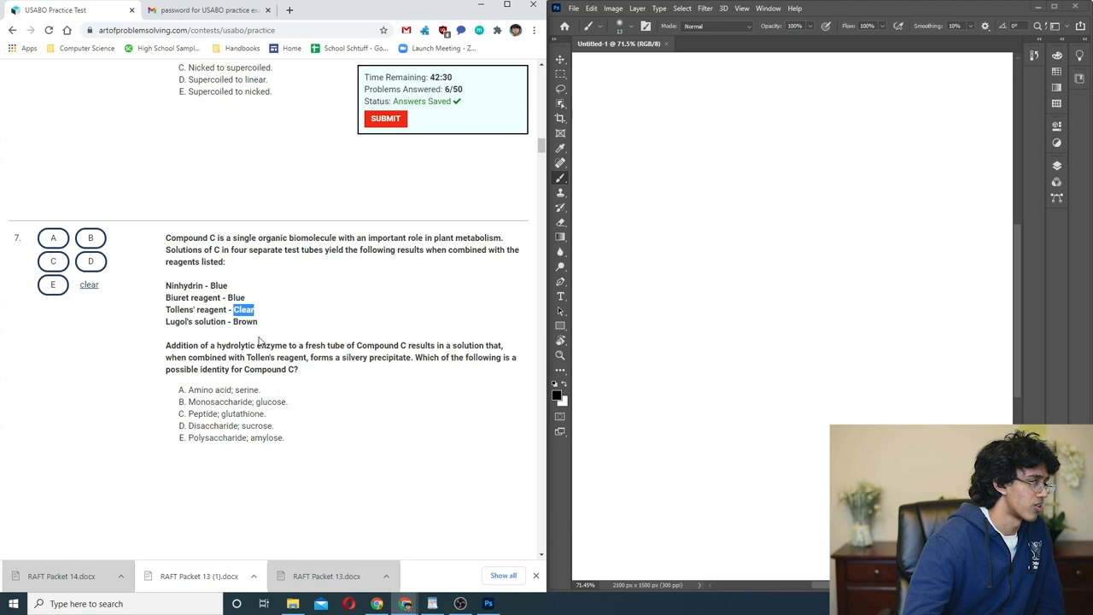
{"action": "double_click", "coordinate": [246, 321]}
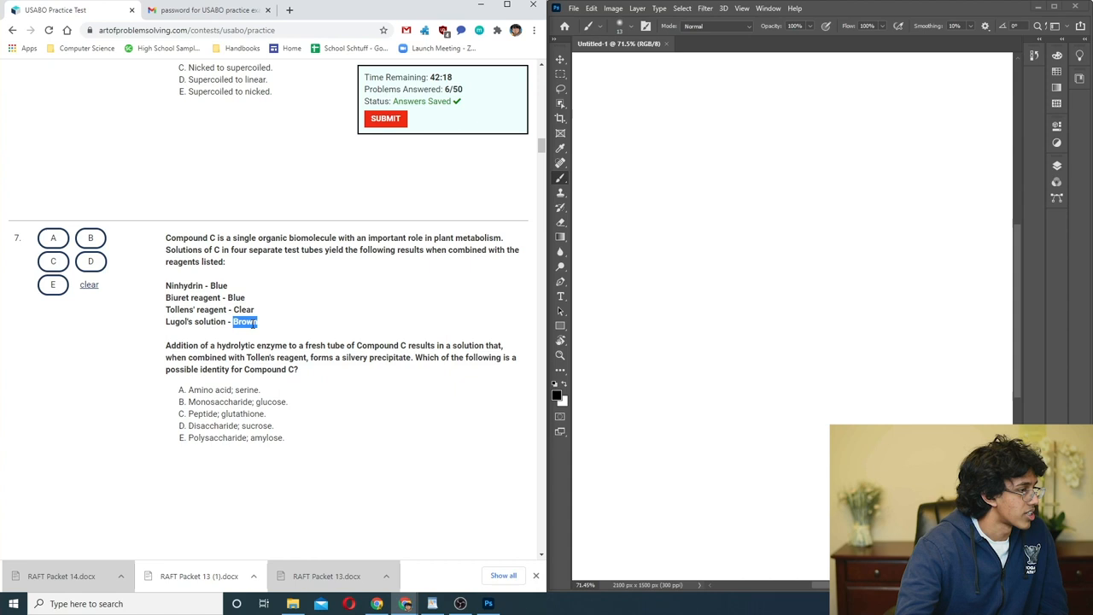
{"action": "double_click", "coordinate": [260, 357]}
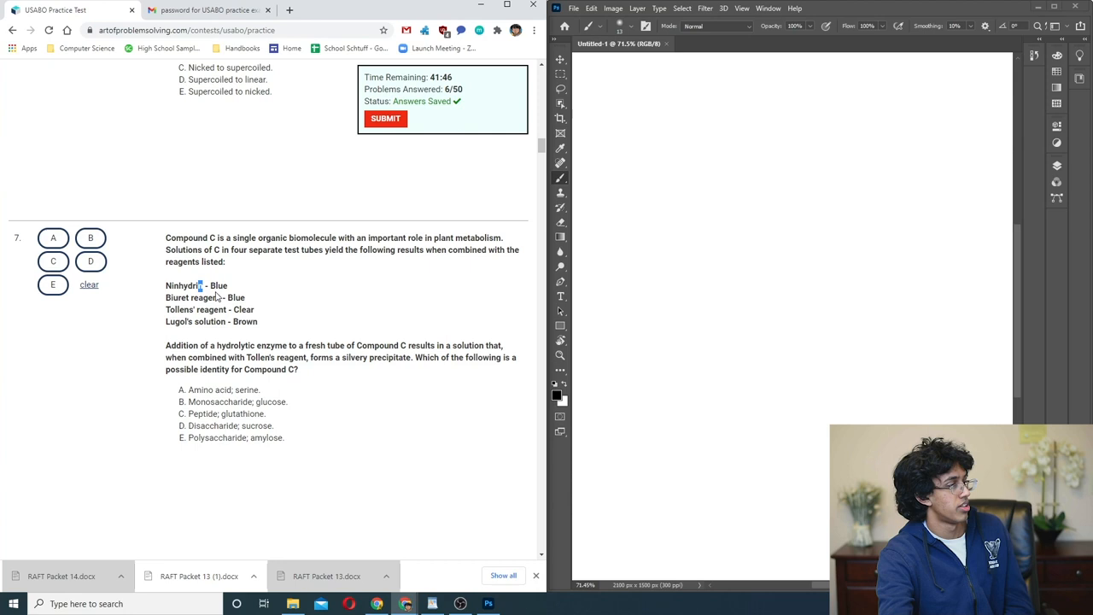
{"action": "double_click", "coordinate": [220, 401]}
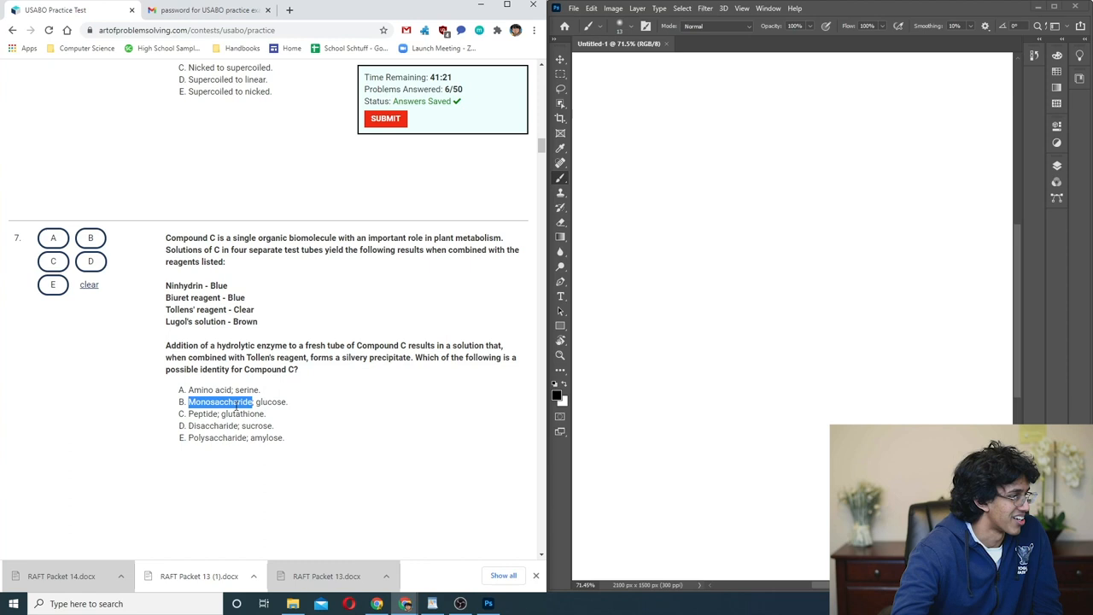
{"action": "double_click", "coordinate": [270, 401]}
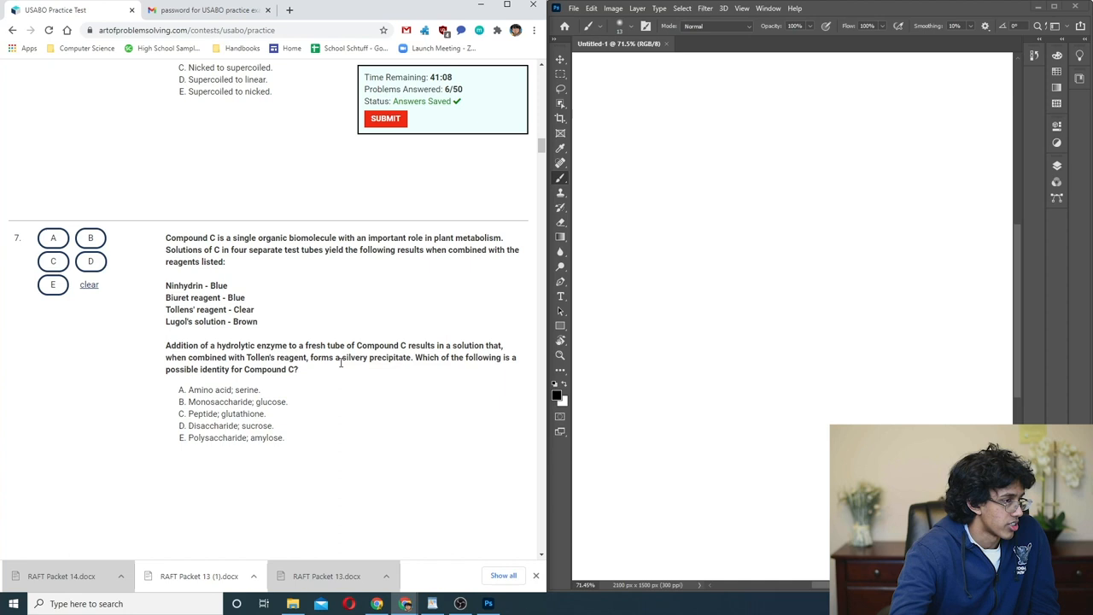
{"action": "double_click", "coordinate": [256, 426]}
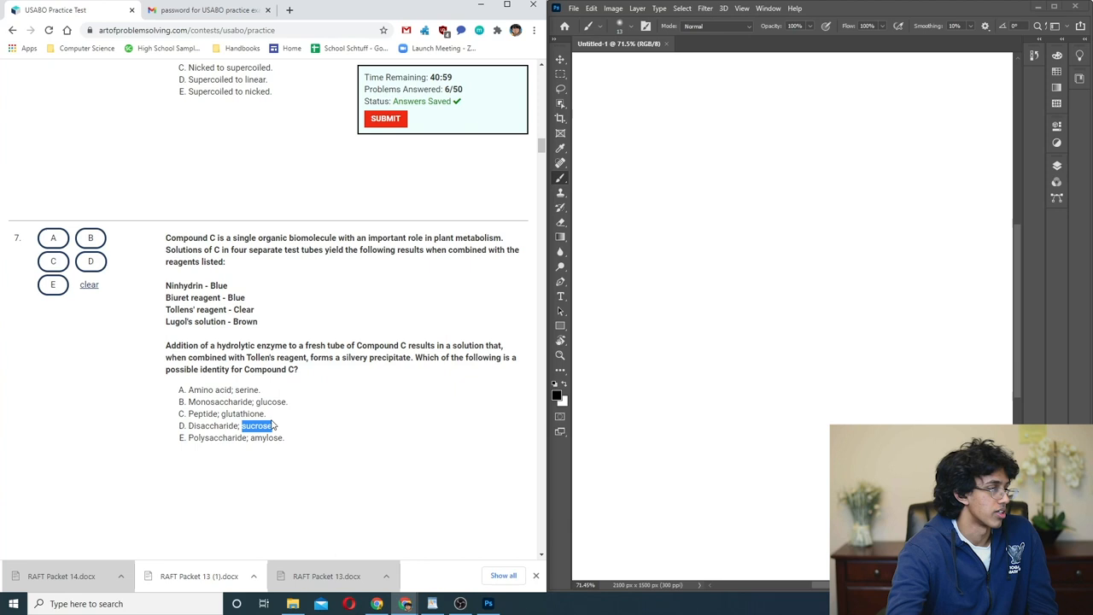
{"action": "left_click", "coordinate": [51, 283]}
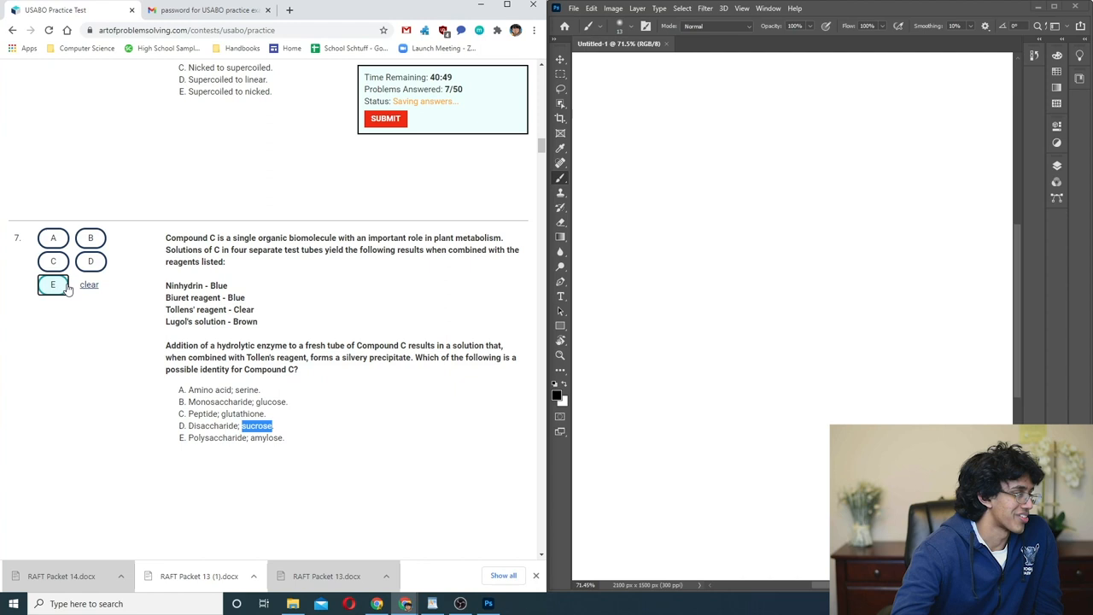
- Sketch the degenerate primer binding-site calculation on the scratch canvas for question 8
{"action": "scroll", "scroll_direction": "down", "scroll_amount": 3}
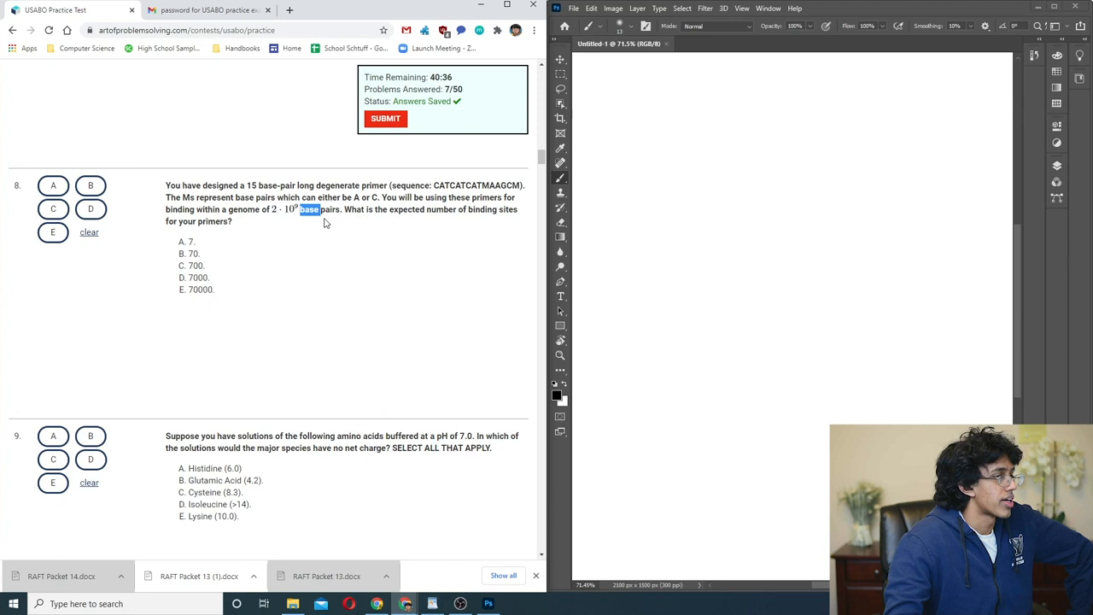
{"action": "mouse_move", "coordinate": [414, 222]}
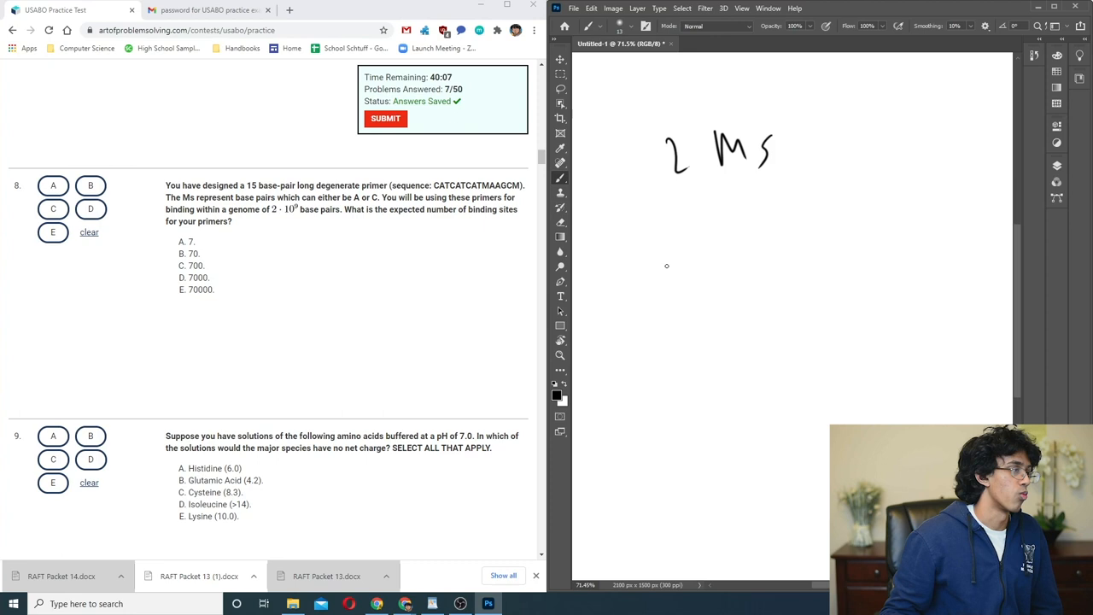
{"action": "left_click_drag", "start_coordinate": [680, 260], "coordinate": [755, 333]}
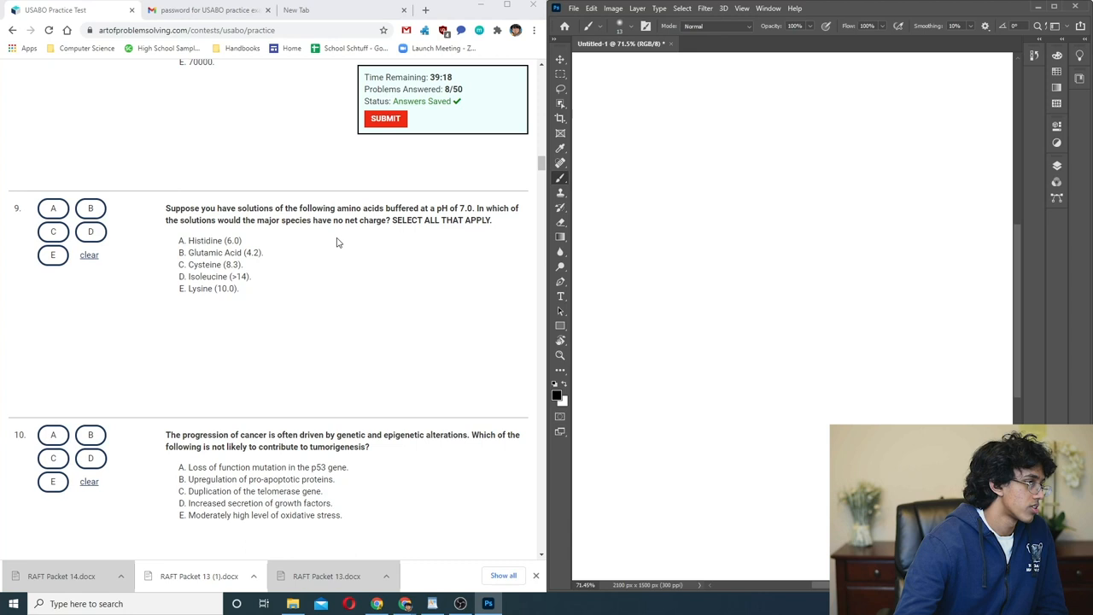
- Highlight Isoleucine among the options and select an answer for question 9 on uncharged amino acids
{"action": "double_click", "coordinate": [209, 277]}
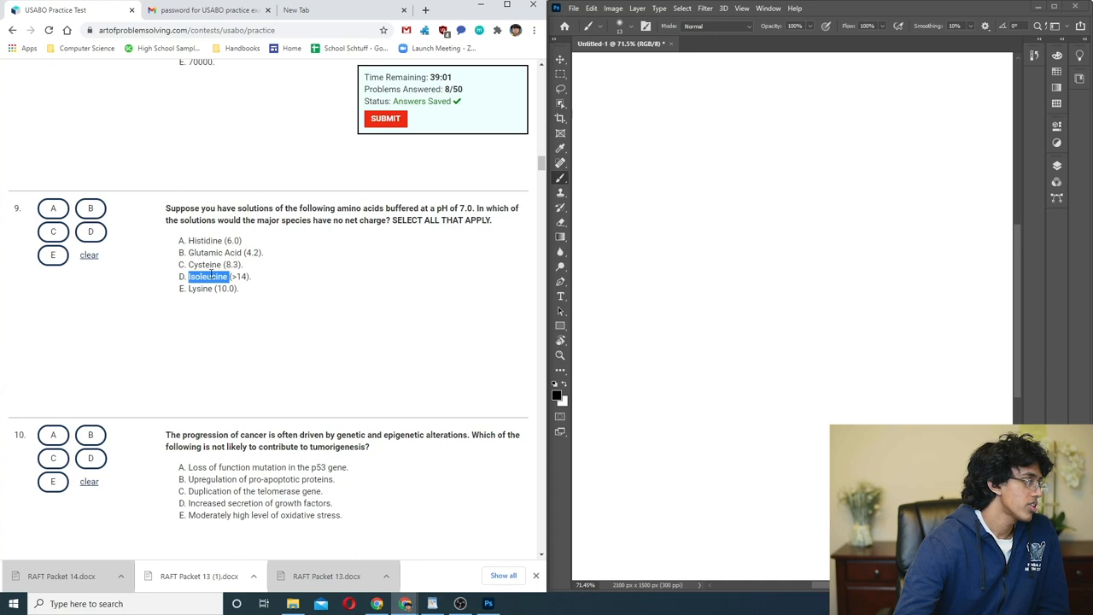
{"action": "double_click", "coordinate": [205, 263]}
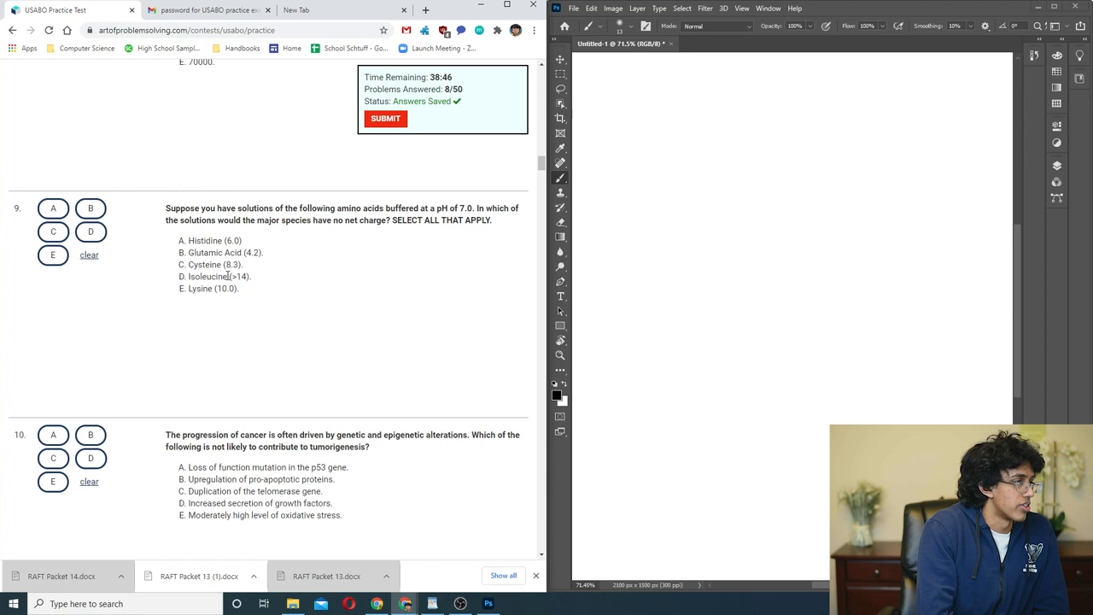
{"action": "mouse_move", "coordinate": [340, 311]}
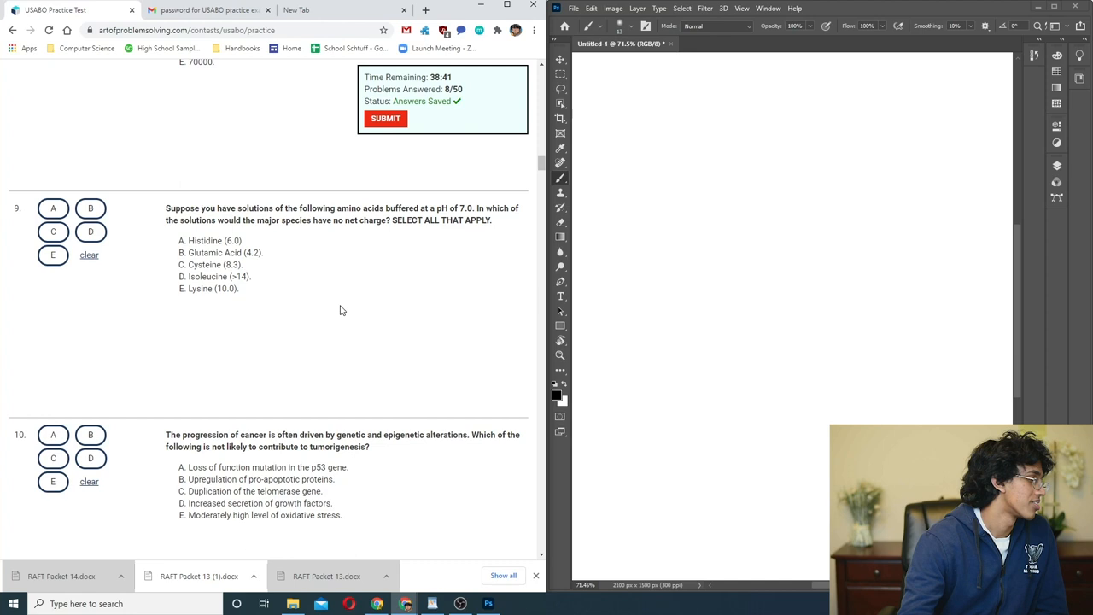
{"action": "left_click", "coordinate": [53, 118]}
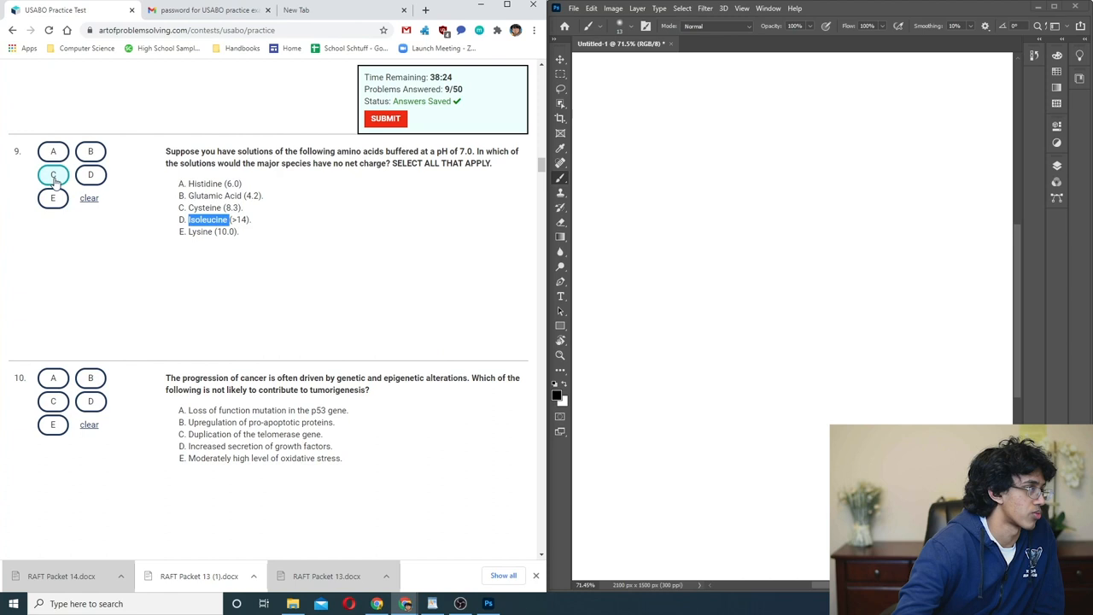
{"action": "scroll", "scroll_direction": "down", "scroll_amount": 3}
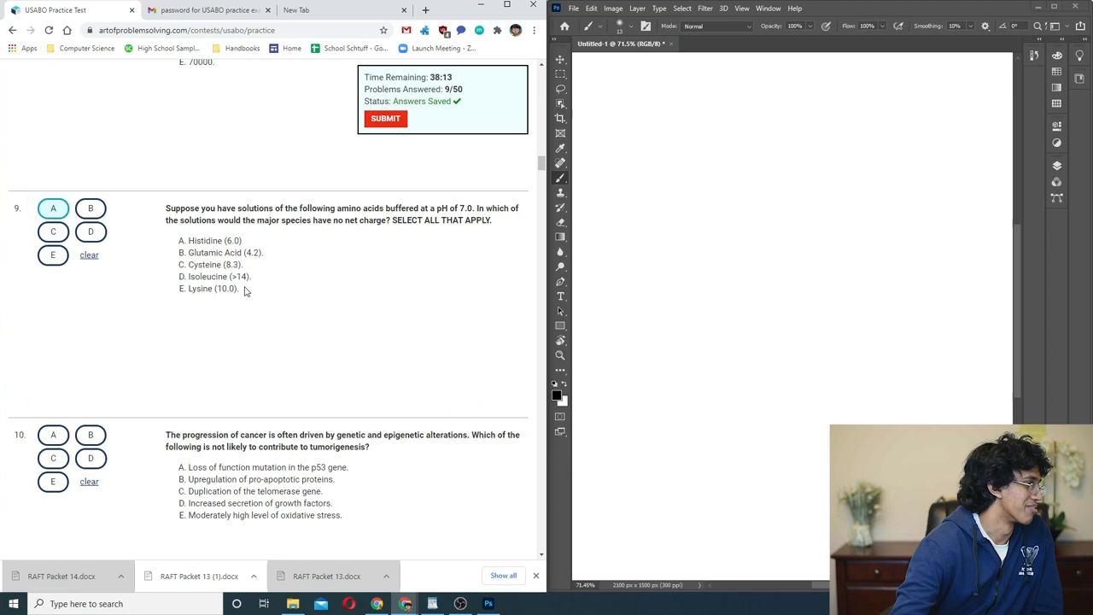
{"action": "scroll", "scroll_direction": "down", "scroll_amount": 3}
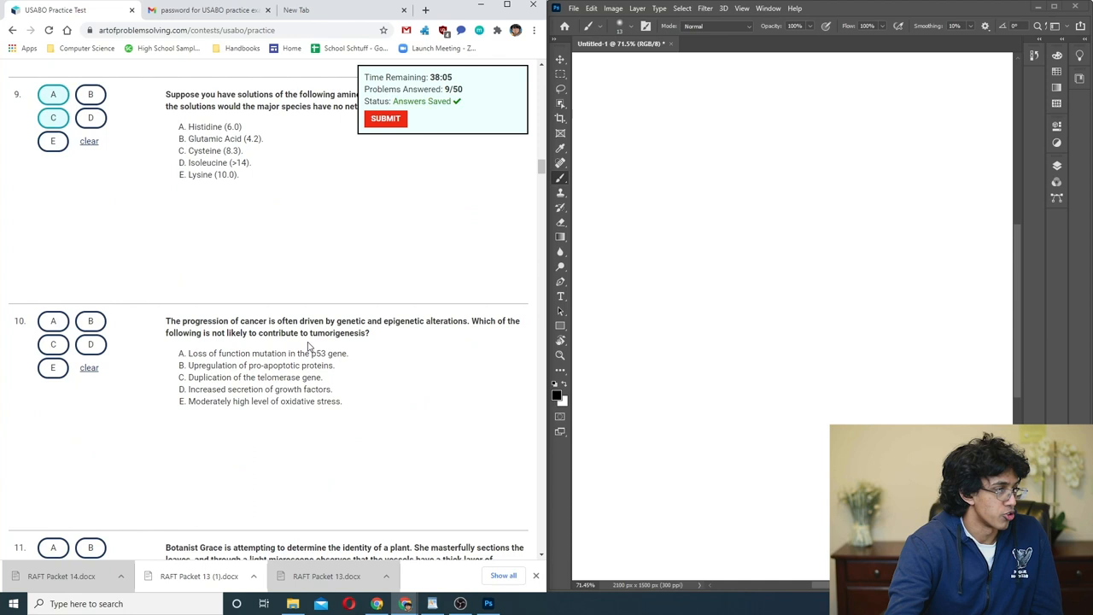
- Highlight part of option B and mark B on question 10 about tumorigenesis
{"action": "double_click", "coordinate": [328, 352]}
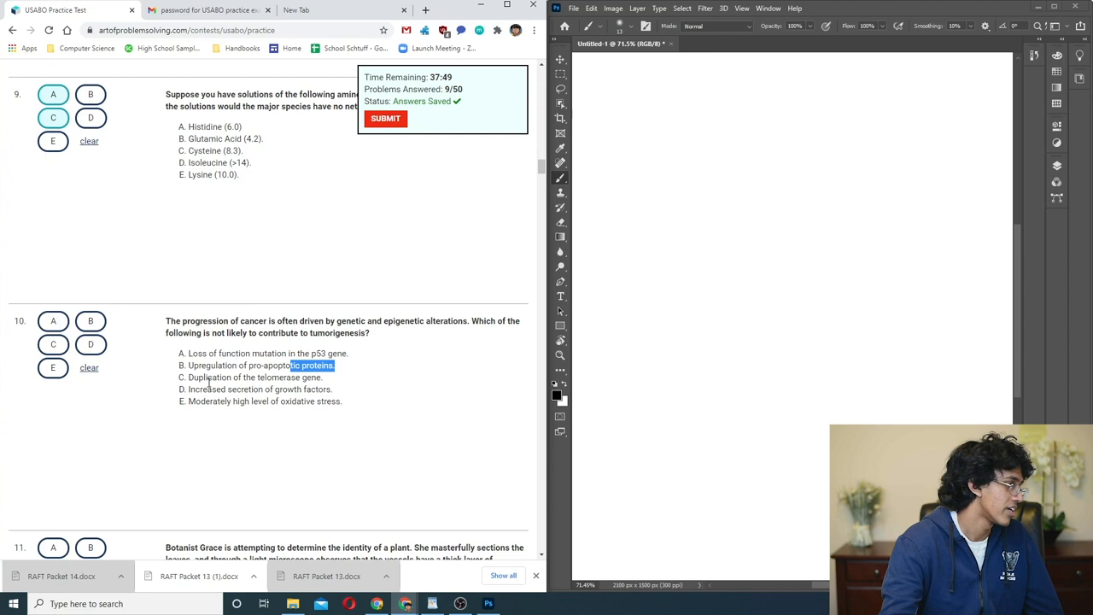
{"action": "left_click", "coordinate": [89, 322]}
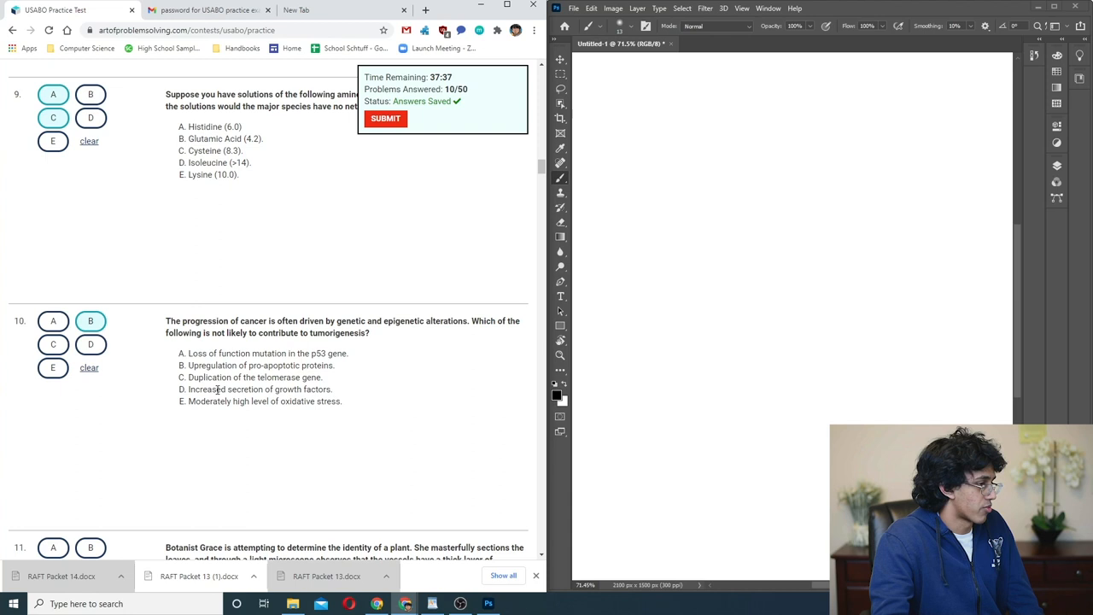
{"action": "scroll", "scroll_direction": "down", "scroll_amount": 3}
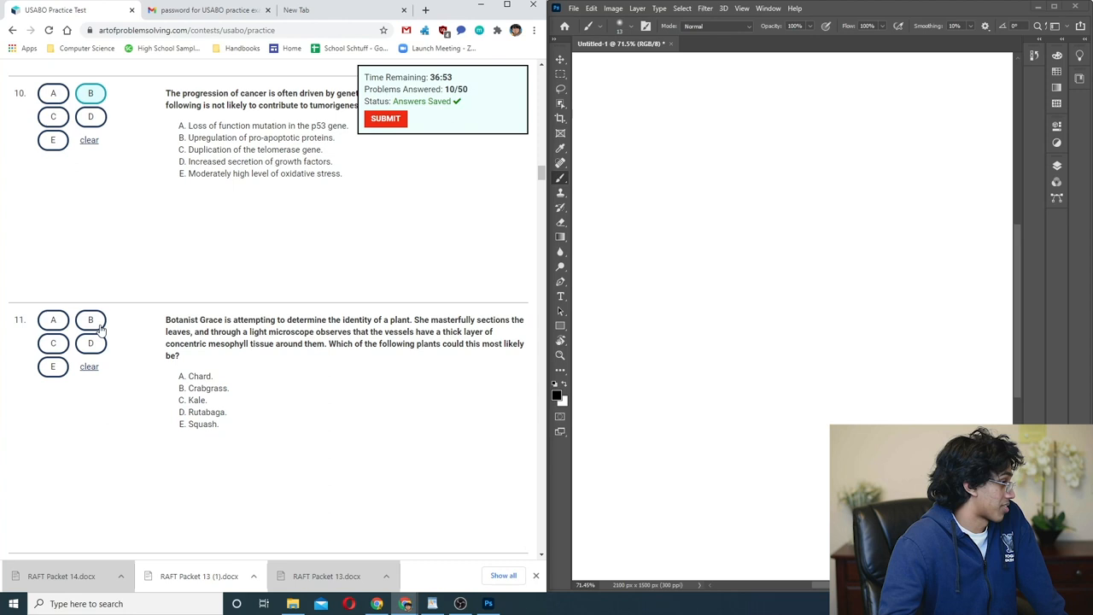
- Scroll to question 12 on engineered kale and highlight the explanation in option C
{"action": "scroll", "scroll_direction": "down", "scroll_amount": 3}
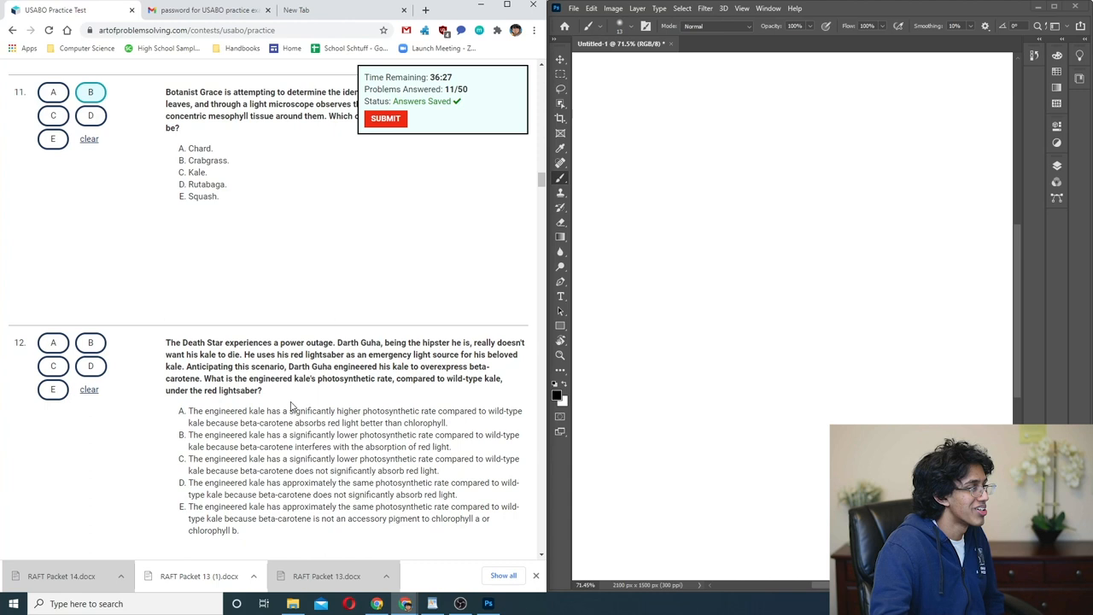
{"action": "left_click_drag", "start_coordinate": [321, 436], "coordinate": [416, 448]}
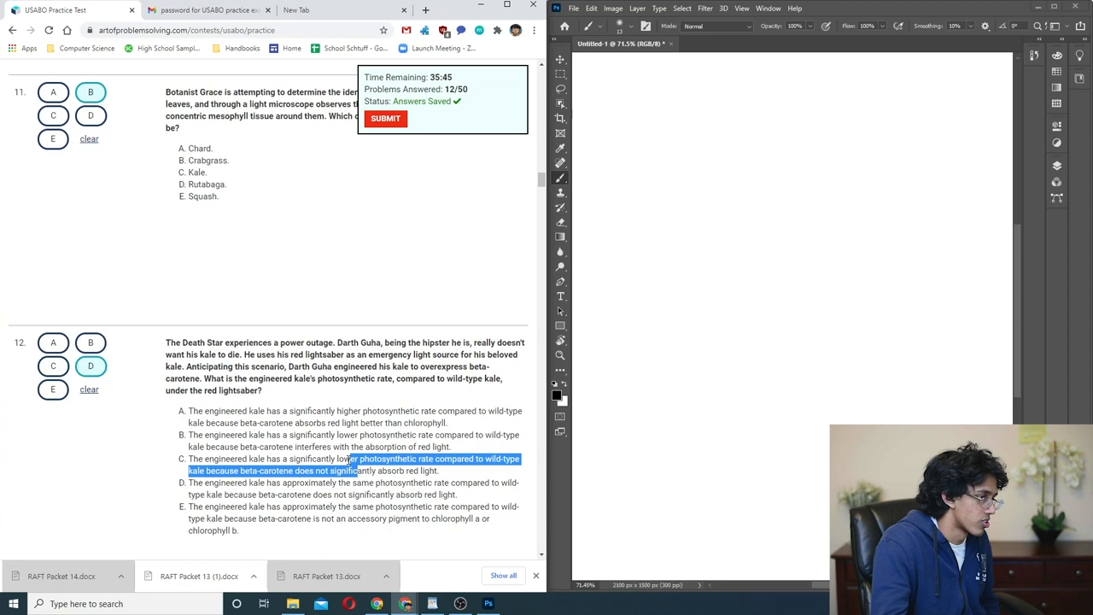
- Read the plant growth and development statements and mark the chosen answer for question 13
{"action": "scroll", "scroll_direction": "down", "scroll_amount": 3}
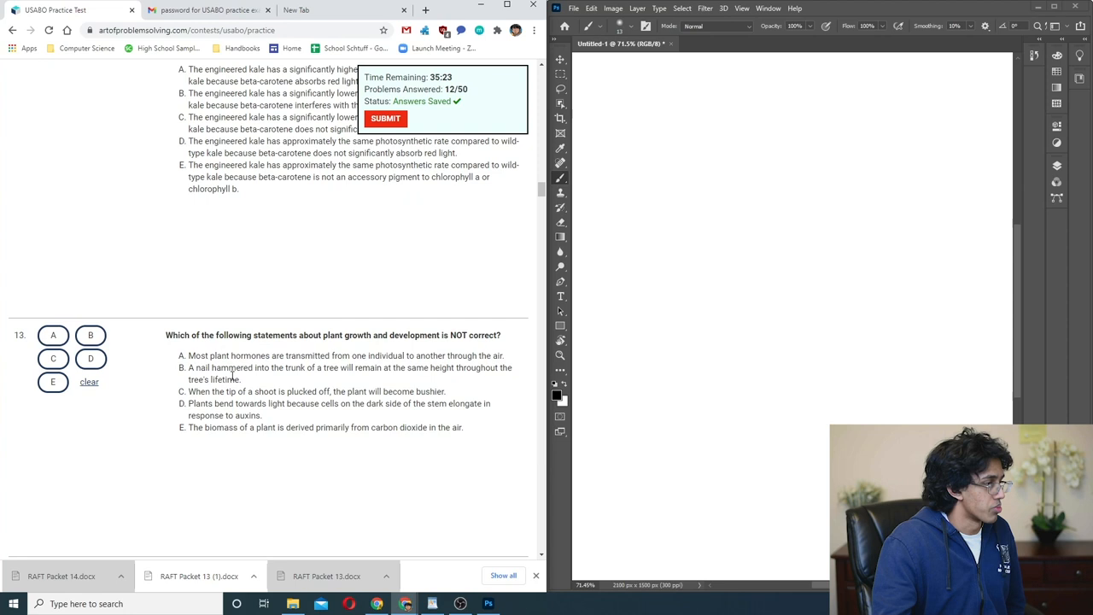
{"action": "left_click_drag", "start_coordinate": [308, 391], "coordinate": [358, 403]}
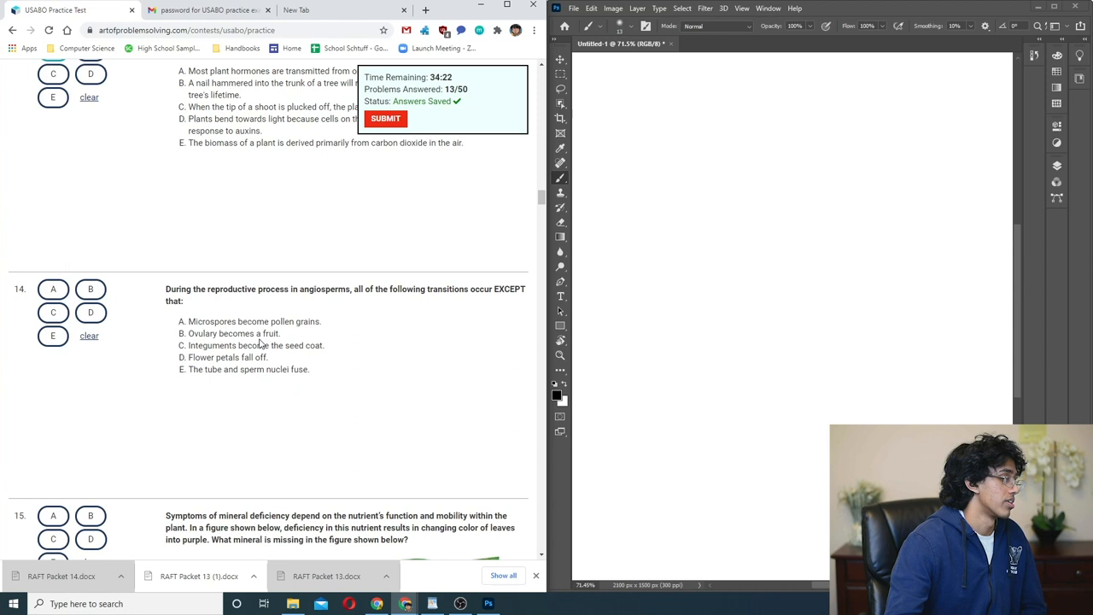
{"action": "double_click", "coordinate": [253, 369]}
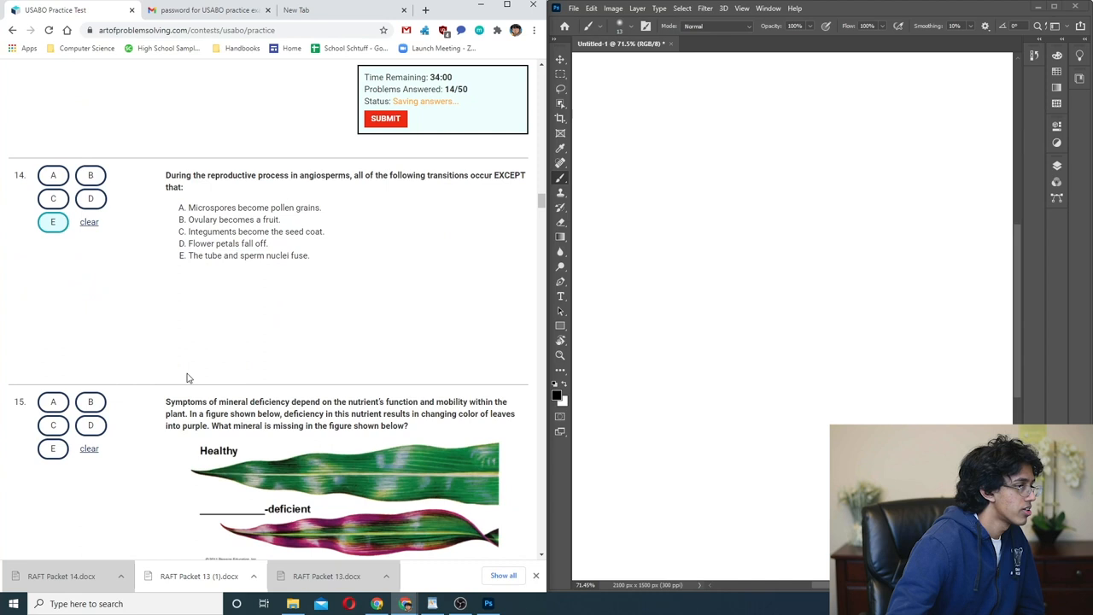
- Mark an answer for question 15 on the mineral behind purple leaves and move on to question 16
{"action": "scroll", "scroll_direction": "down", "scroll_amount": 3}
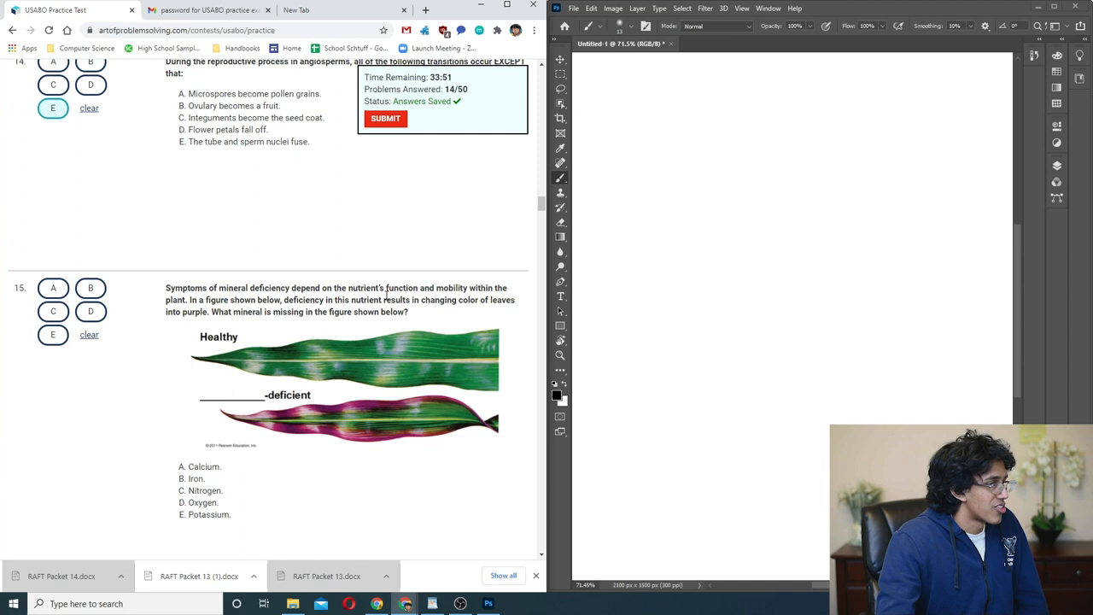
{"action": "left_click_drag", "start_coordinate": [287, 301], "coordinate": [408, 310]}
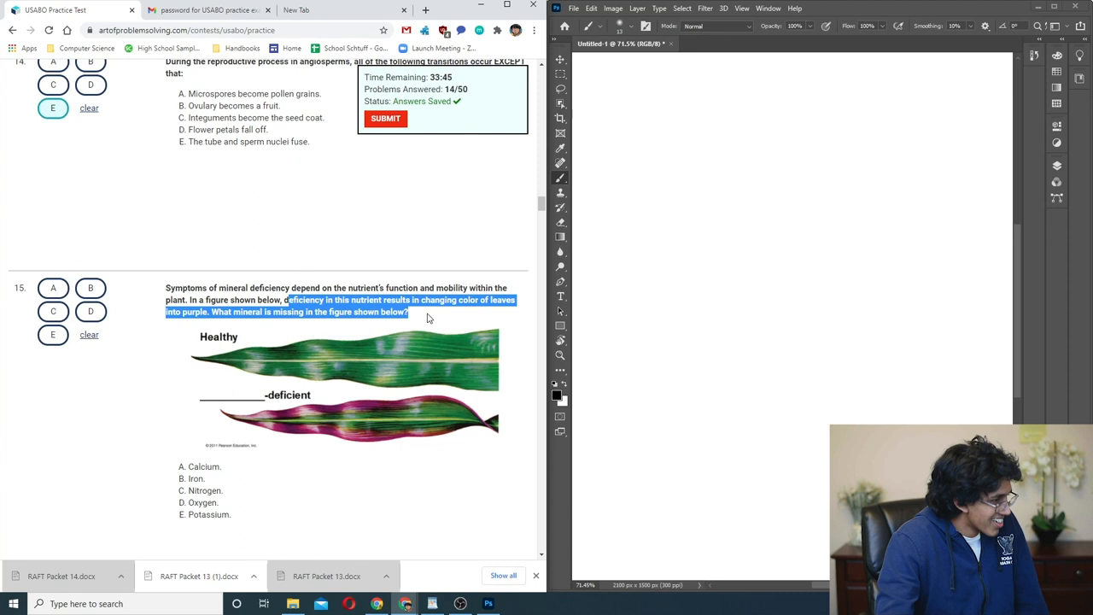
{"action": "scroll", "scroll_direction": "down", "scroll_amount": 3}
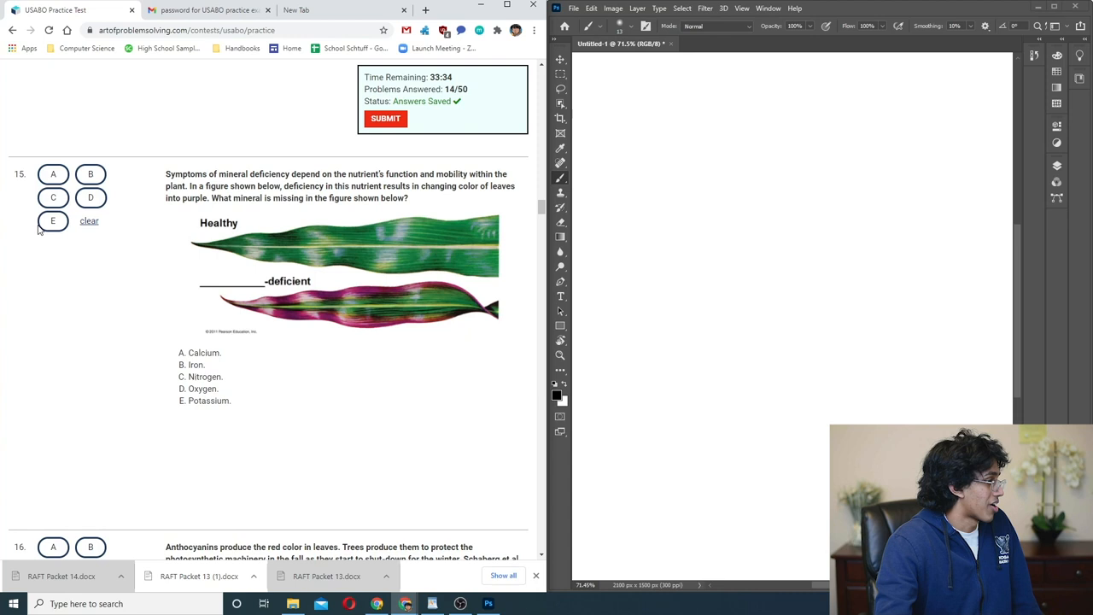
{"action": "scroll", "scroll_direction": "down", "scroll_amount": 3}
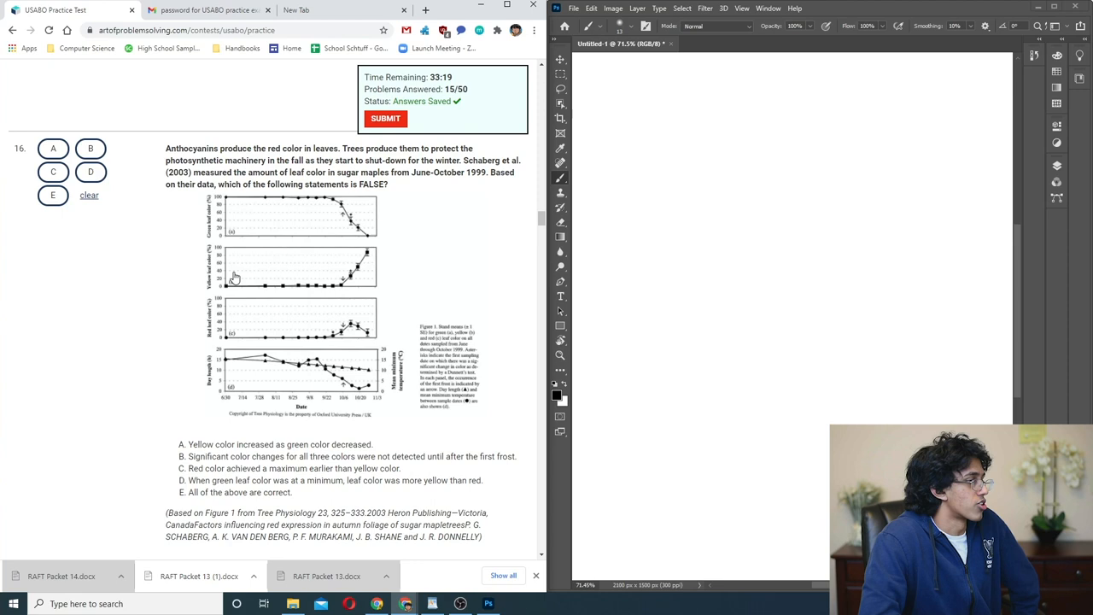
{"action": "mouse_move", "coordinate": [222, 309]}
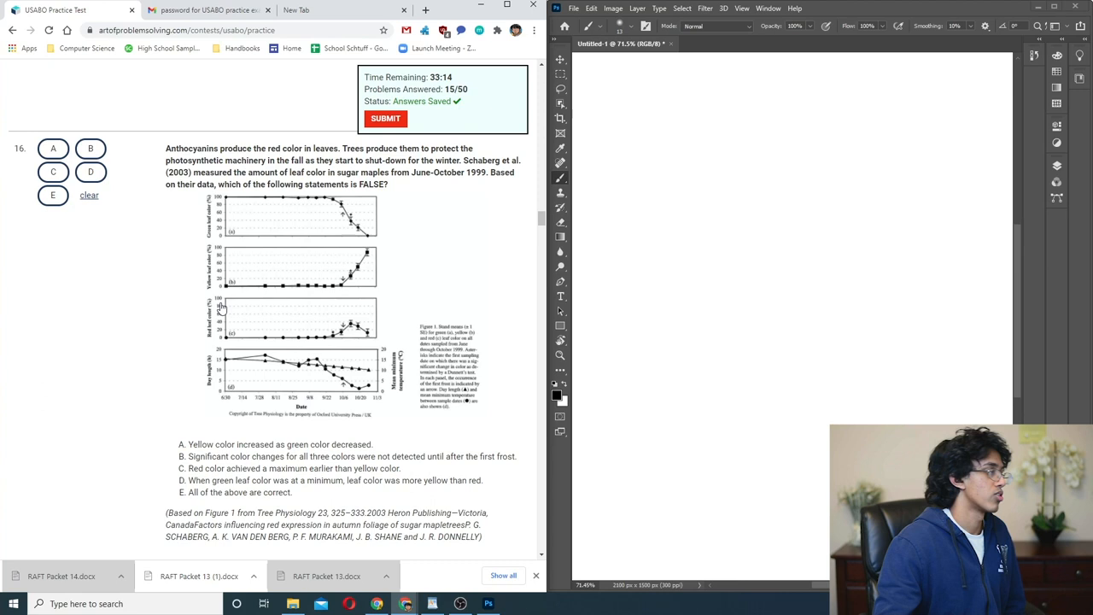
- Study the autumn leaf-colour graphs and mark option E for question 16
{"action": "scroll", "scroll_direction": "down", "scroll_amount": 3}
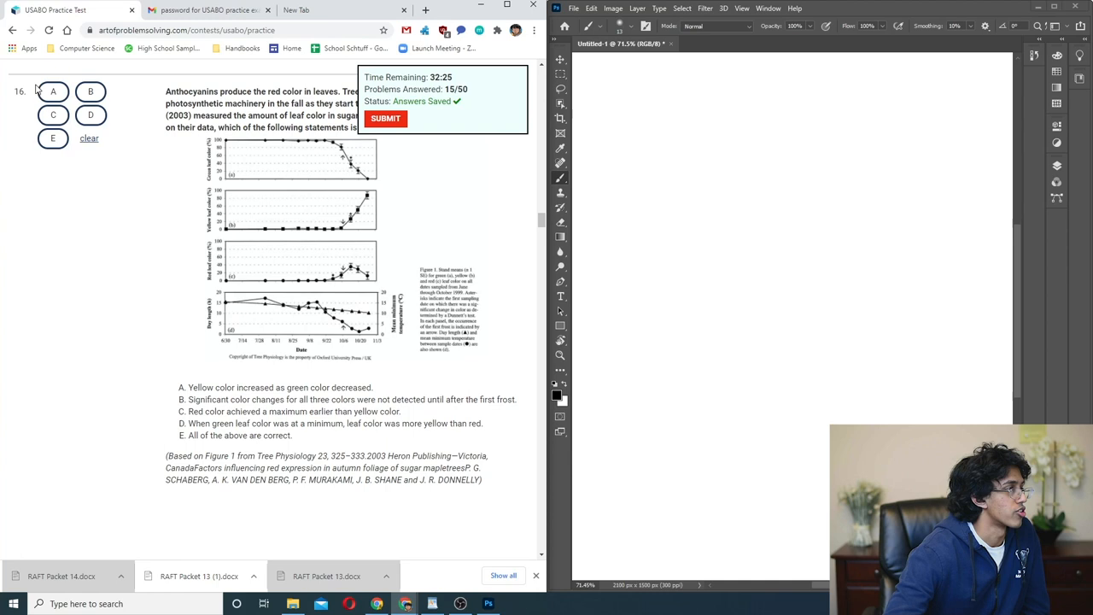
{"action": "left_click", "coordinate": [90, 114]}
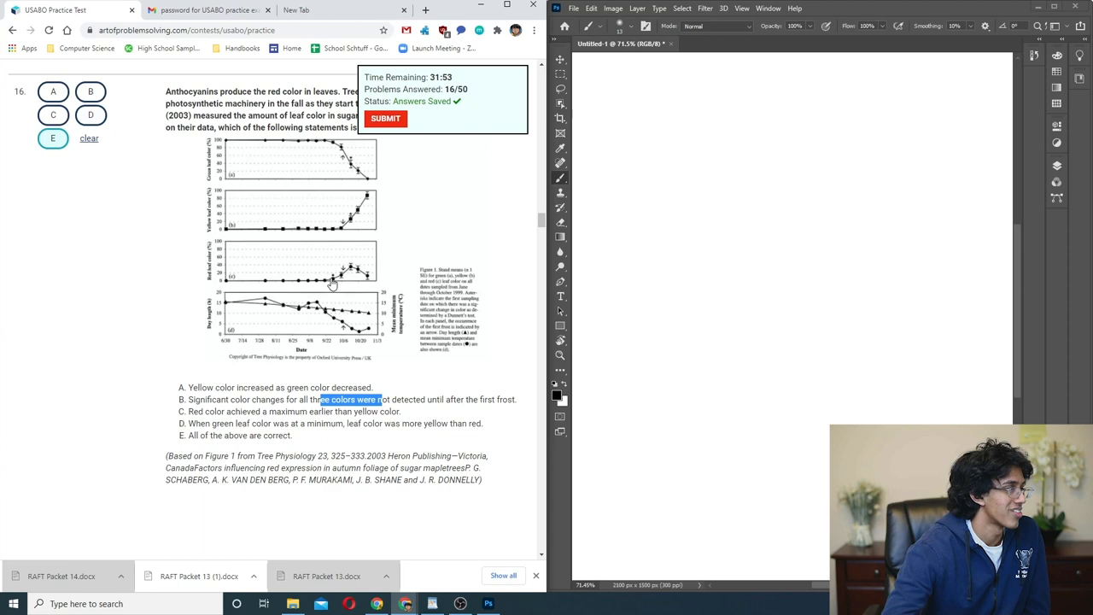
{"action": "scroll", "scroll_direction": "down", "scroll_amount": 3}
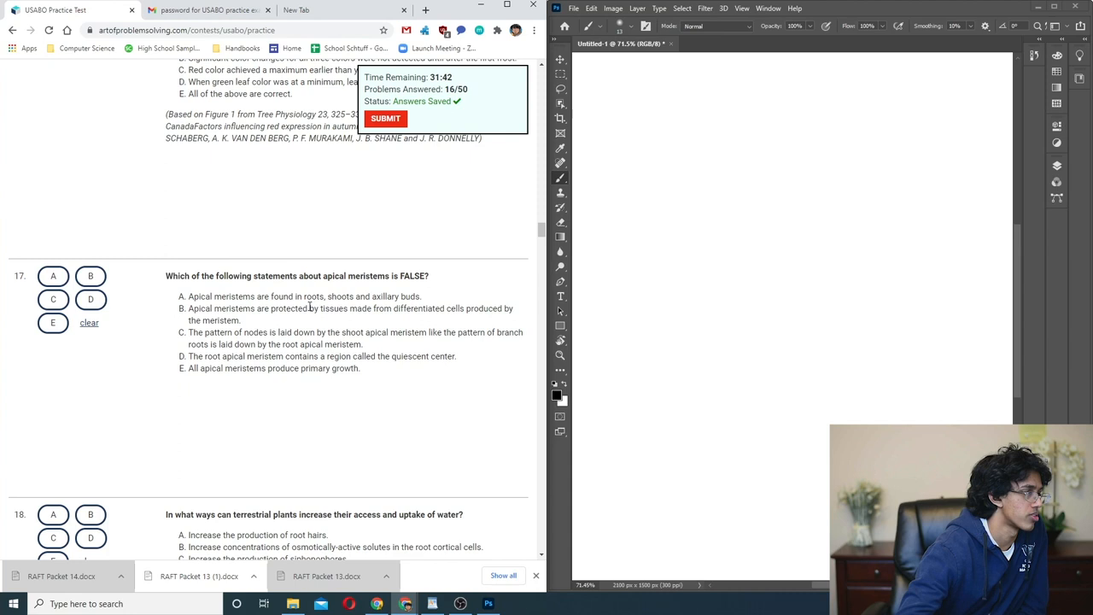
- Mark option C for the apical meristem question 17 after reading the primary growth statements
{"action": "double_click", "coordinate": [328, 369]}
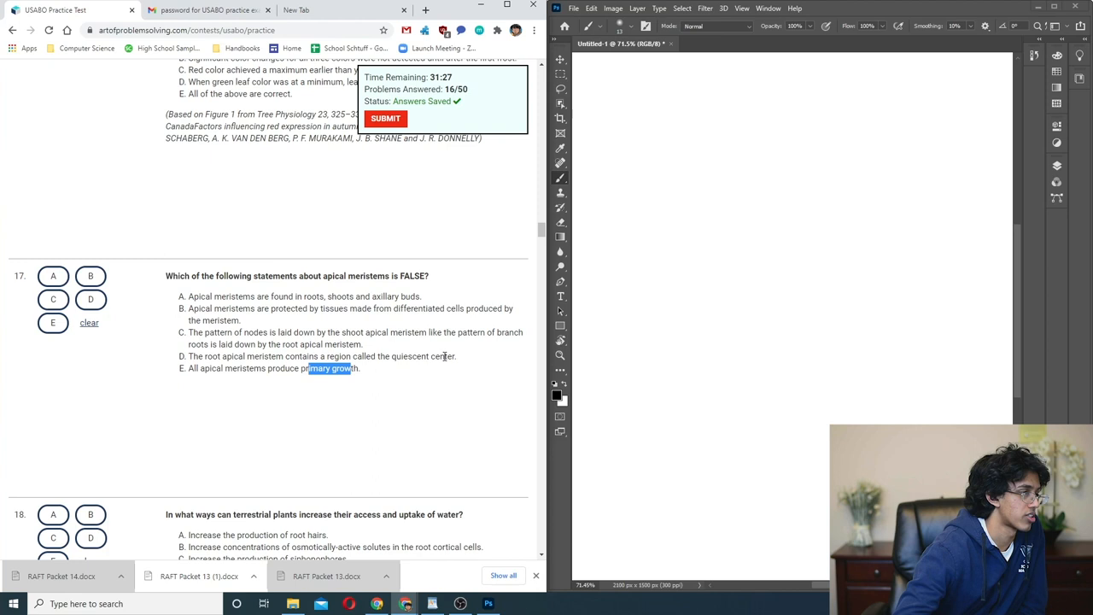
{"action": "left_click", "coordinate": [51, 299]}
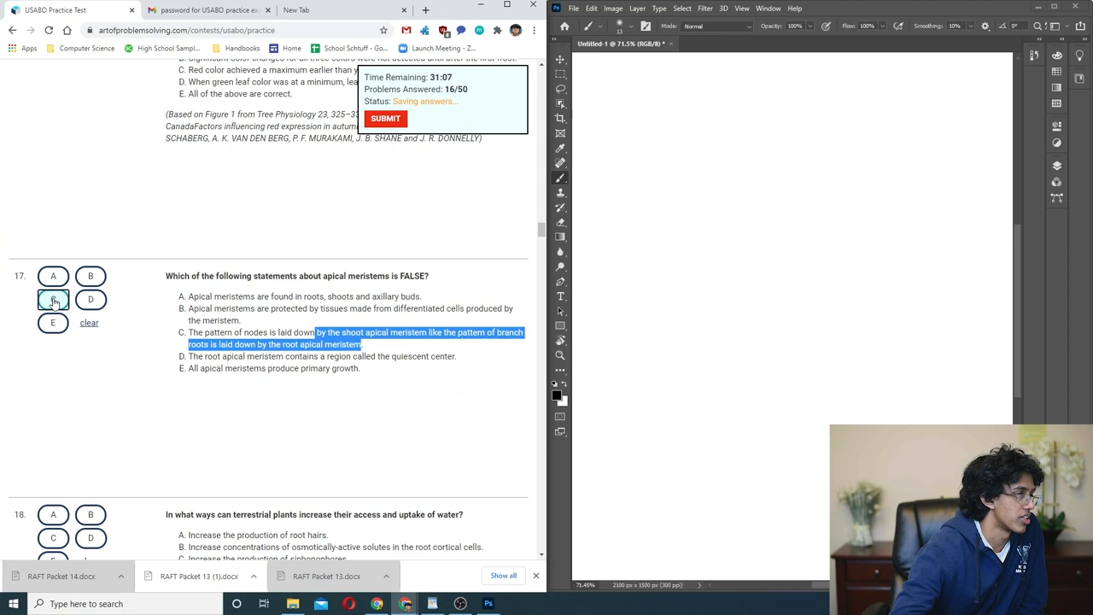
{"action": "left_click", "coordinate": [53, 299]}
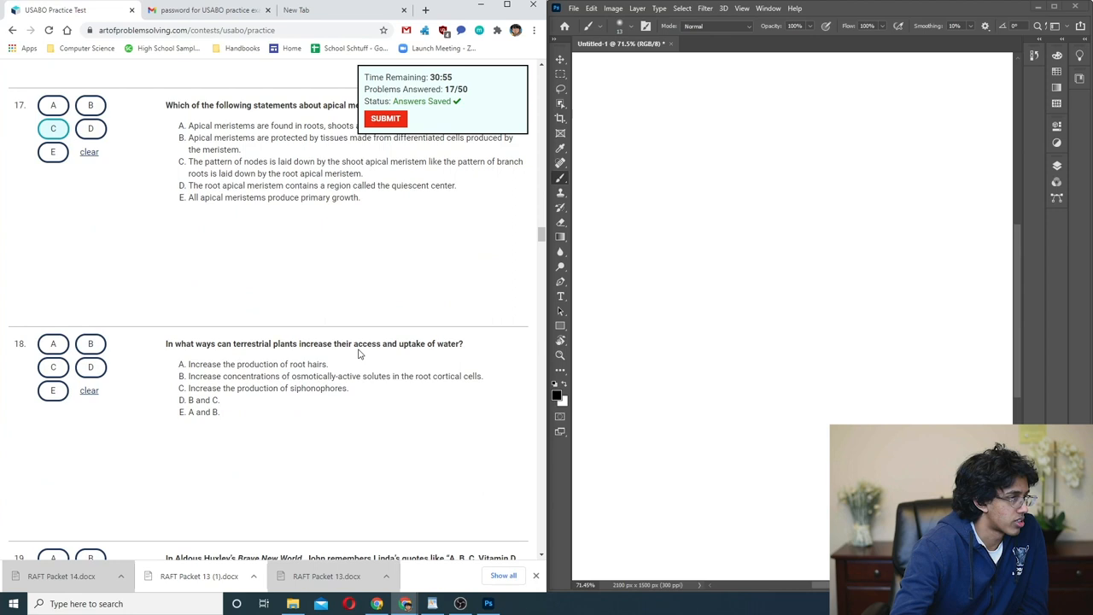
- Answer water-uptake question 18 through question 20 and reach holoblastic cleavage question 21
{"action": "double_click", "coordinate": [314, 376]}
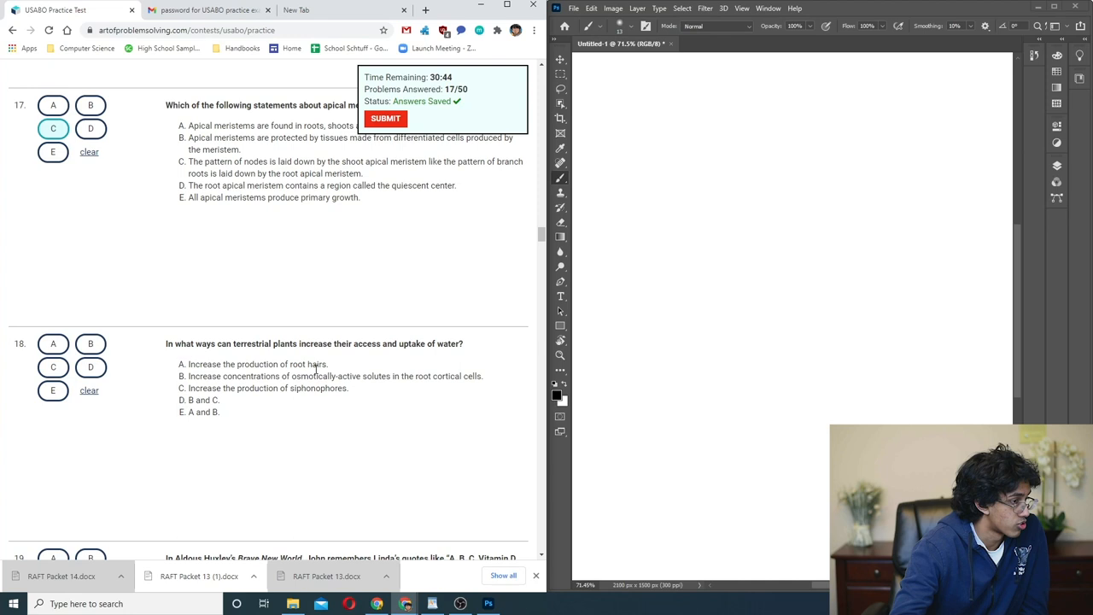
{"action": "scroll", "scroll_direction": "down", "scroll_amount": 3}
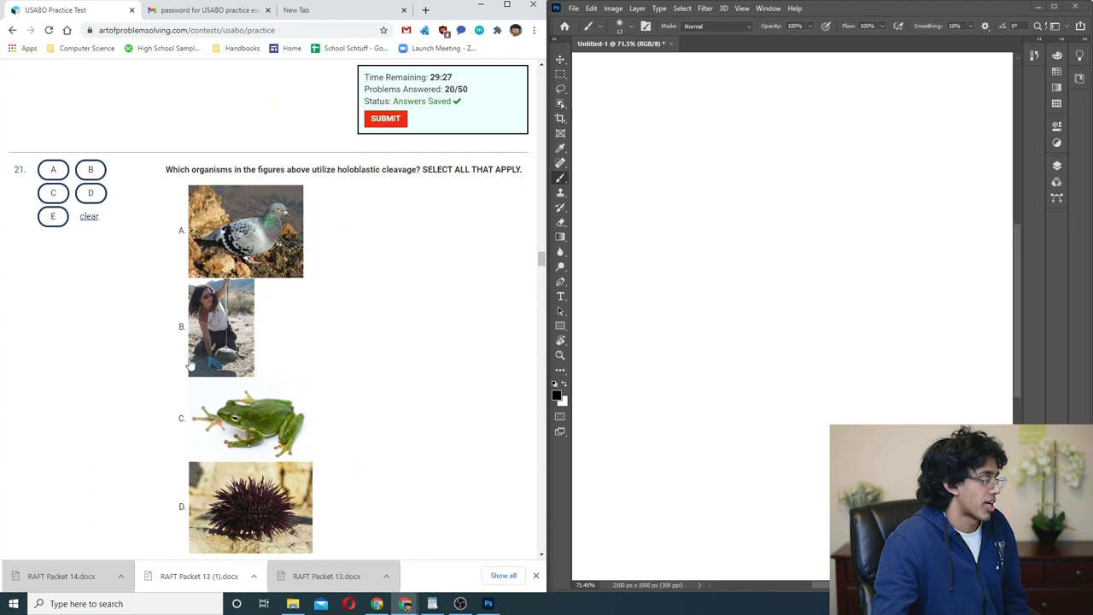
- Answer questions 21 and 22 on the pictured organisms and reach eye-condition question 23
{"action": "scroll", "scroll_direction": "down", "scroll_amount": 3}
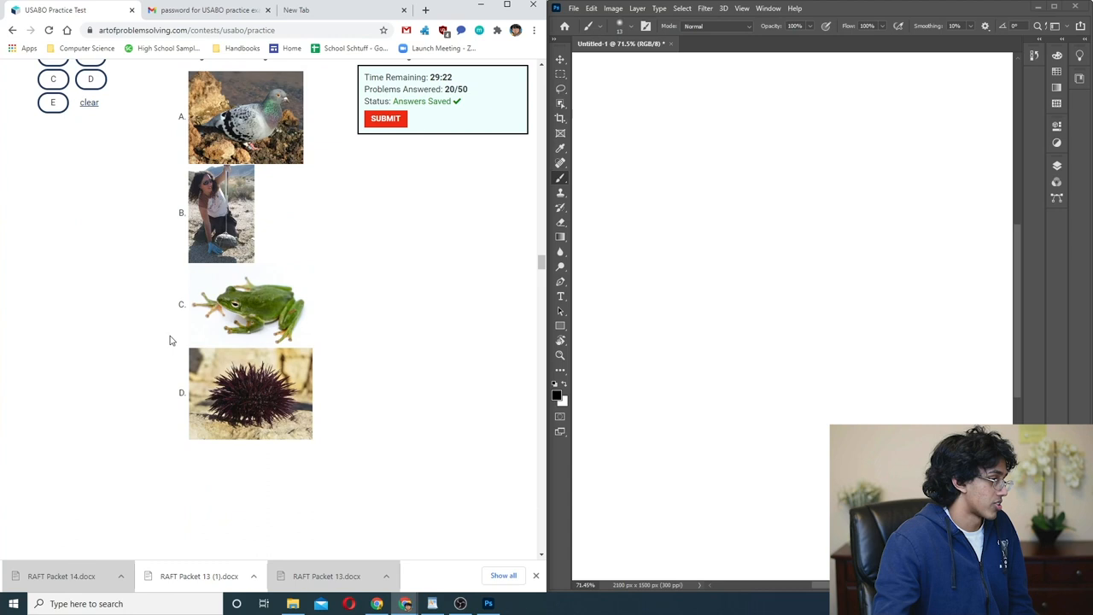
{"action": "scroll", "scroll_direction": "down", "scroll_amount": 3}
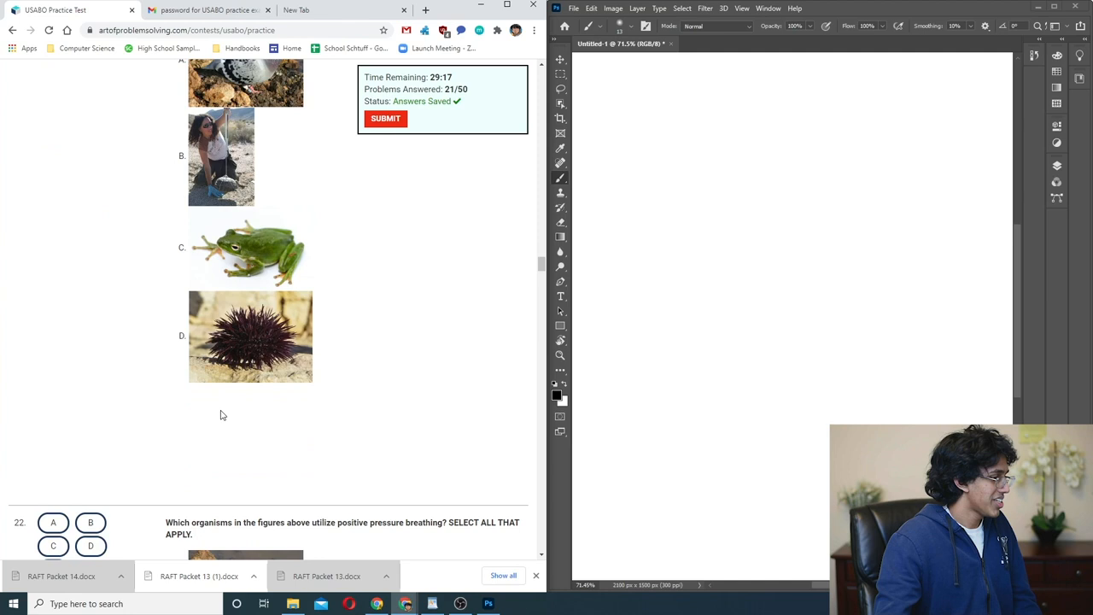
{"action": "scroll", "scroll_direction": "down", "scroll_amount": 3}
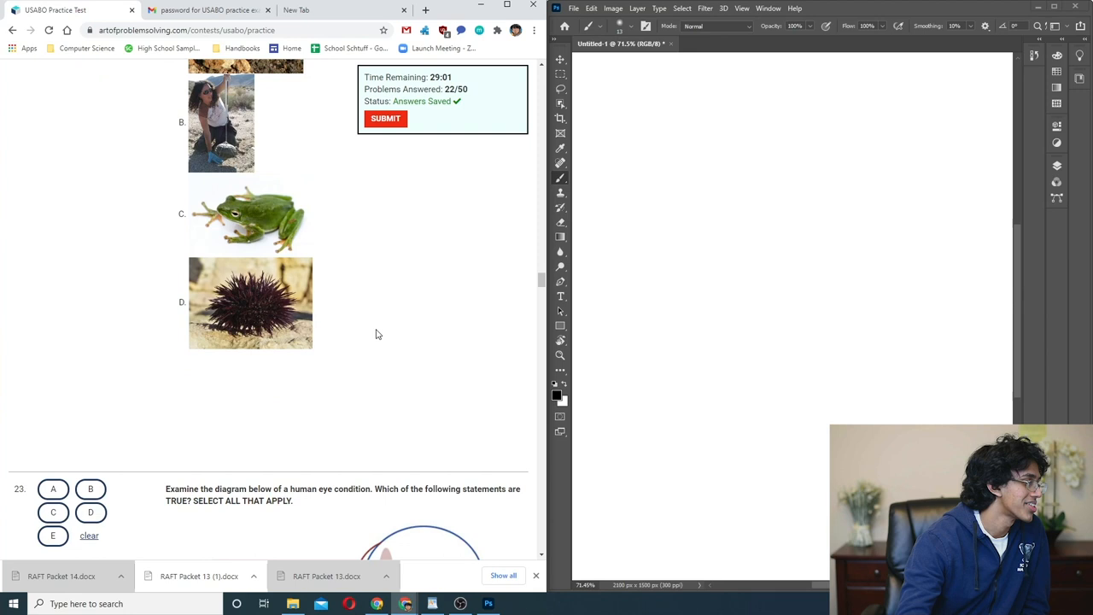
- Examine the eye diagram and mark both options B and D for question 23
{"action": "scroll", "scroll_direction": "down", "scroll_amount": 3}
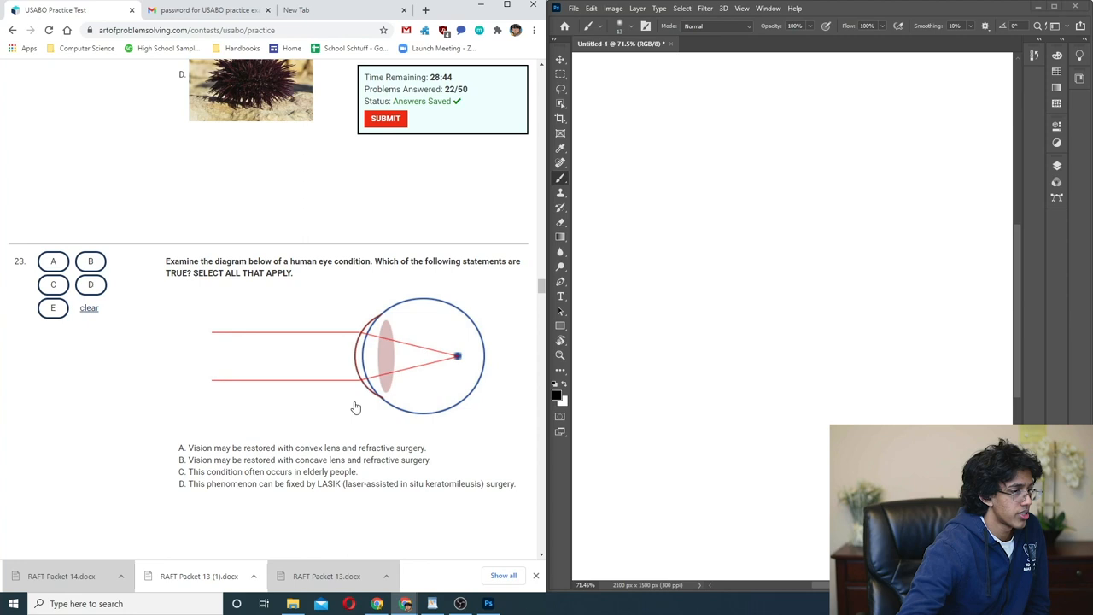
{"action": "mouse_move", "coordinate": [338, 386]}
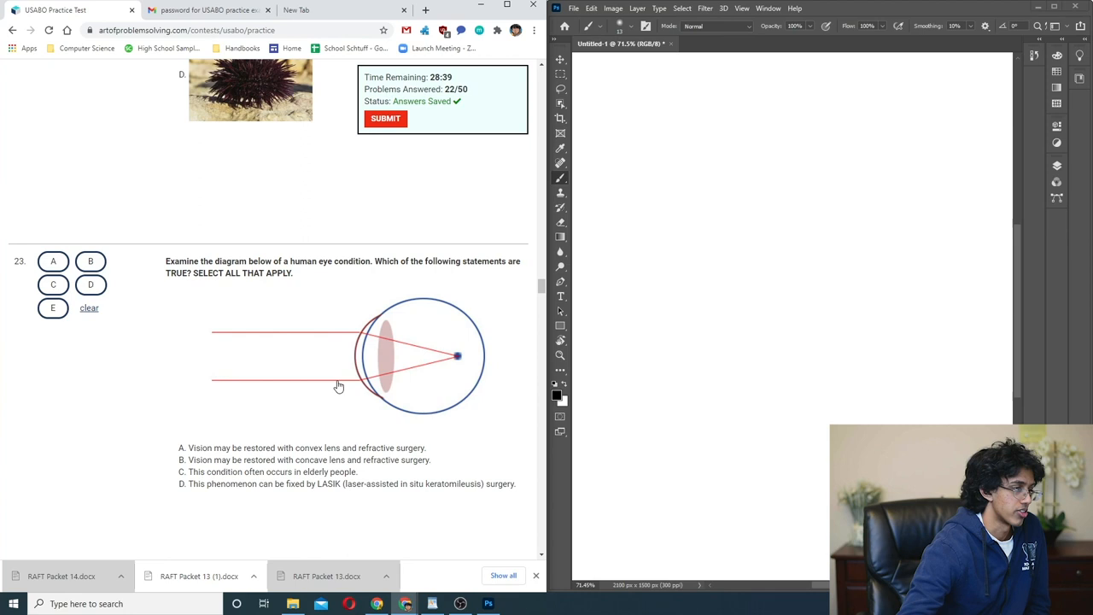
{"action": "mouse_move", "coordinate": [313, 345]}
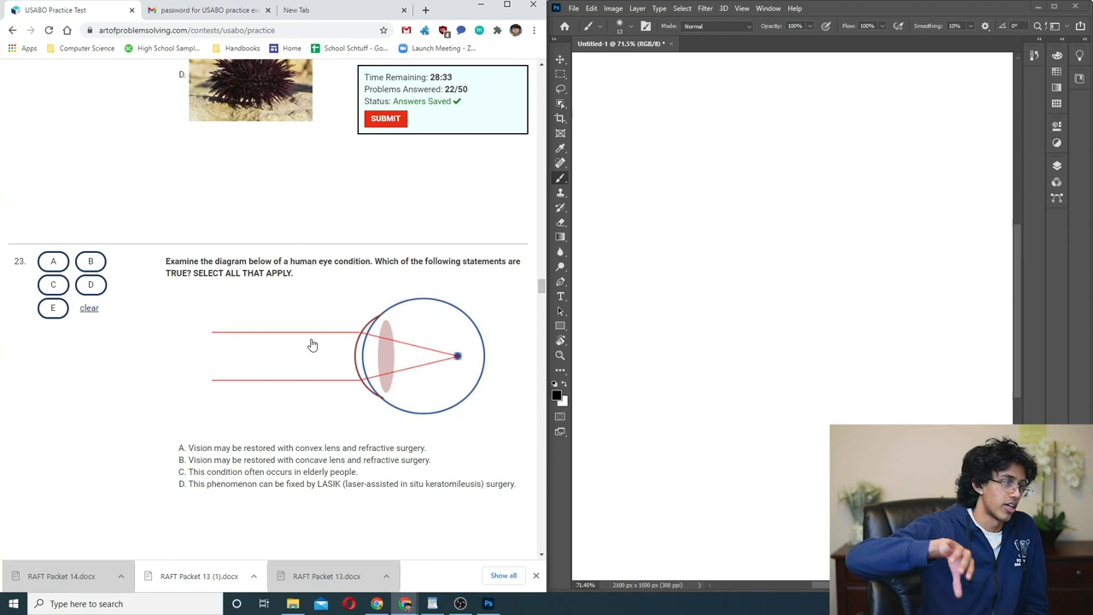
{"action": "scroll", "scroll_direction": "down", "scroll_amount": 3}
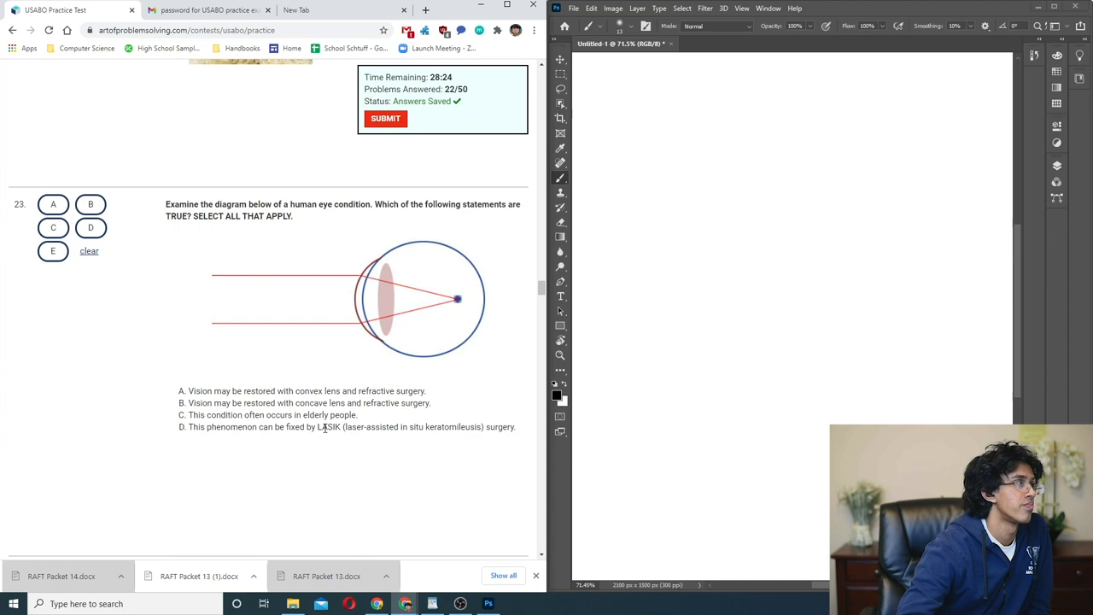
{"action": "double_click", "coordinate": [441, 427]}
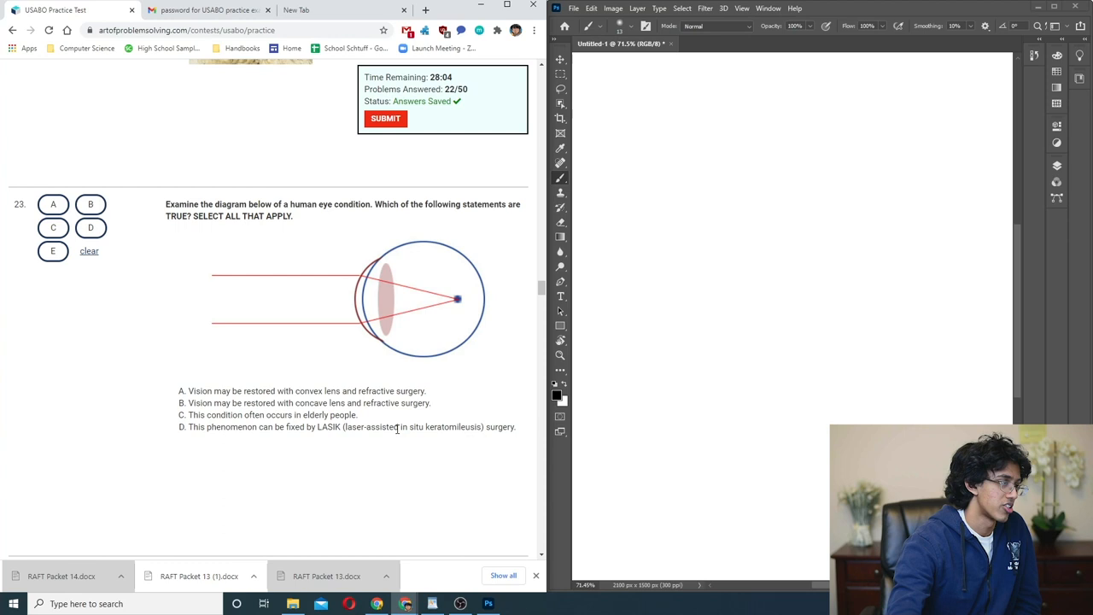
{"action": "left_click", "coordinate": [88, 205]}
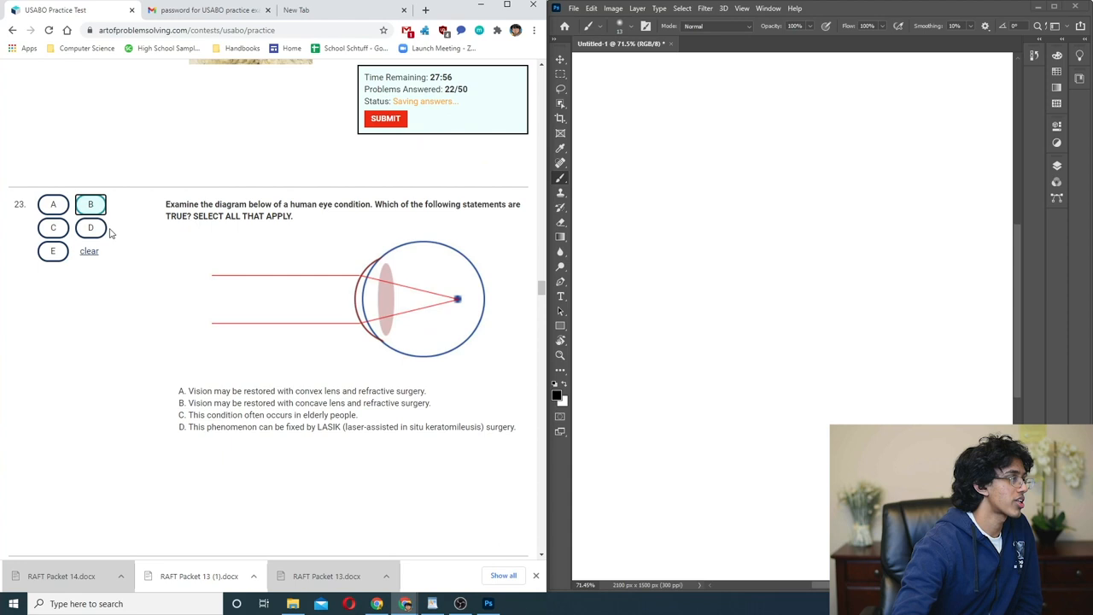
{"action": "left_click", "coordinate": [90, 227]}
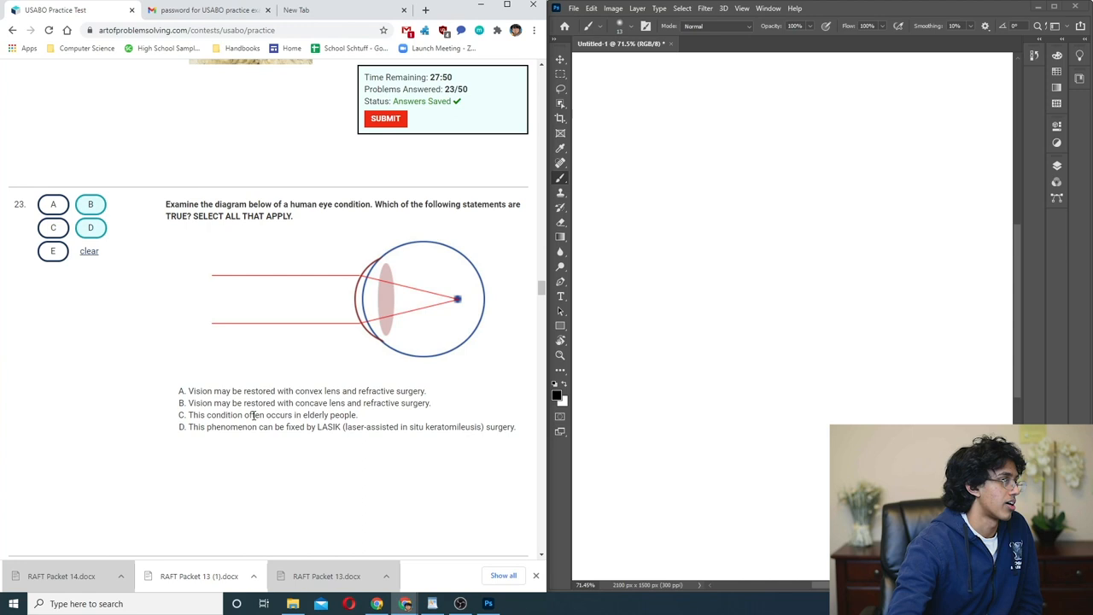
{"action": "scroll", "scroll_direction": "down", "scroll_amount": 3}
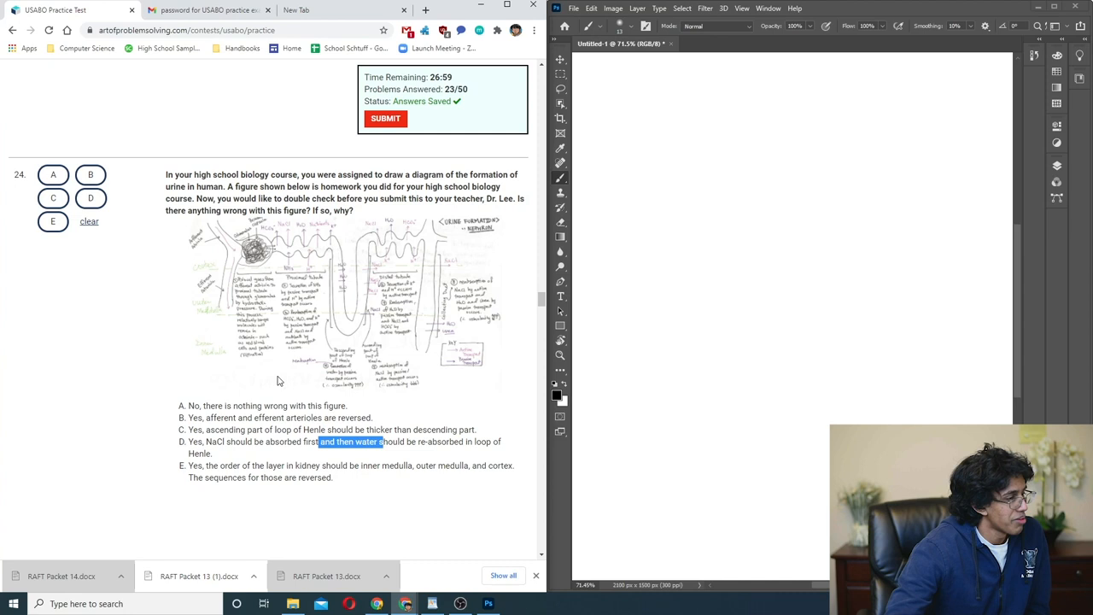
- Mark option C for the urine-formation diagram question 24 and move to question 25
{"action": "left_click", "coordinate": [53, 198]}
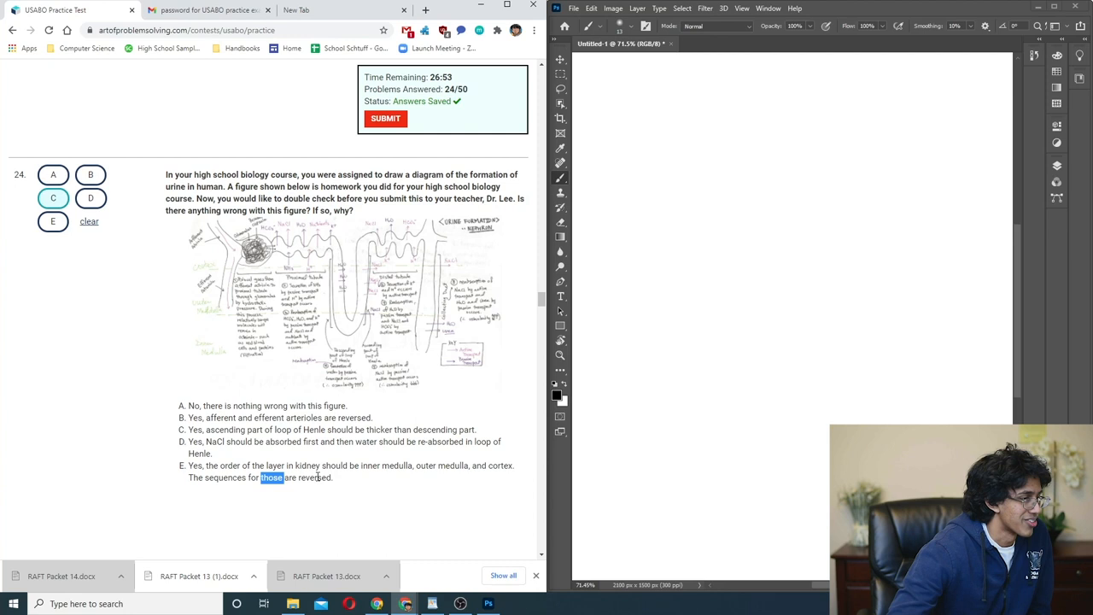
{"action": "left_click", "coordinate": [342, 299]}
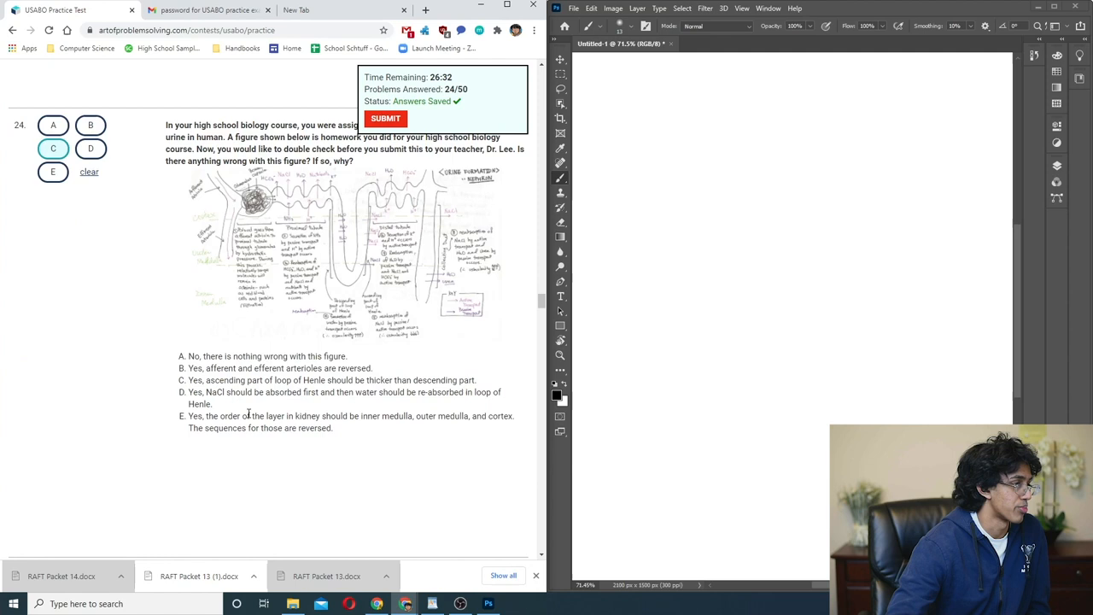
{"action": "scroll", "scroll_direction": "down", "scroll_amount": 3}
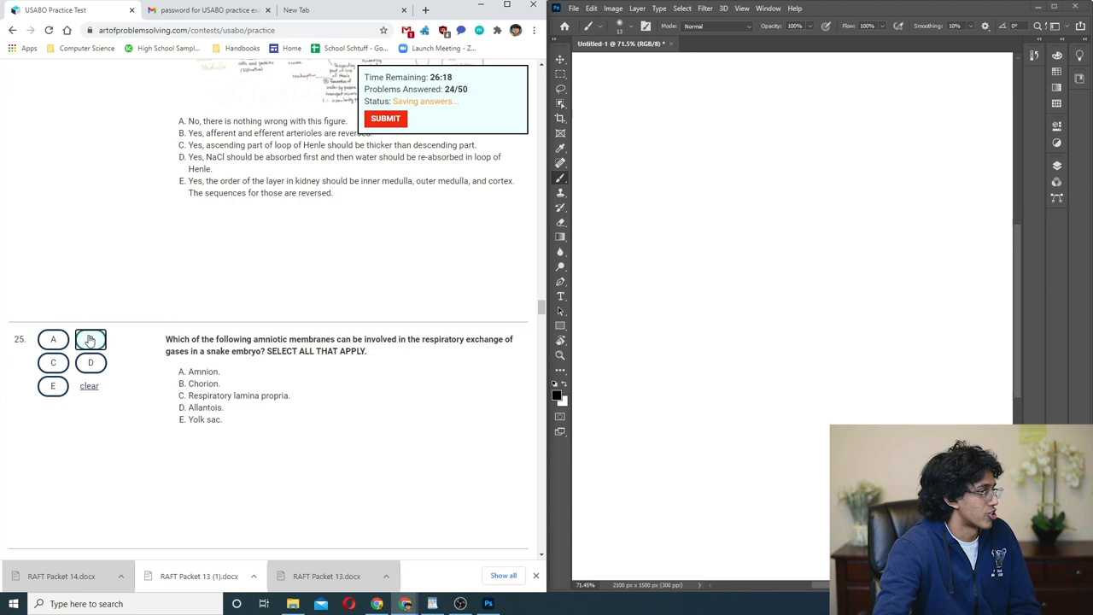
- Mark option B for amniotic-membrane question 25 and begin reading question 26's figures
{"action": "left_click", "coordinate": [90, 338]}
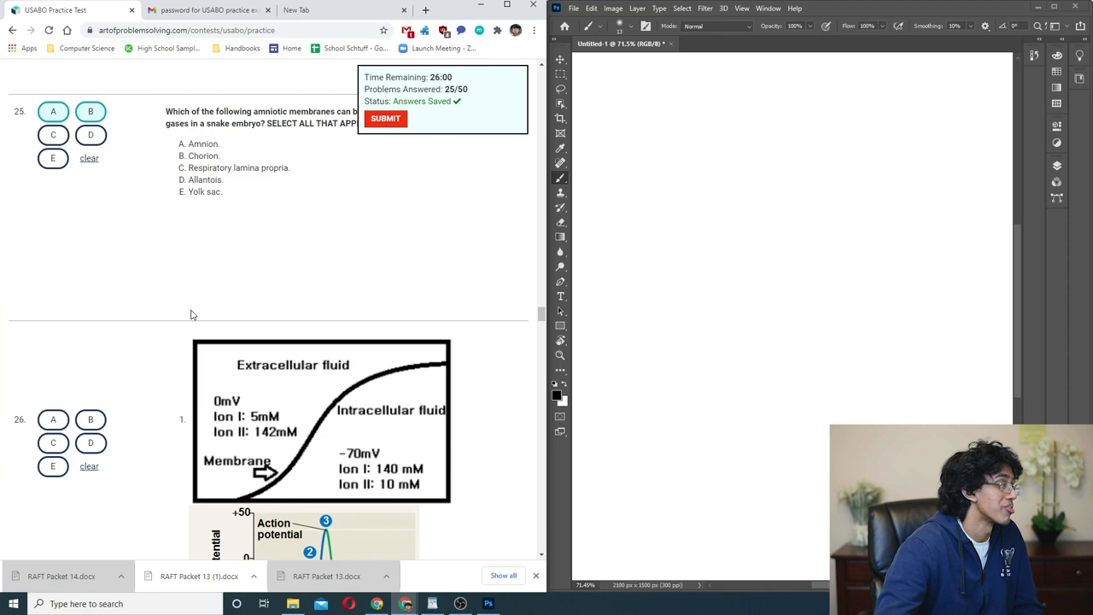
{"action": "scroll", "scroll_direction": "down", "scroll_amount": 3}
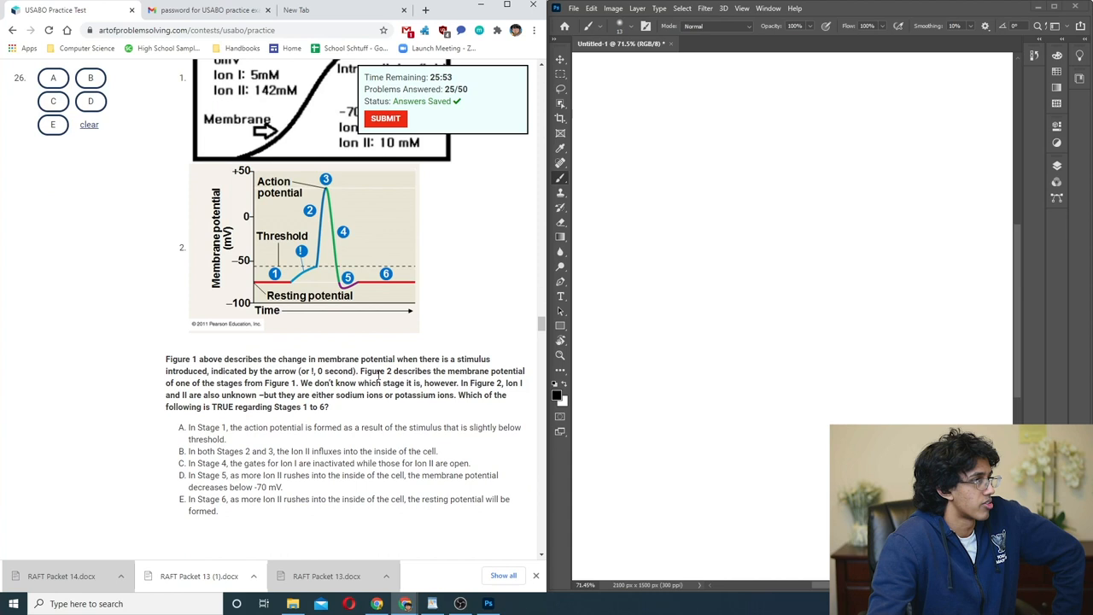
{"action": "double_click", "coordinate": [413, 371]}
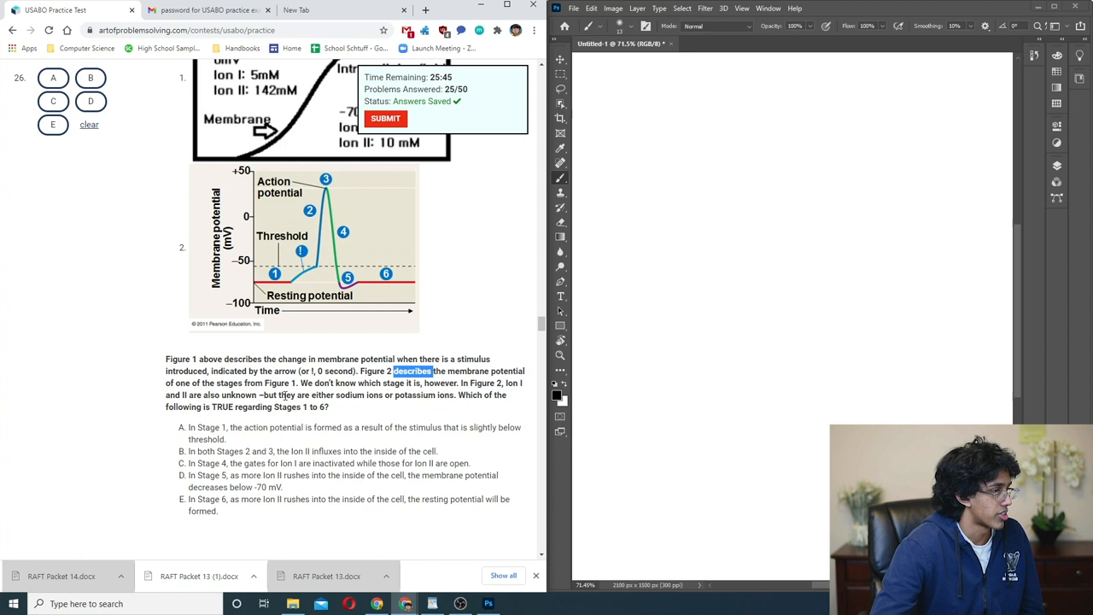
{"action": "scroll", "scroll_direction": "up", "scroll_amount": 3}
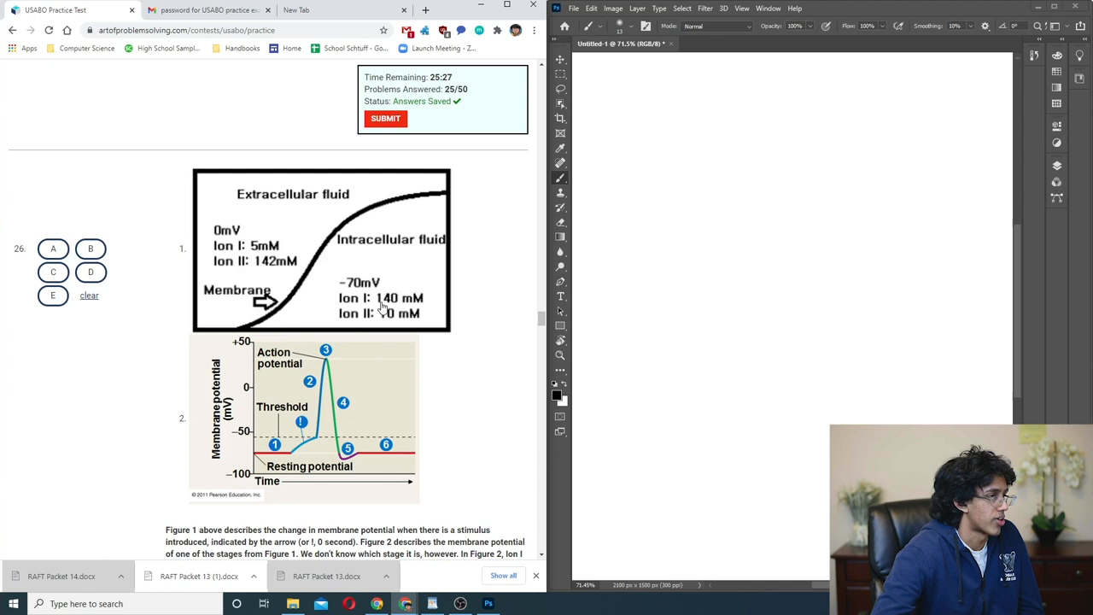
{"action": "scroll", "scroll_direction": "down", "scroll_amount": 3}
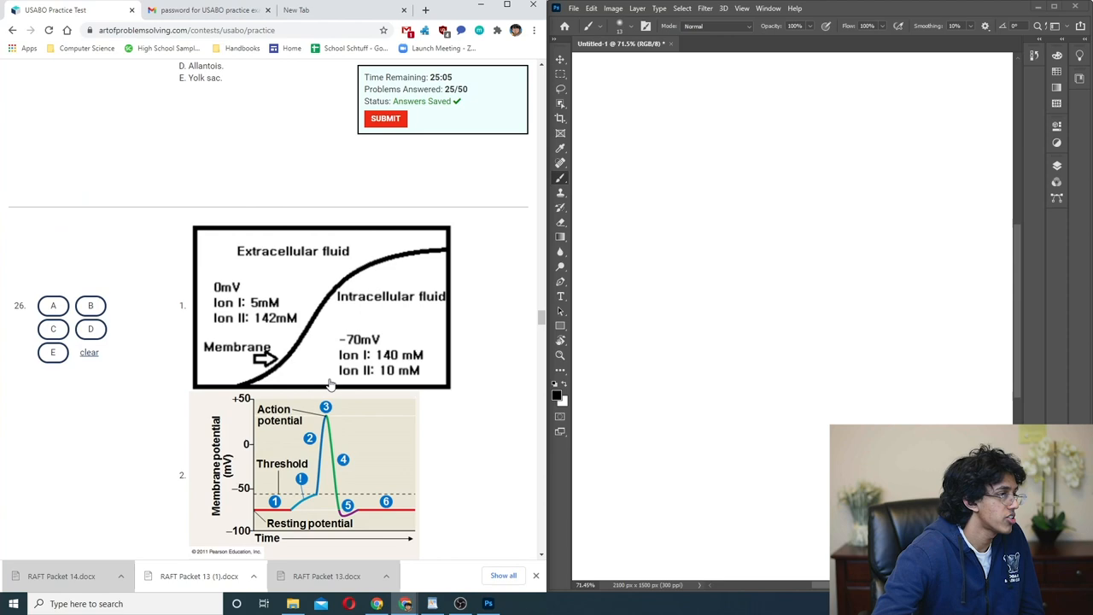
{"action": "scroll", "scroll_direction": "down", "scroll_amount": 3}
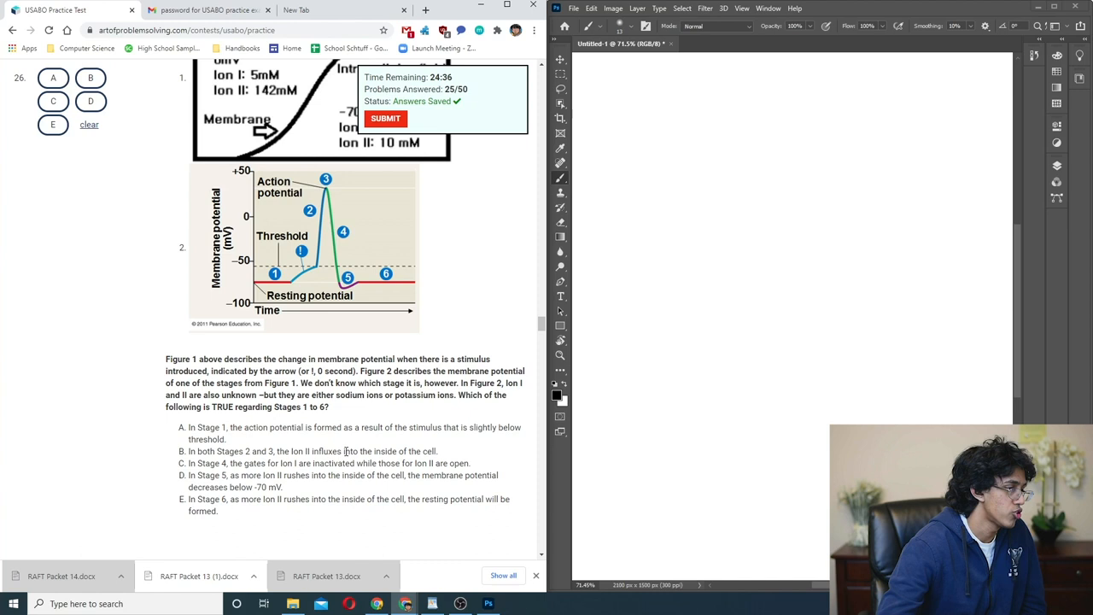
- Compare question 26's membrane-potential figures with the option values, settling on choice B
{"action": "scroll", "scroll_direction": "up", "scroll_amount": 3}
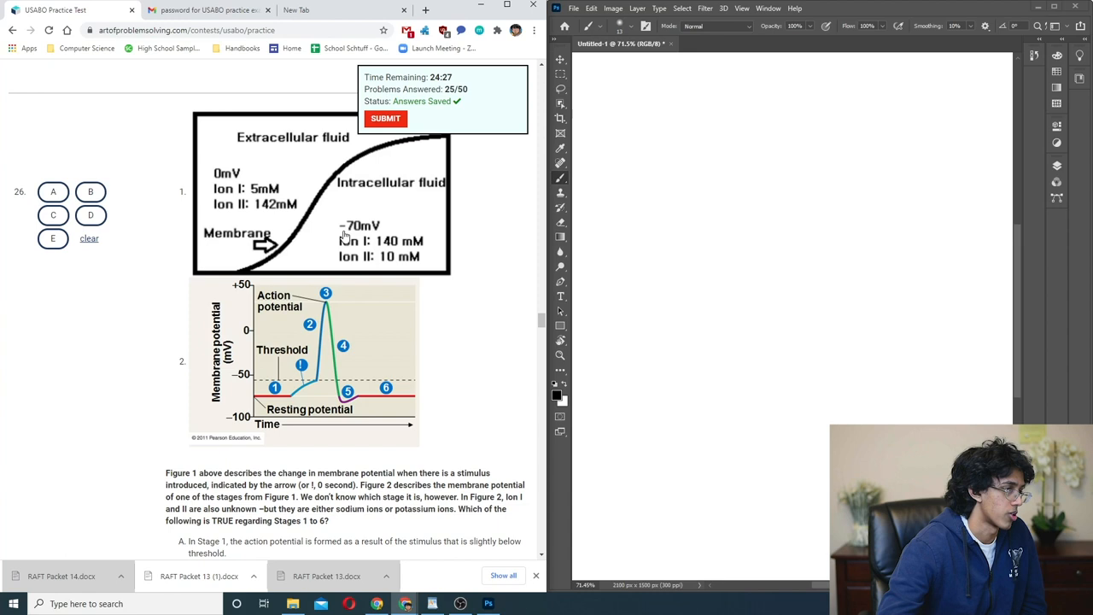
{"action": "mouse_move", "coordinate": [307, 348]}
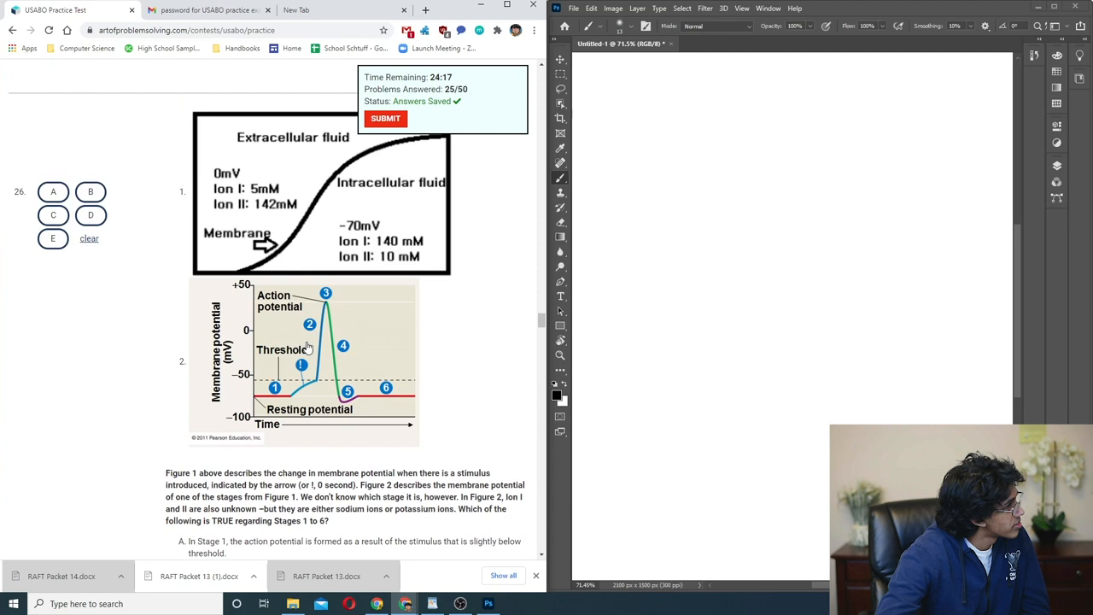
{"action": "scroll", "scroll_direction": "down", "scroll_amount": 3}
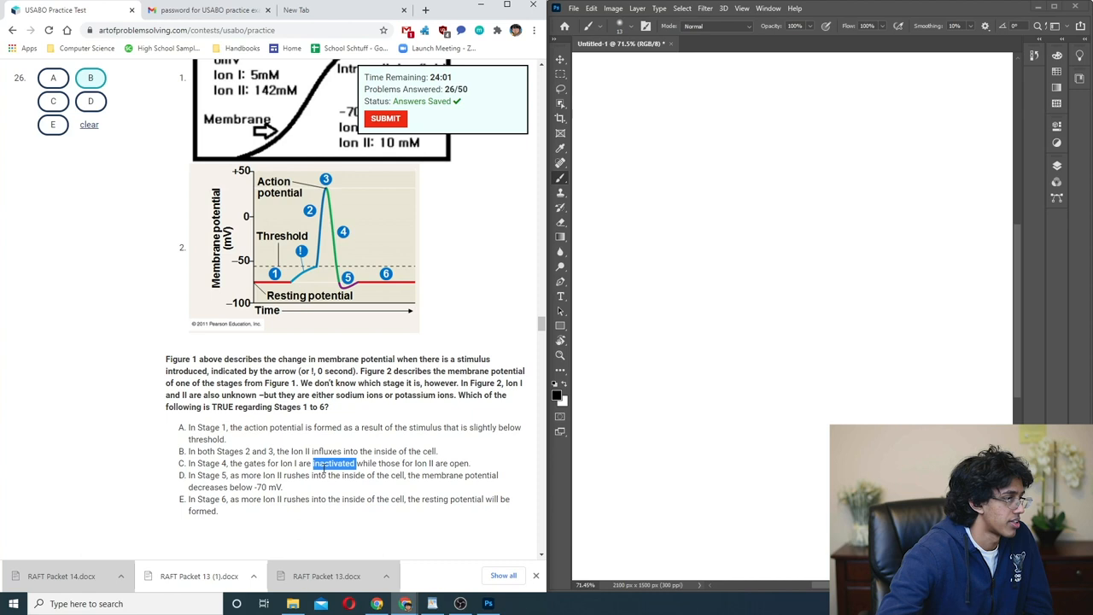
{"action": "double_click", "coordinate": [263, 487]}
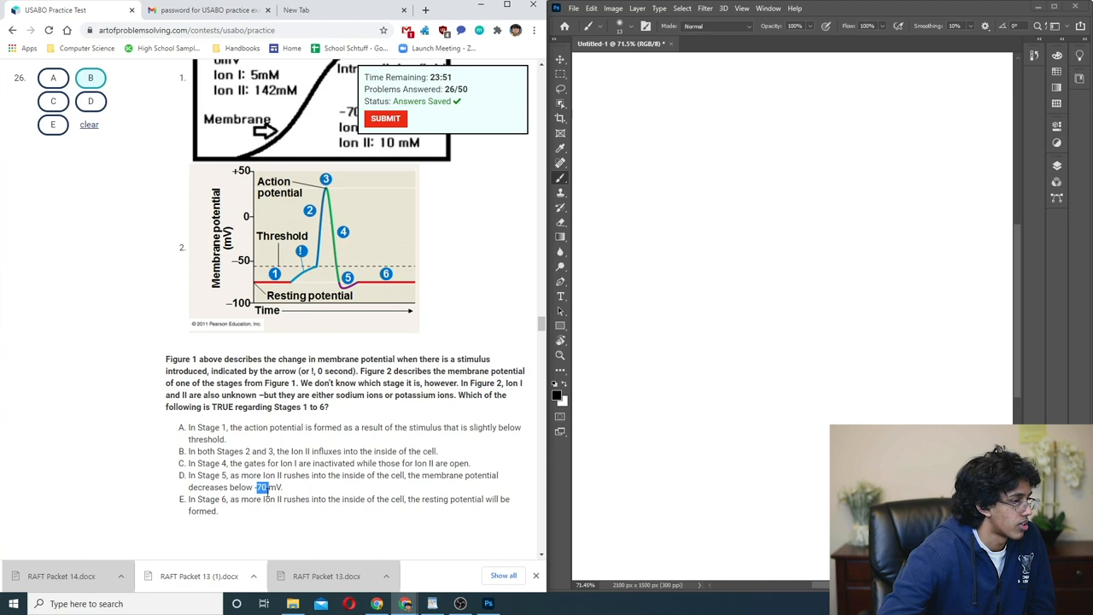
{"action": "scroll", "scroll_direction": "up", "scroll_amount": 3}
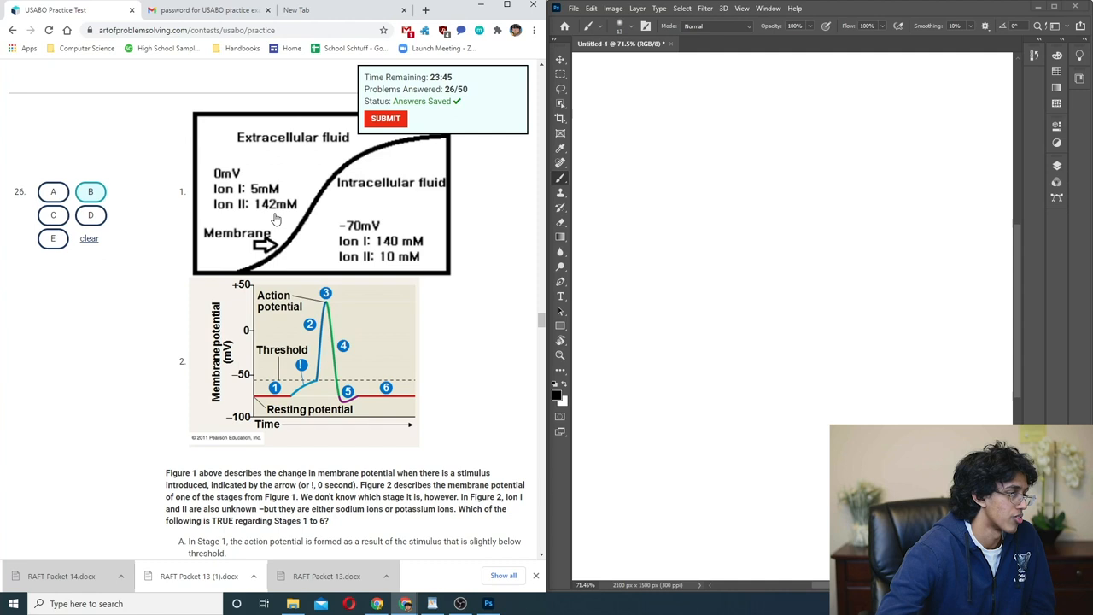
{"action": "scroll", "scroll_direction": "down", "scroll_amount": 3}
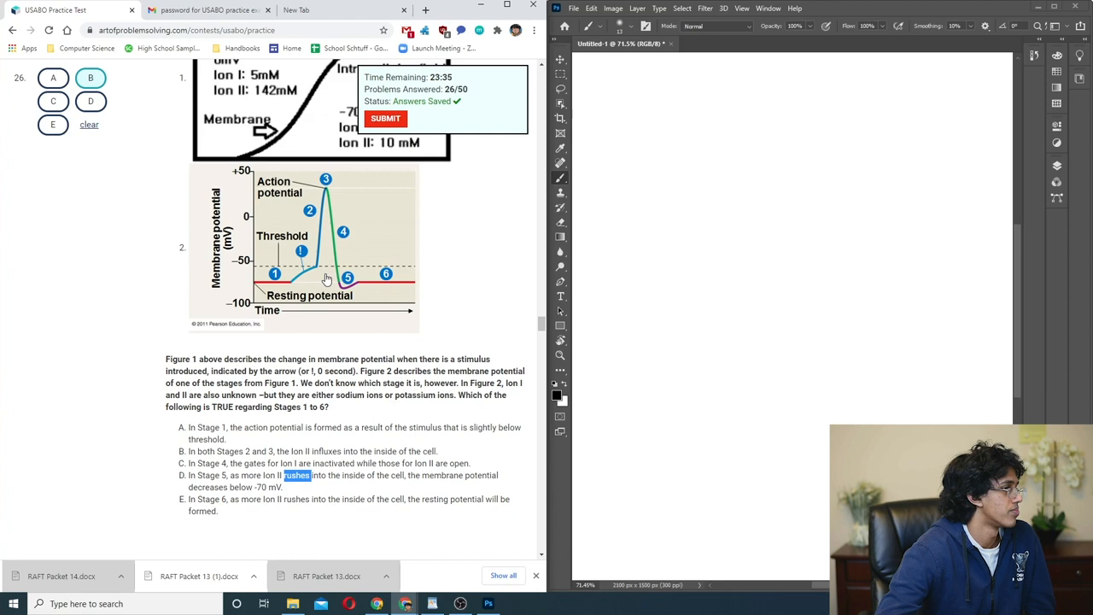
{"action": "scroll", "scroll_direction": "down", "scroll_amount": 3}
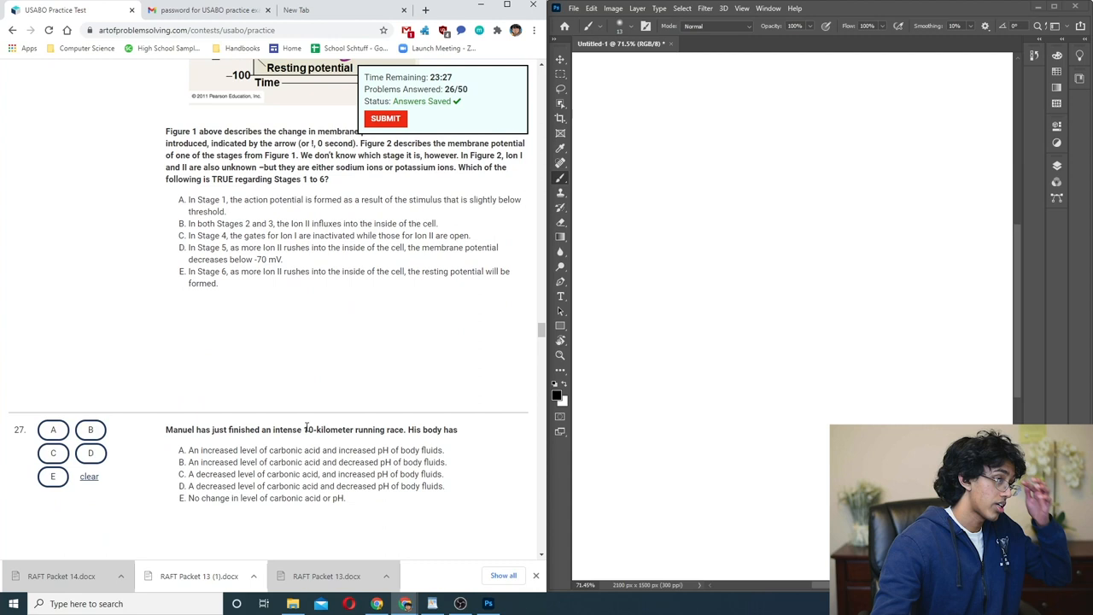
- Answer post-race chemistry question 27 with B and fetal heart question 28
{"action": "scroll", "scroll_direction": "down", "scroll_amount": 3}
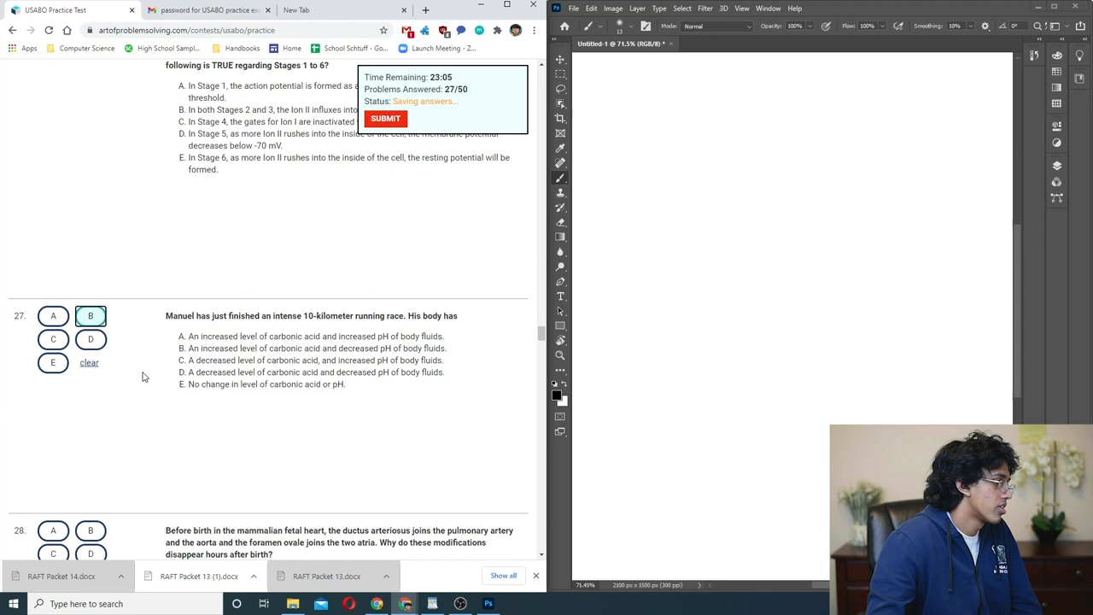
{"action": "scroll", "scroll_direction": "down", "scroll_amount": 3}
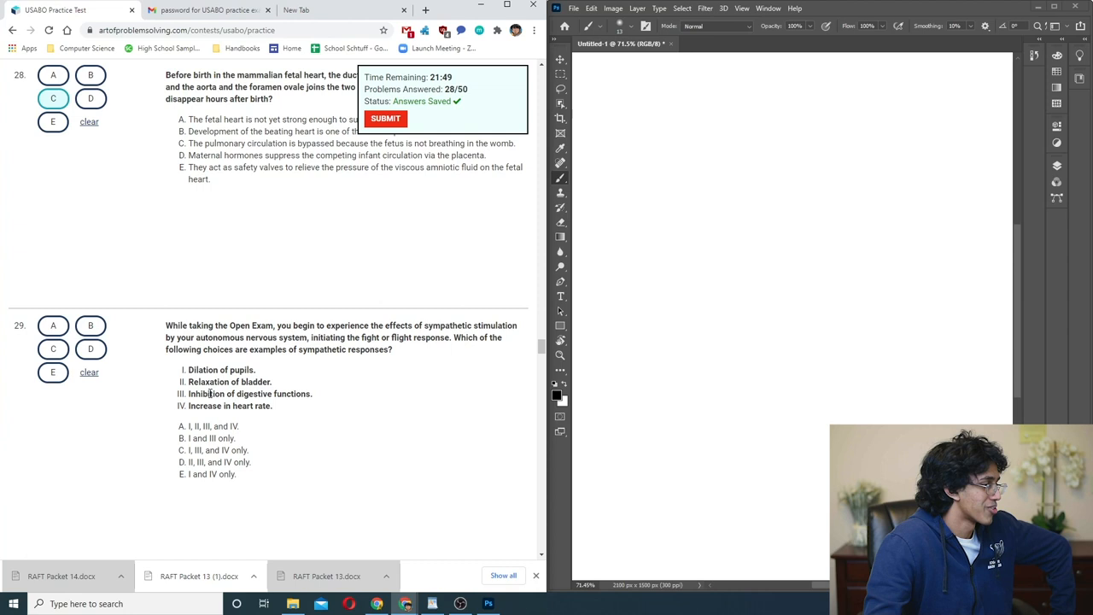
- Read sympathetic-response question 29, then mark C for hypertension question 30
{"action": "double_click", "coordinate": [244, 406]}
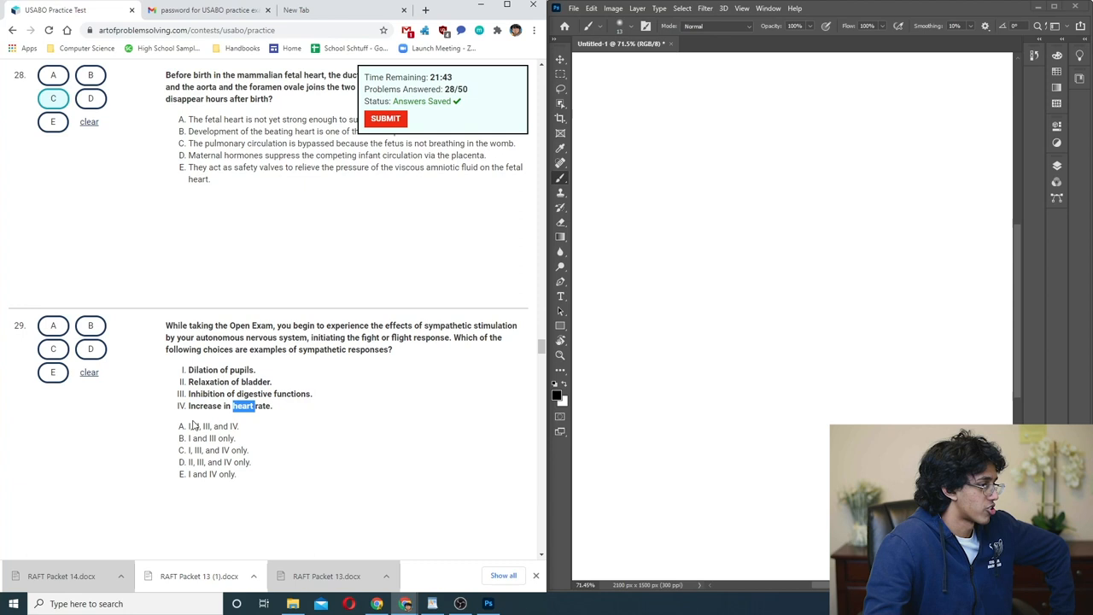
{"action": "scroll", "scroll_direction": "down", "scroll_amount": 3}
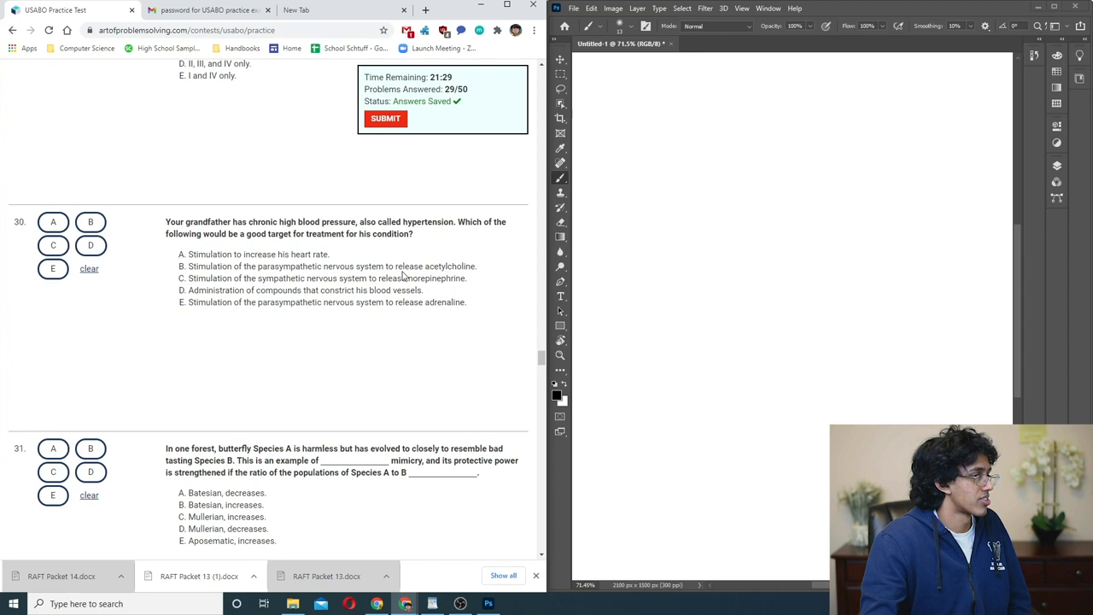
{"action": "double_click", "coordinate": [353, 279]}
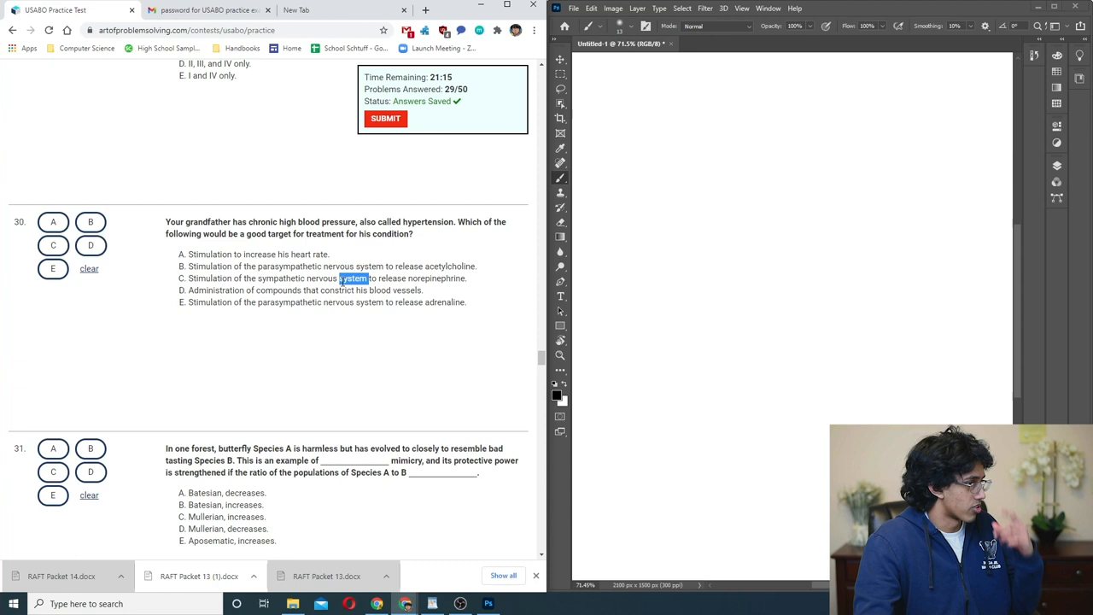
{"action": "left_click", "coordinate": [53, 246]}
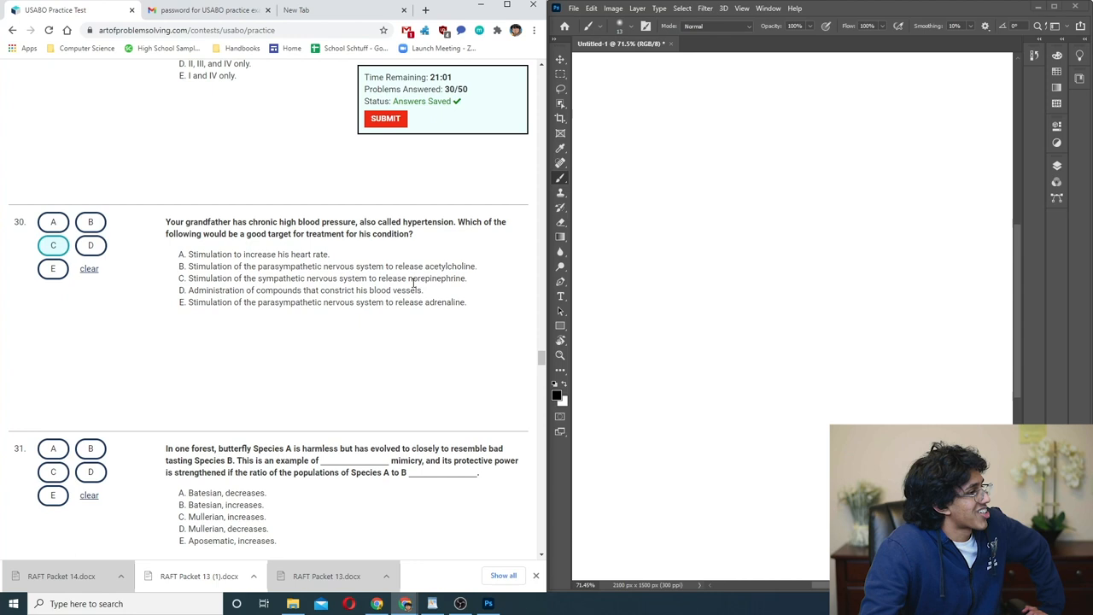
{"action": "scroll", "scroll_direction": "down", "scroll_amount": 3}
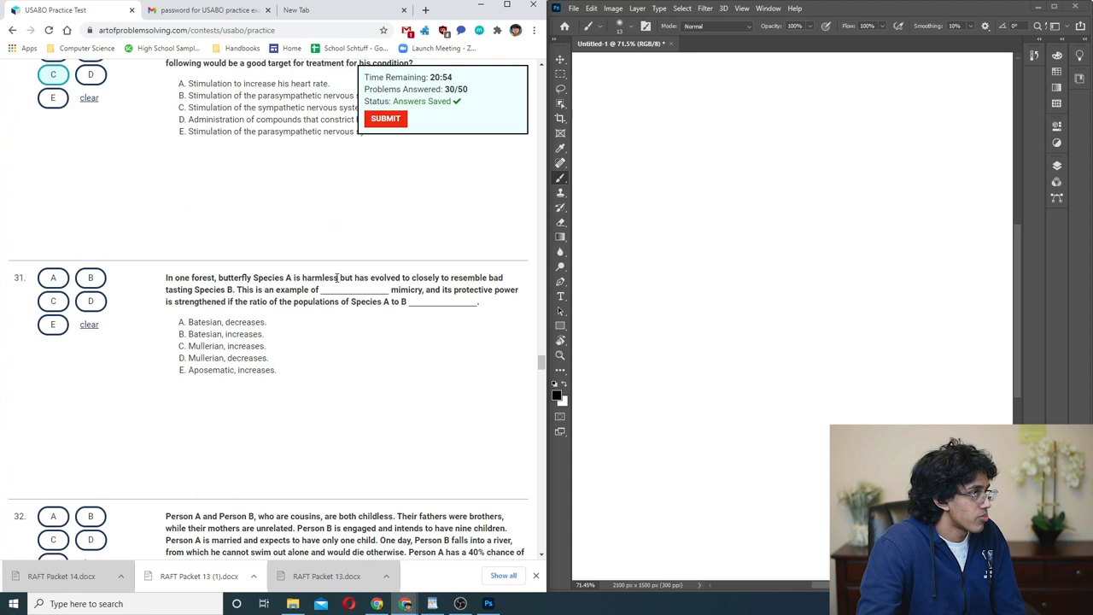
- Highlight the mimicry description in question 31 and mark A as its answer
{"action": "left_click_drag", "start_coordinate": [335, 277], "coordinate": [217, 290]}
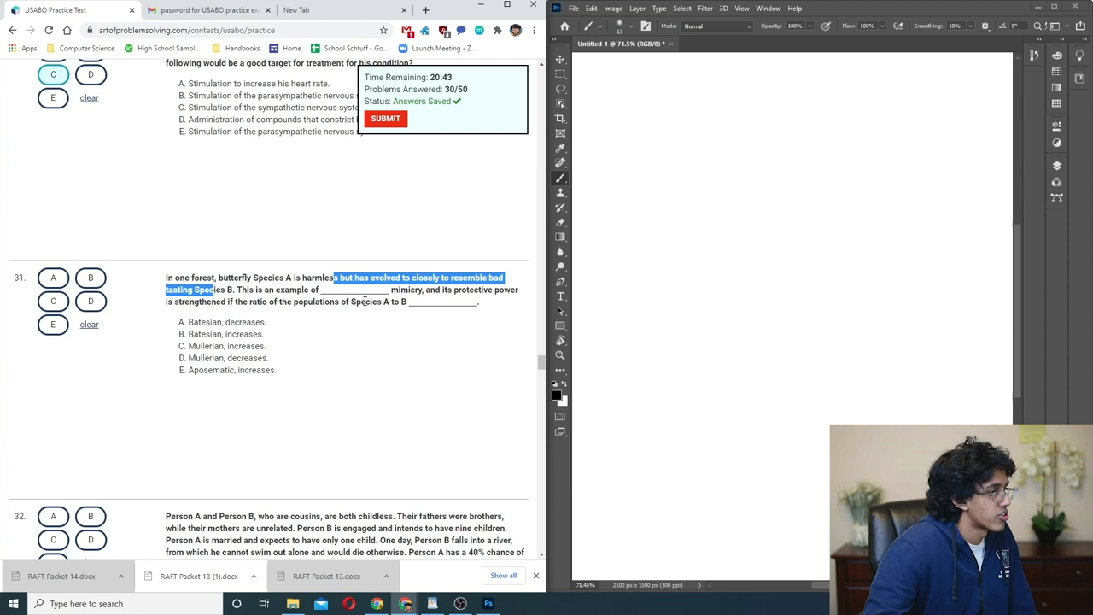
{"action": "mouse_move", "coordinate": [352, 341]}
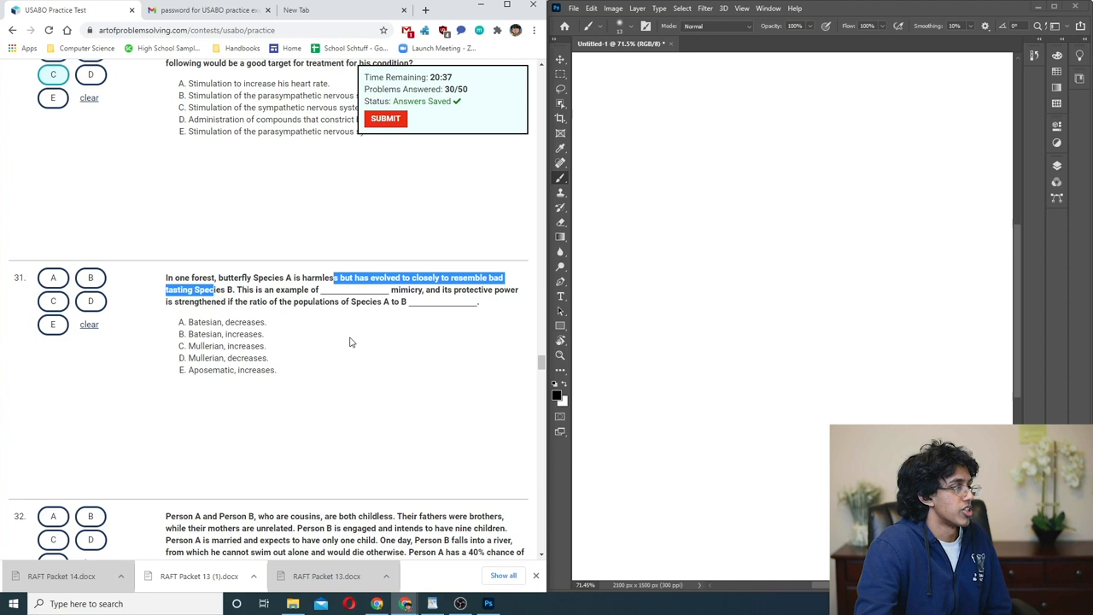
{"action": "left_click", "coordinate": [51, 276]}
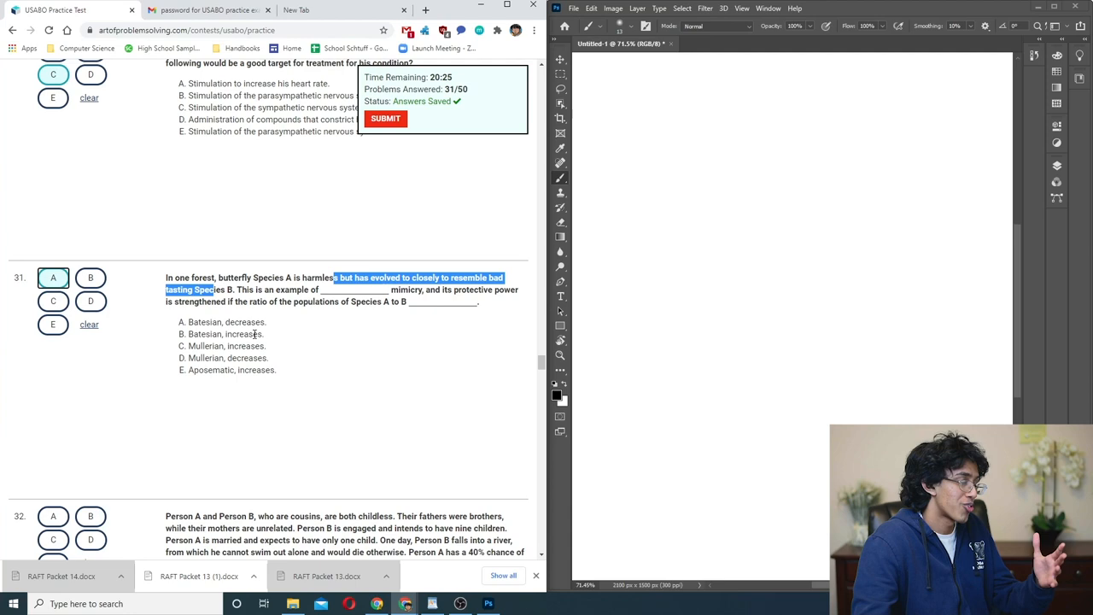
{"action": "scroll", "scroll_direction": "down", "scroll_amount": 3}
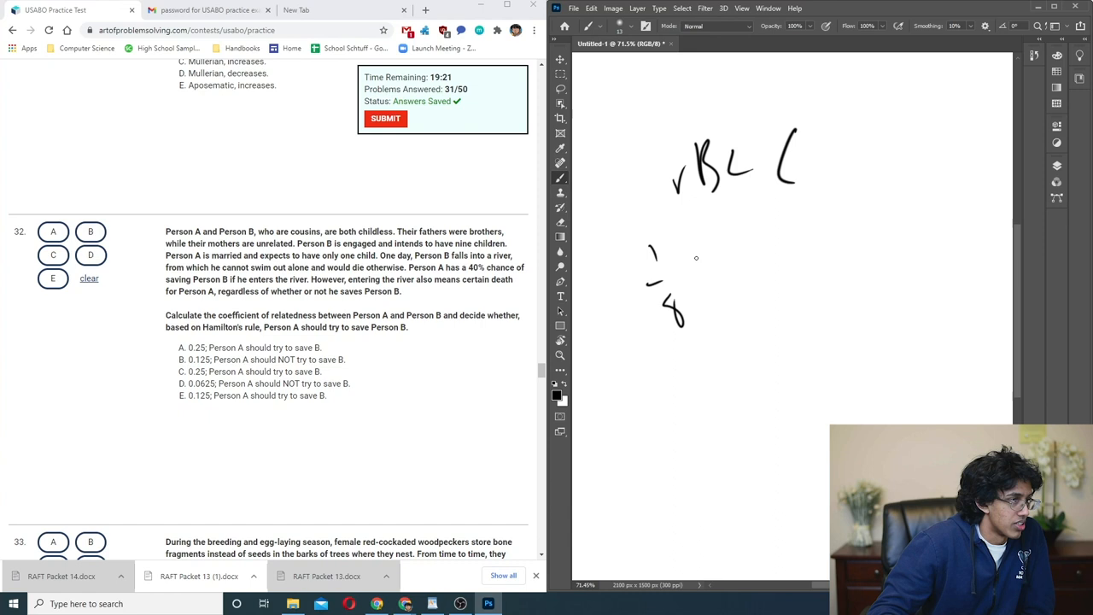
- Sketch handwritten Hamilton's rule working and a new scratch note on the canvas
{"action": "left_click_drag", "start_coordinate": [683, 257], "coordinate": [795, 265]}
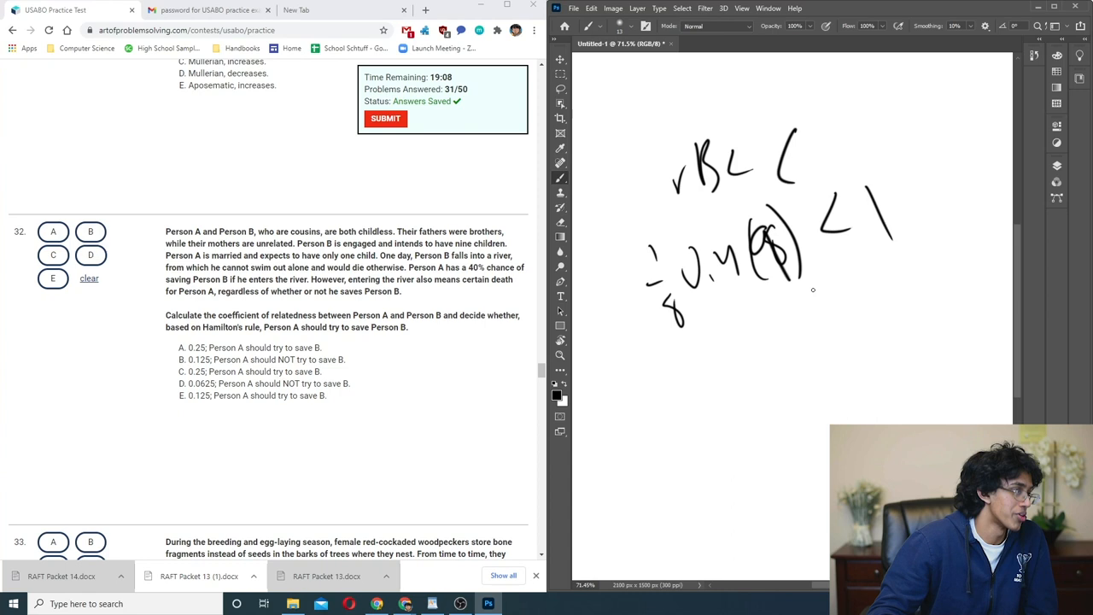
{"action": "scroll", "scroll_direction": "down", "scroll_amount": 3}
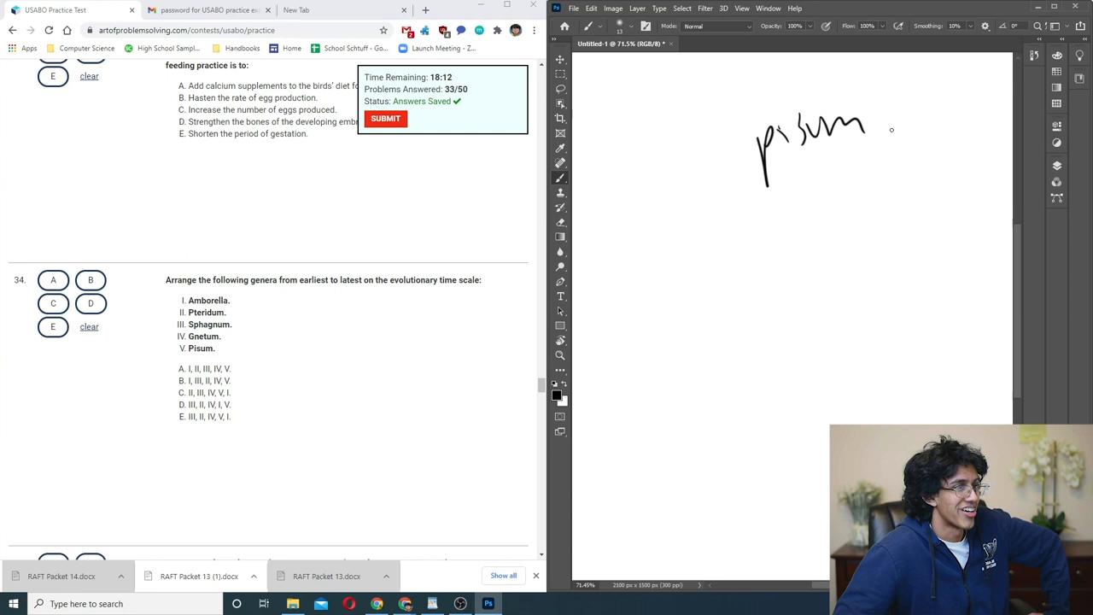
{"action": "left_click_drag", "start_coordinate": [657, 128], "coordinate": [674, 120]}
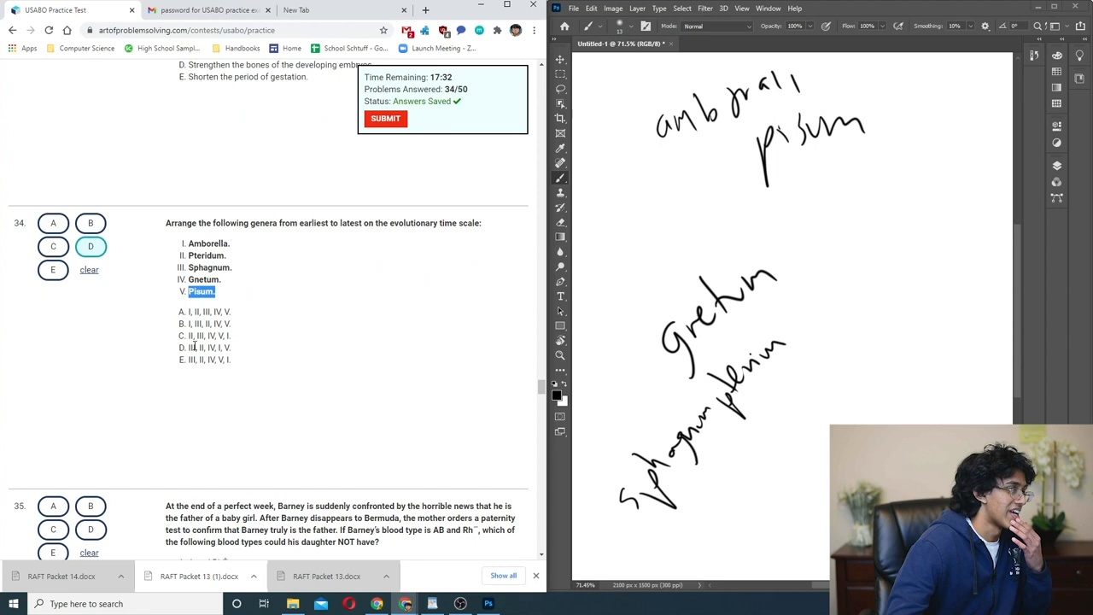
- Highlight the genus Pisum while reading question 34, then bring question 35 into view
{"action": "double_click", "coordinate": [208, 242]}
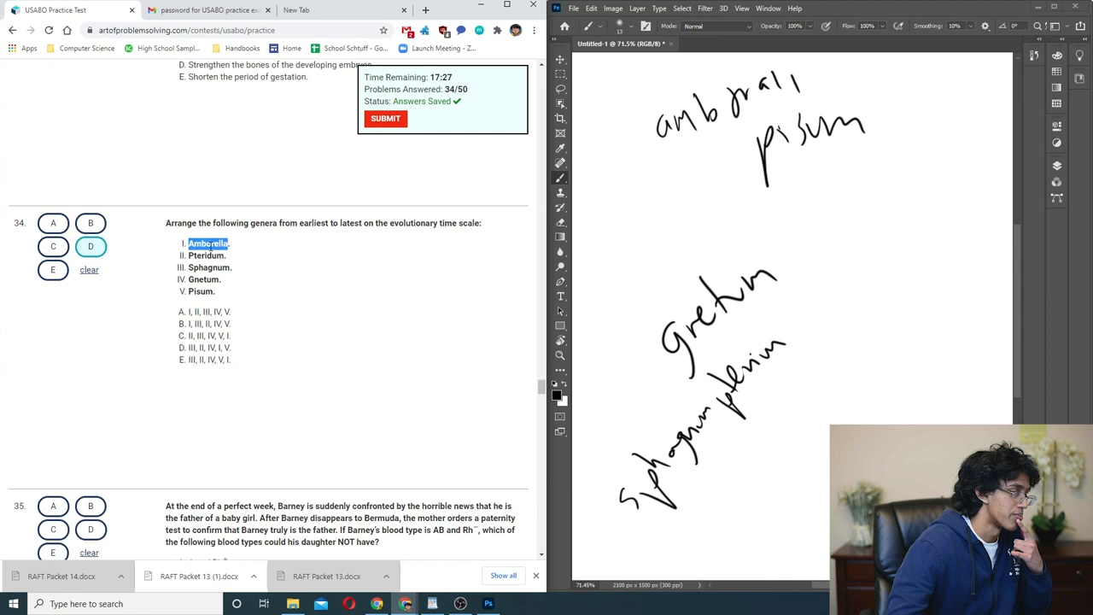
{"action": "scroll", "scroll_direction": "down", "scroll_amount": 3}
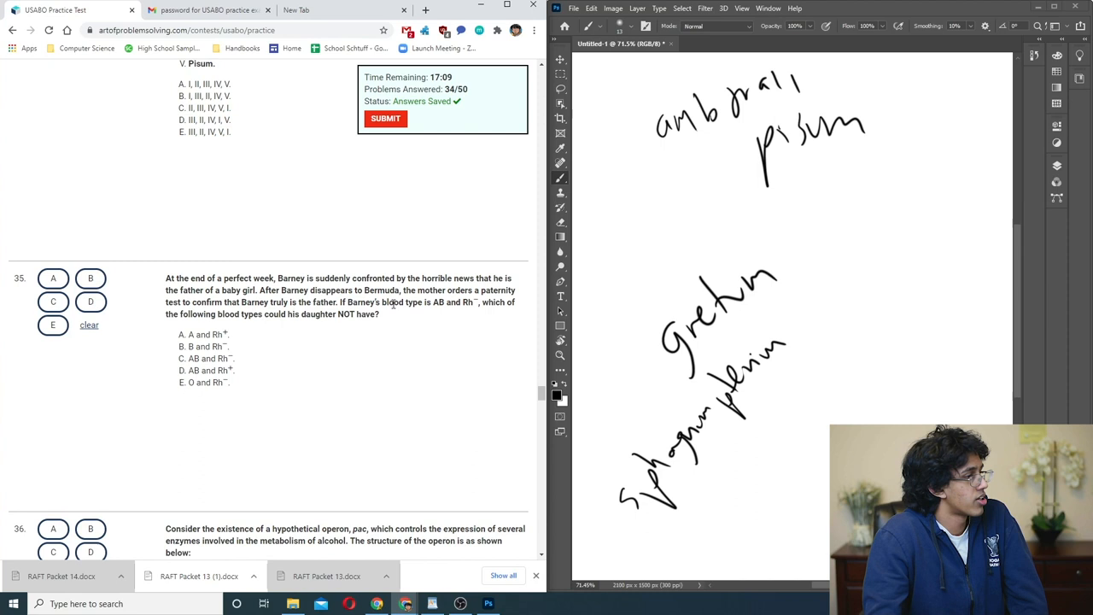
- Highlight the Rh blood type term while reading paternity question 35
{"action": "double_click", "coordinate": [393, 302]}
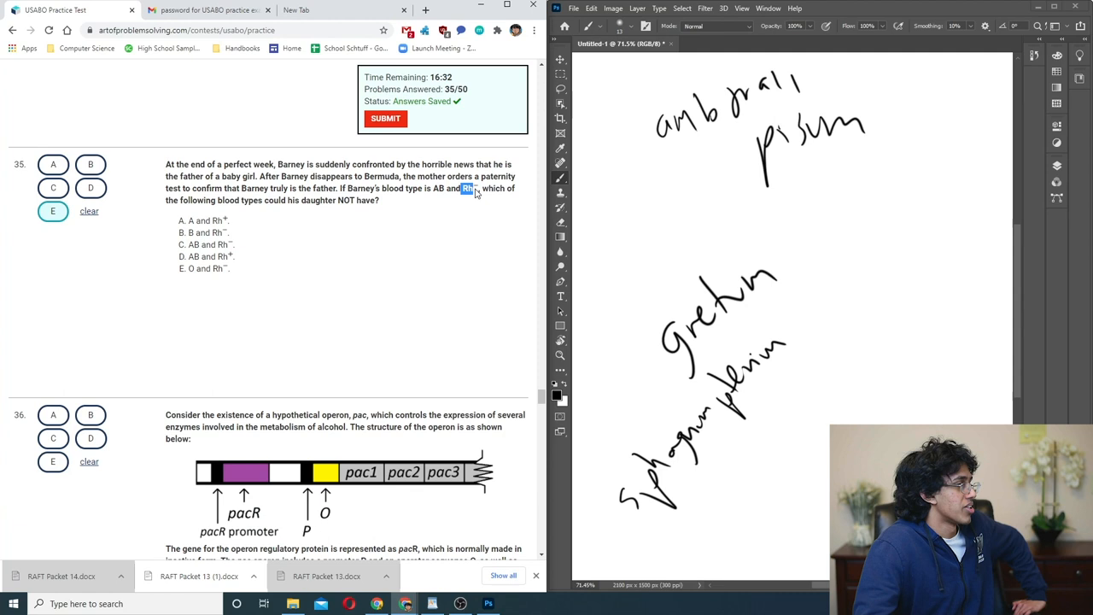
- Scroll through the pac operon diagram of select-all question 36
{"action": "scroll", "scroll_direction": "down", "scroll_amount": 3}
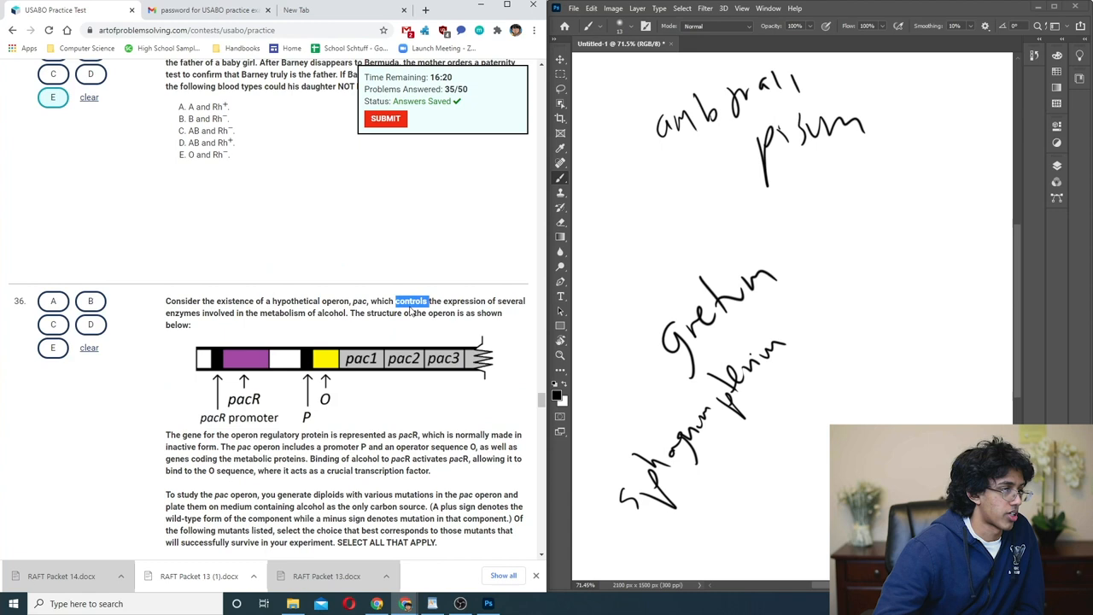
{"action": "scroll", "scroll_direction": "down", "scroll_amount": 3}
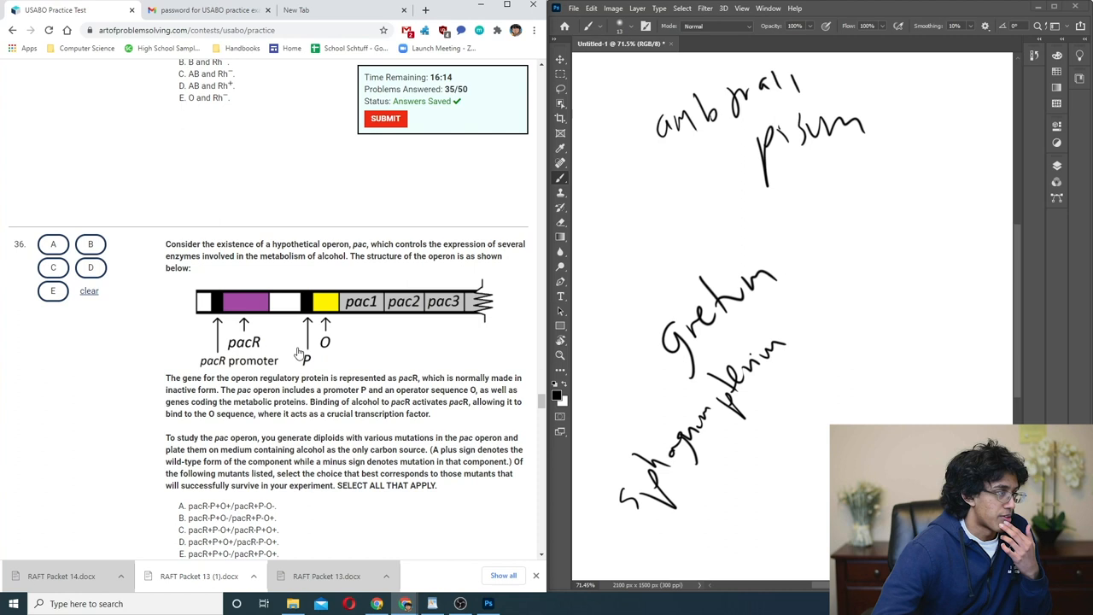
{"action": "scroll", "scroll_direction": "down", "scroll_amount": 3}
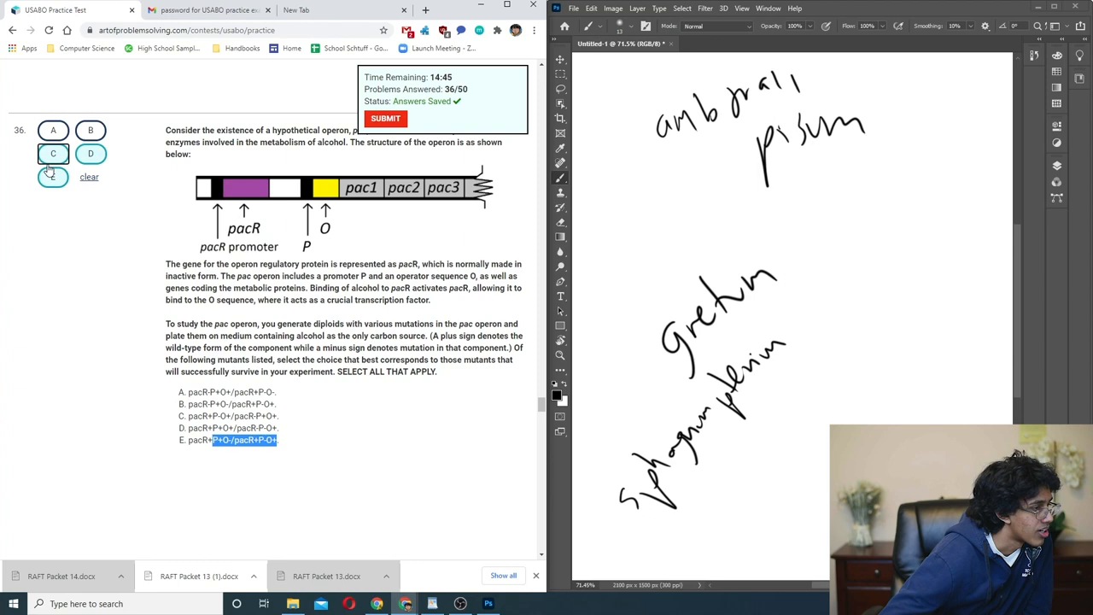
- Scroll down to X-chromosome nucleotide diversity question 37
{"action": "scroll", "scroll_direction": "down", "scroll_amount": 3}
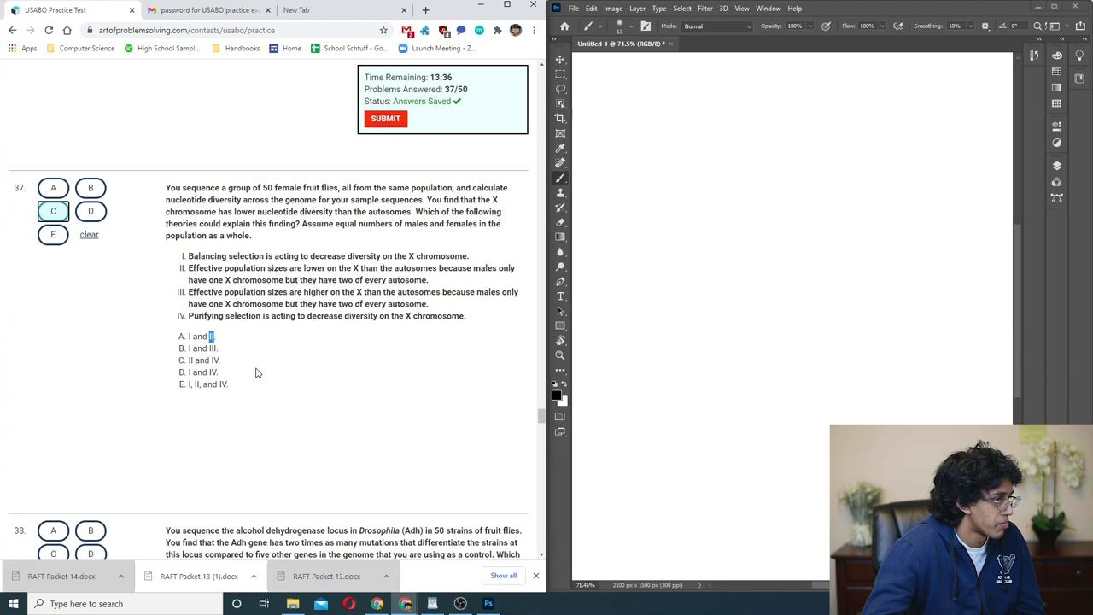
- Read Adh question 38, revisit question 37 to change it to A, and return to 38
{"action": "scroll", "scroll_direction": "down", "scroll_amount": 3}
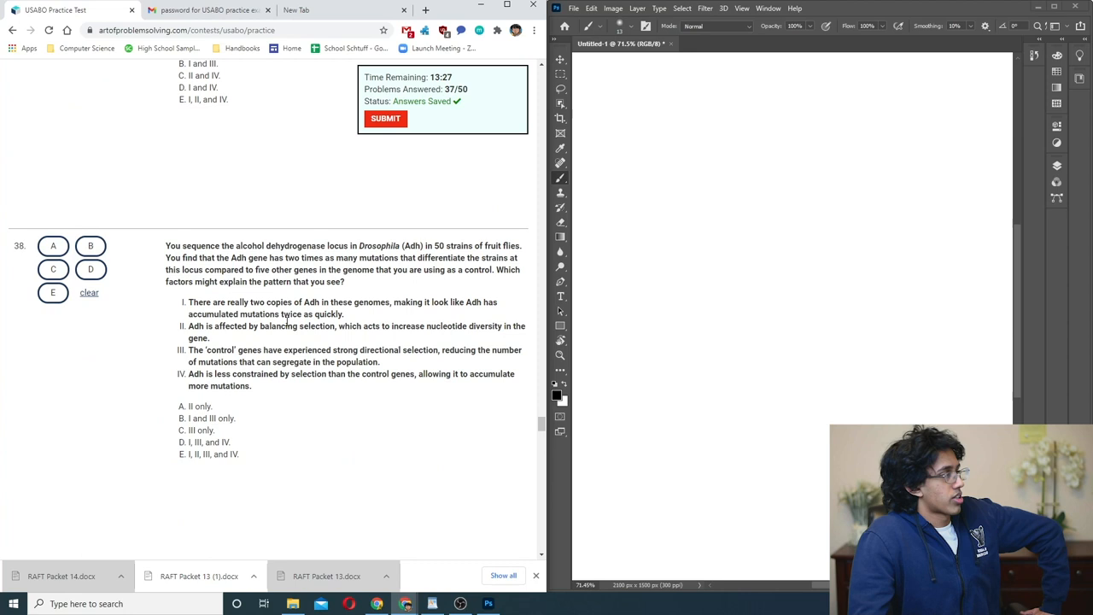
{"action": "double_click", "coordinate": [281, 270]}
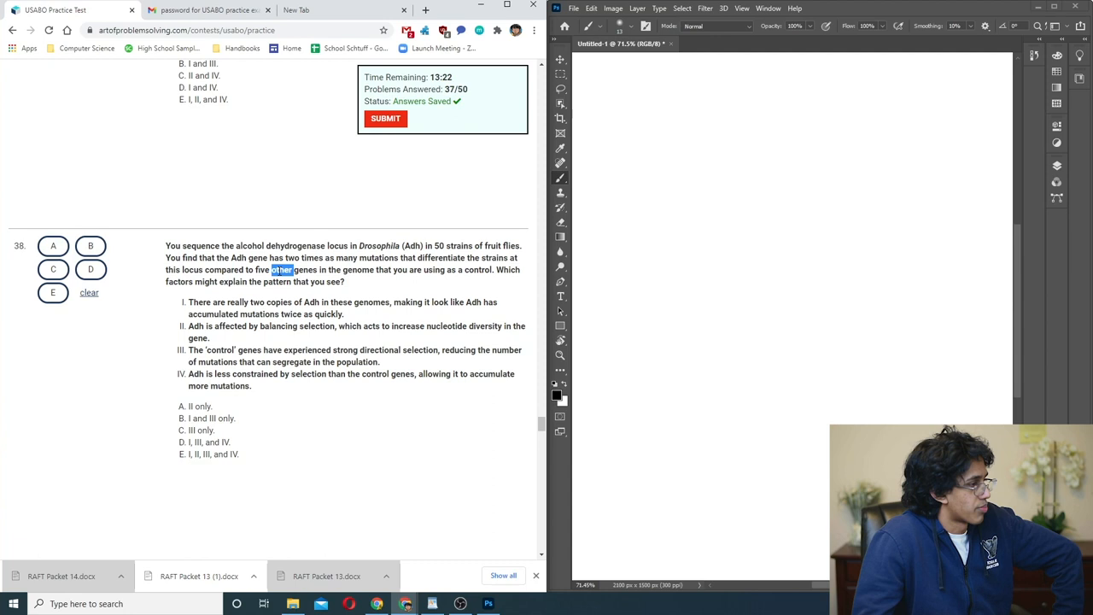
{"action": "double_click", "coordinate": [346, 256]}
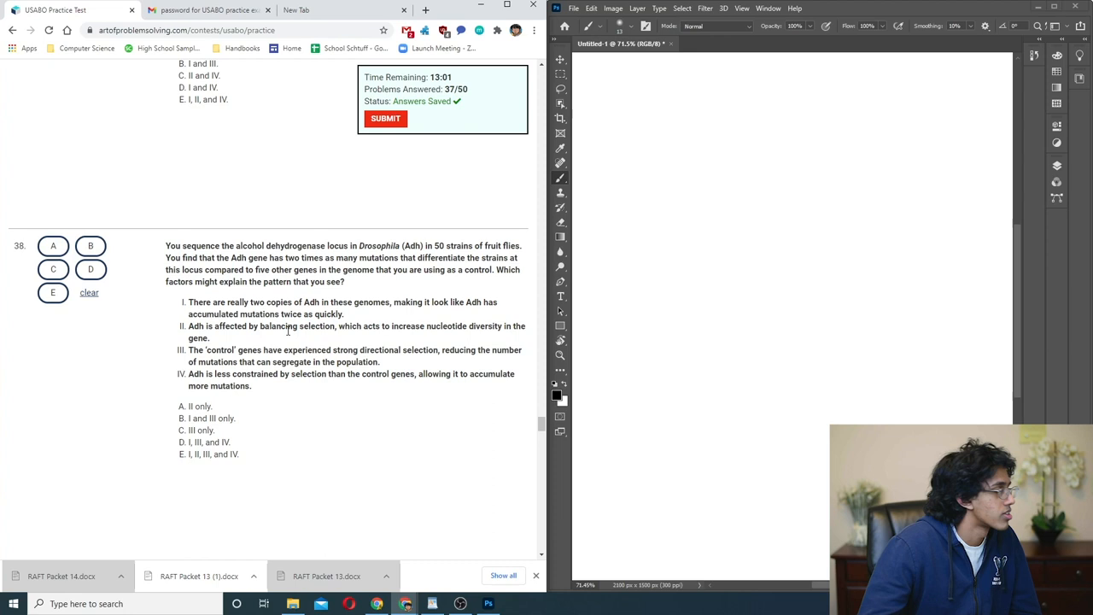
{"action": "scroll", "scroll_direction": "up", "scroll_amount": 3}
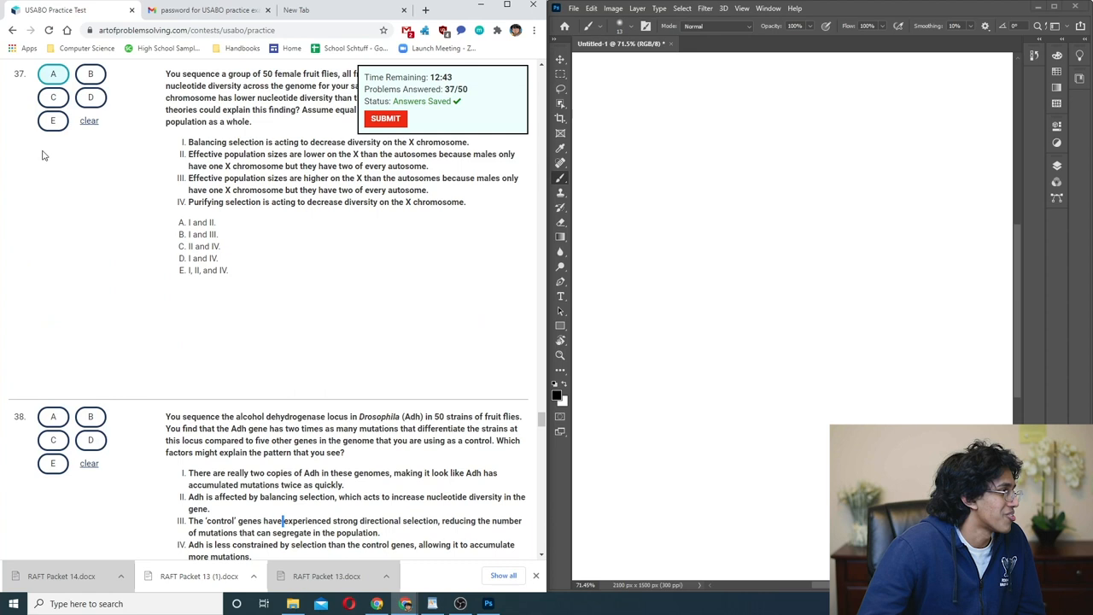
{"action": "scroll", "scroll_direction": "down", "scroll_amount": 3}
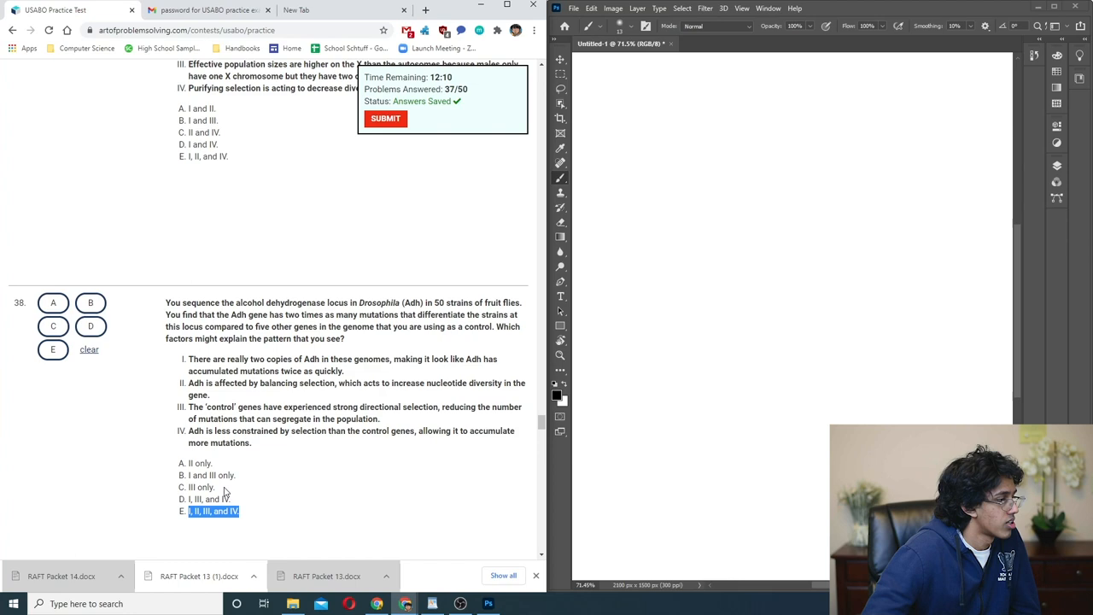
- Scroll down to woolly mammoth phylogeny question 39
{"action": "scroll", "scroll_direction": "down", "scroll_amount": 3}
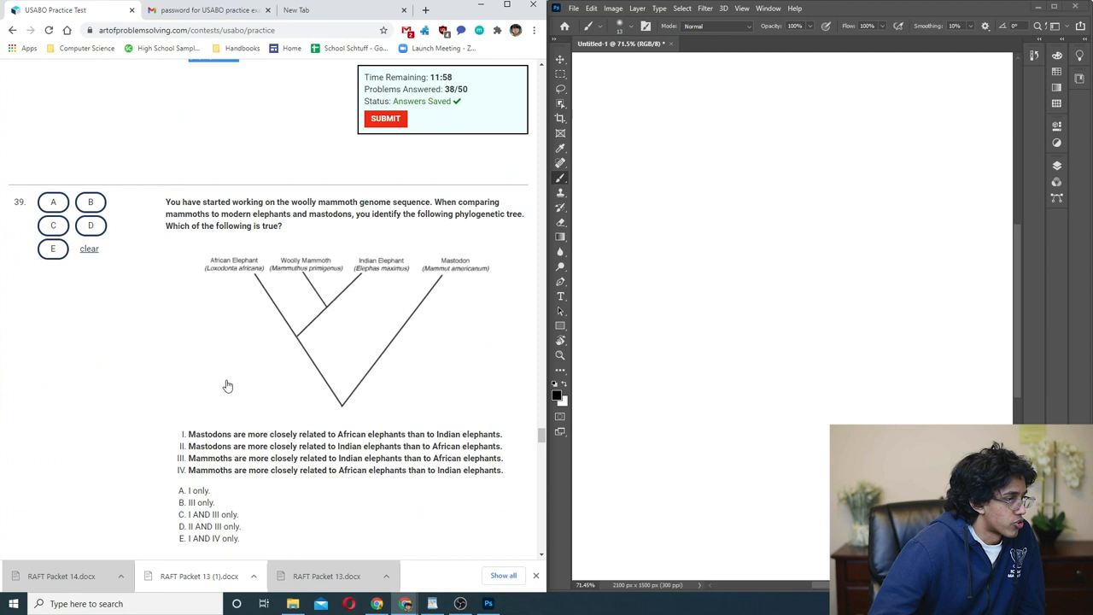
{"action": "mouse_move", "coordinate": [423, 301]}
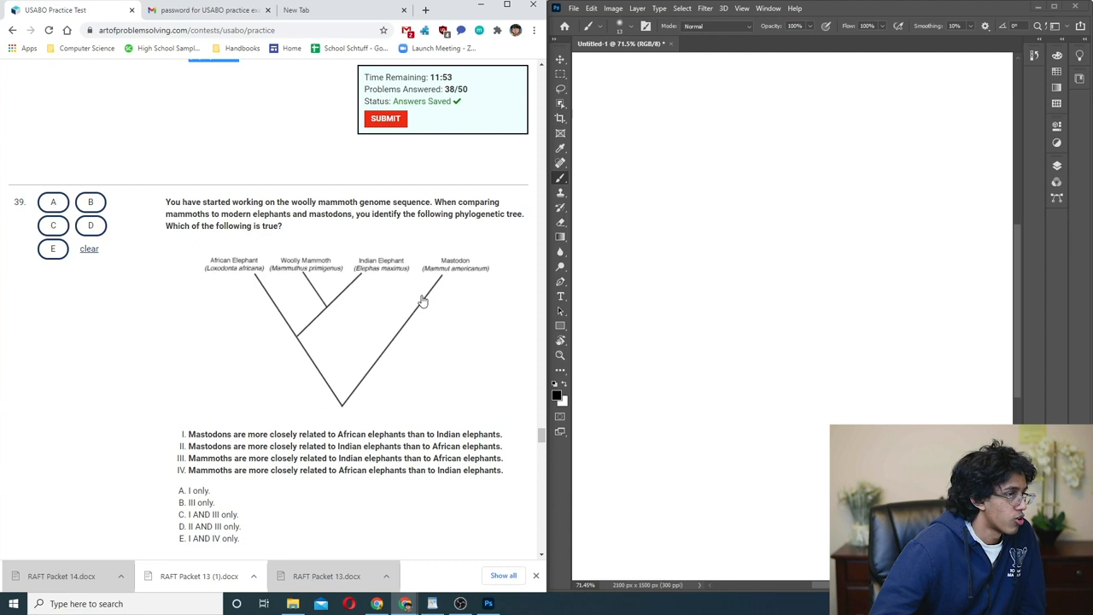
{"action": "mouse_move", "coordinate": [427, 270]}
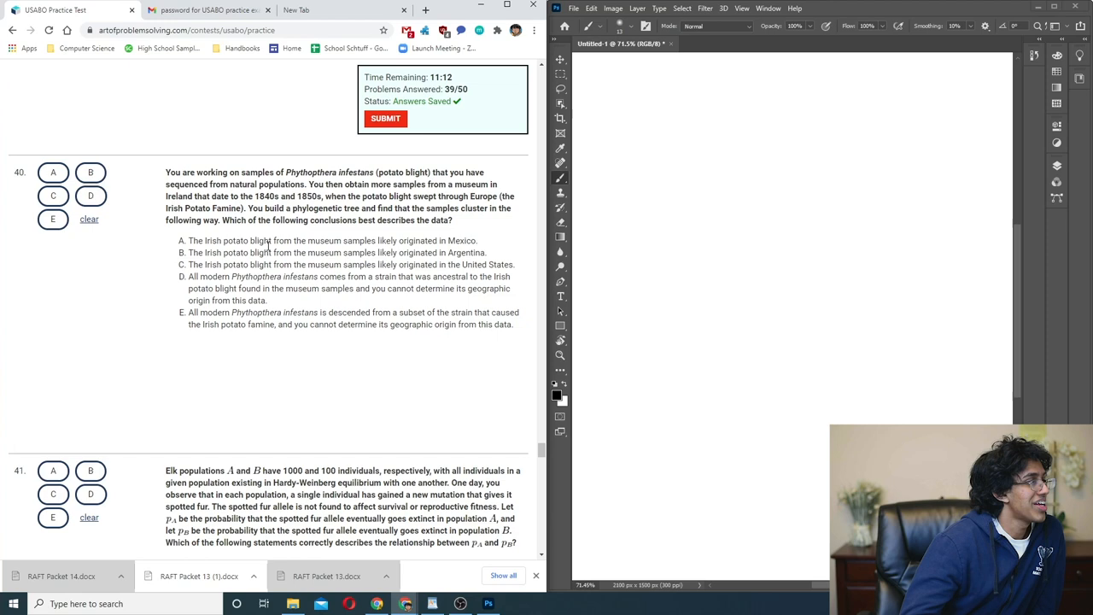
- Change elk population question 41's answer to D and move on to question 42
{"action": "scroll", "scroll_direction": "down", "scroll_amount": 3}
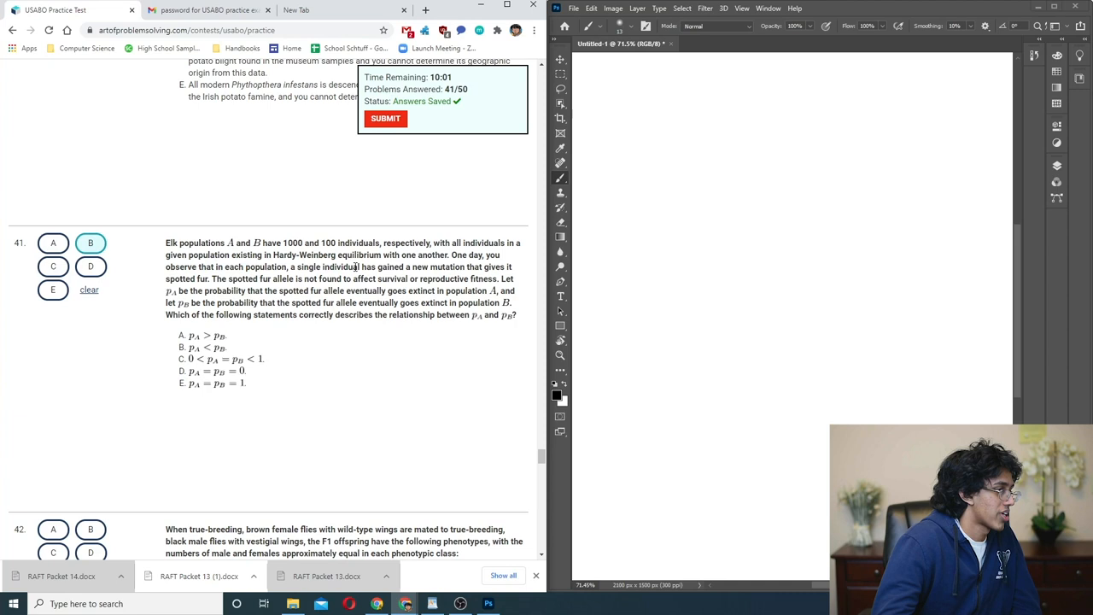
{"action": "left_click", "coordinate": [90, 266]}
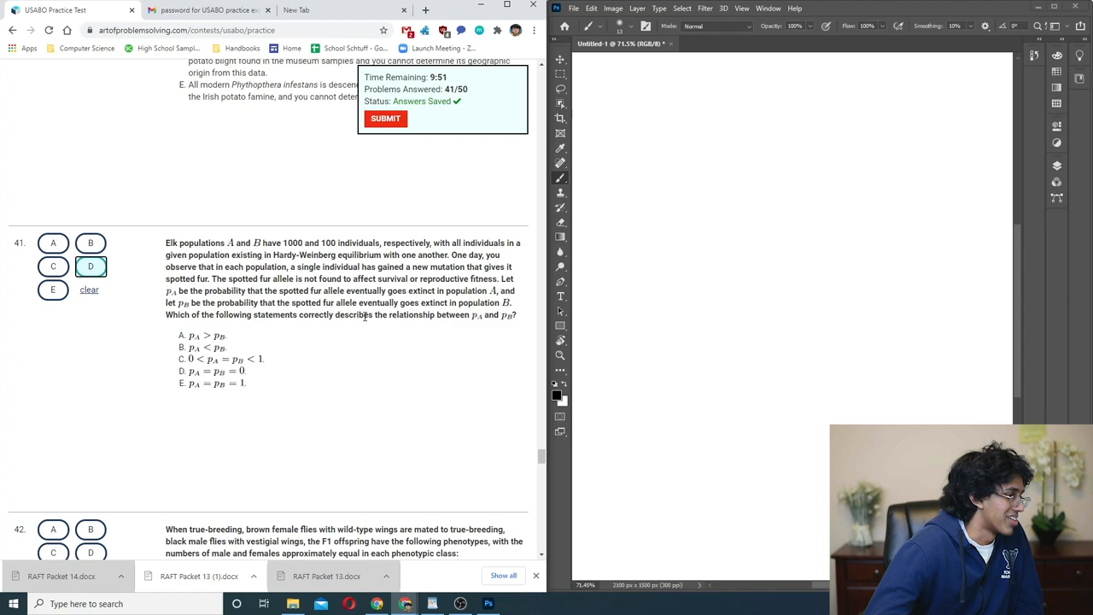
{"action": "scroll", "scroll_direction": "down", "scroll_amount": 3}
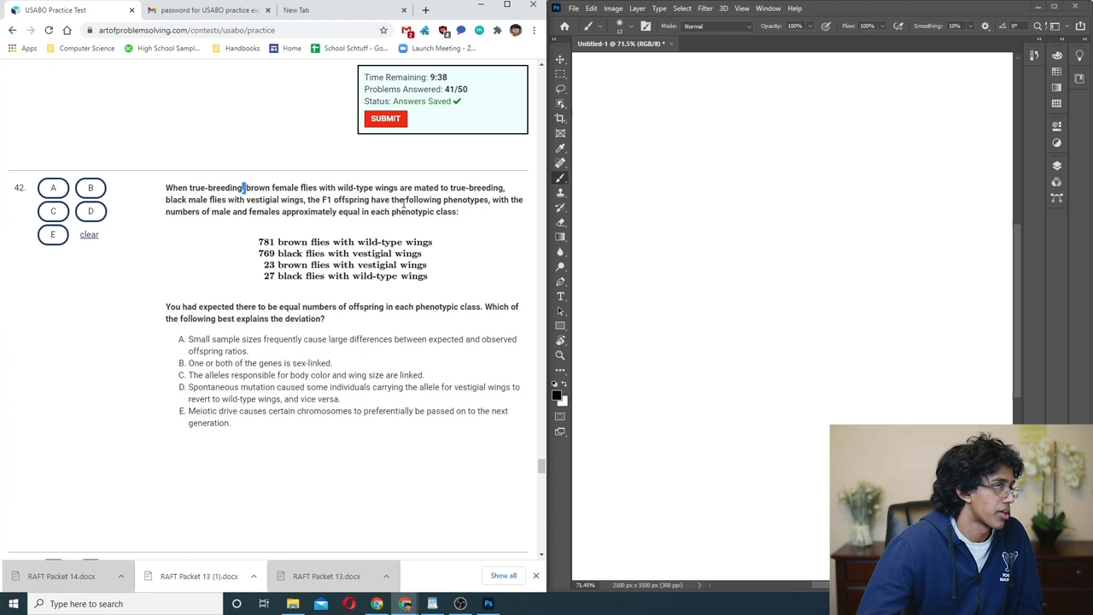
- Answer fly-offspring question 42 and move on to sex-ratio question 43
{"action": "double_click", "coordinate": [253, 376]}
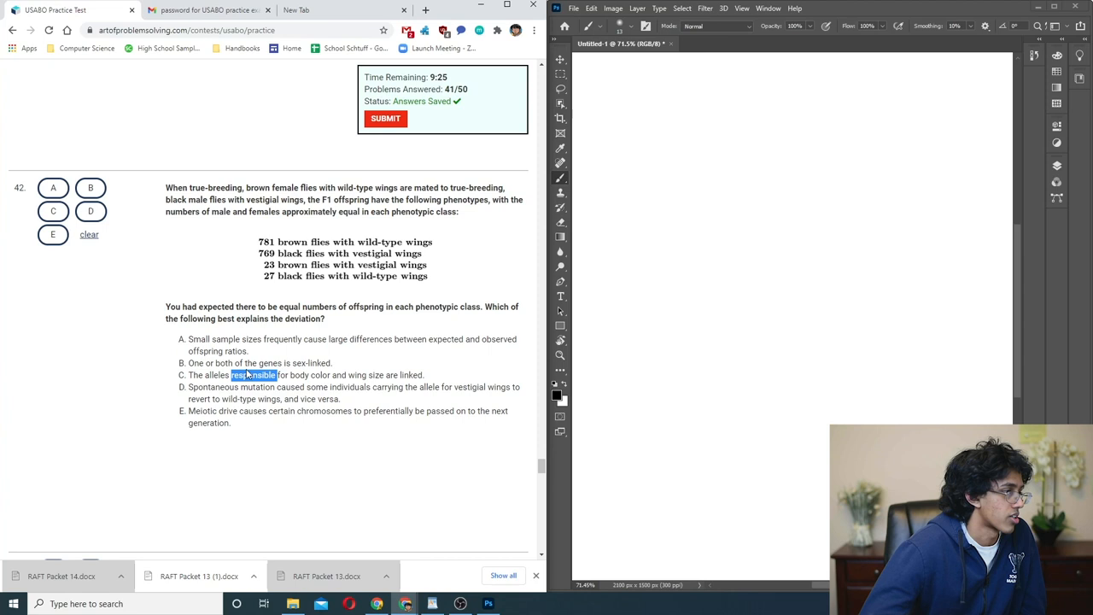
{"action": "scroll", "scroll_direction": "down", "scroll_amount": 3}
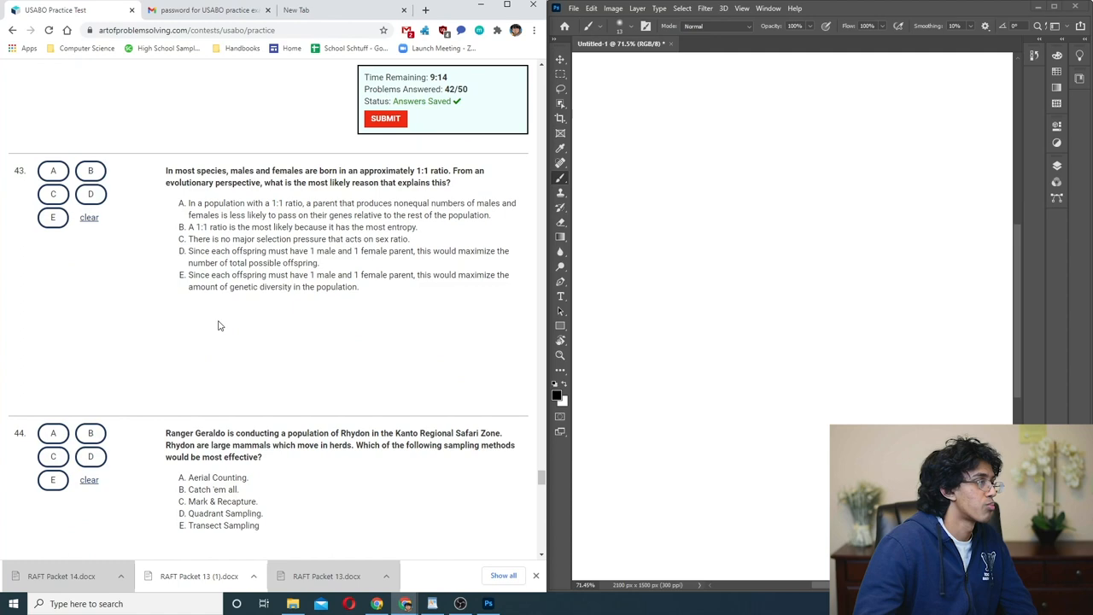
- Mark choice D for sex-ratio question 43 and move on to Rhydon sampling question 44
{"action": "scroll", "scroll_direction": "up", "scroll_amount": 3}
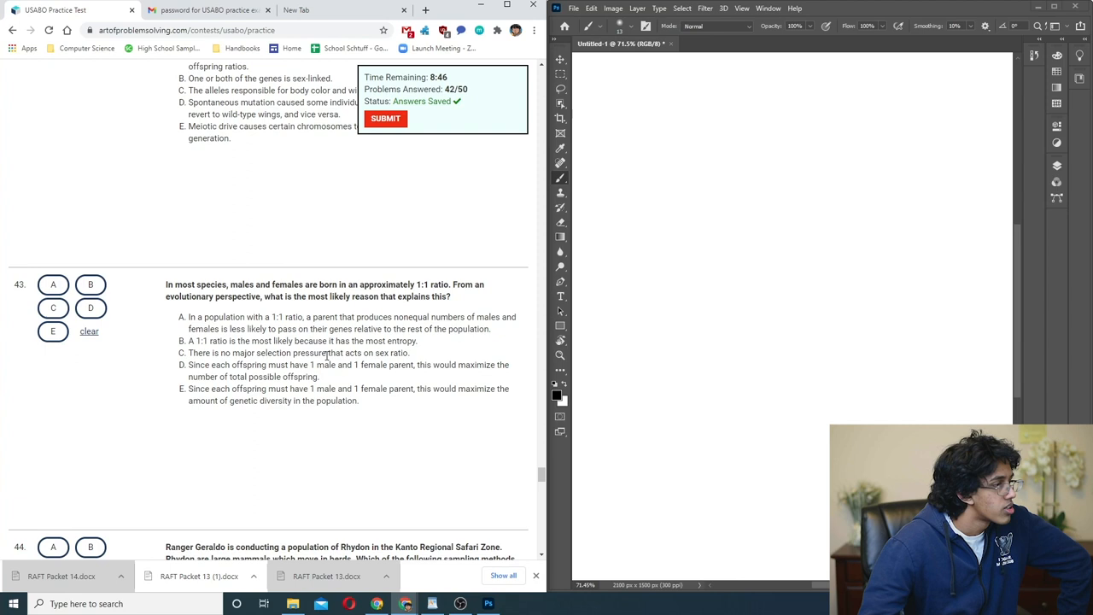
{"action": "left_click", "coordinate": [91, 307]}
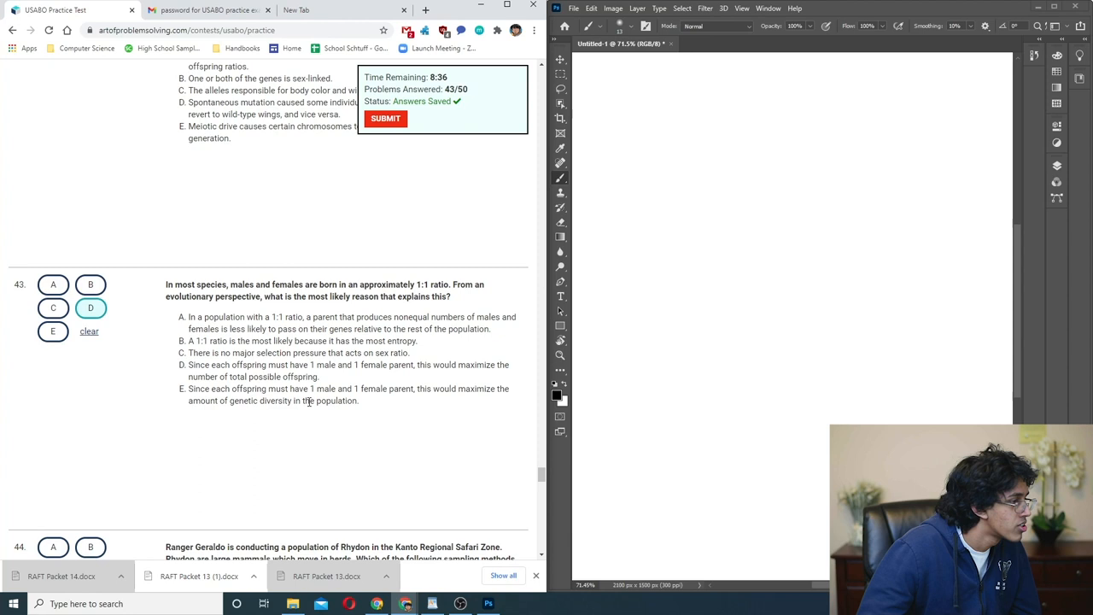
{"action": "scroll", "scroll_direction": "down", "scroll_amount": 3}
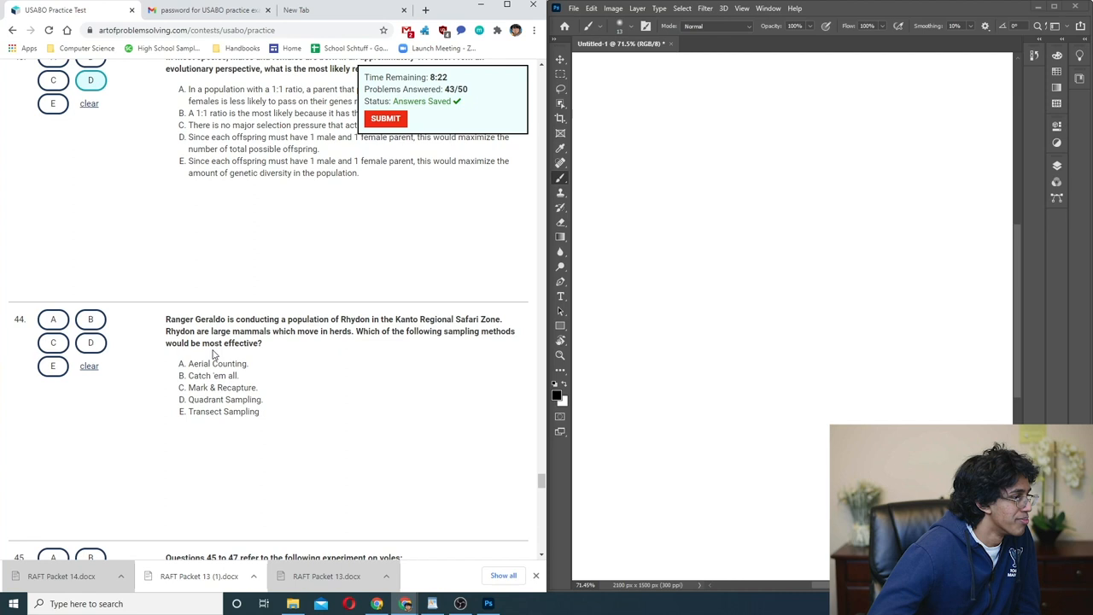
- Mark Mark & Recapture, choice C, for Rhydon sampling question 44
{"action": "double_click", "coordinate": [229, 386]}
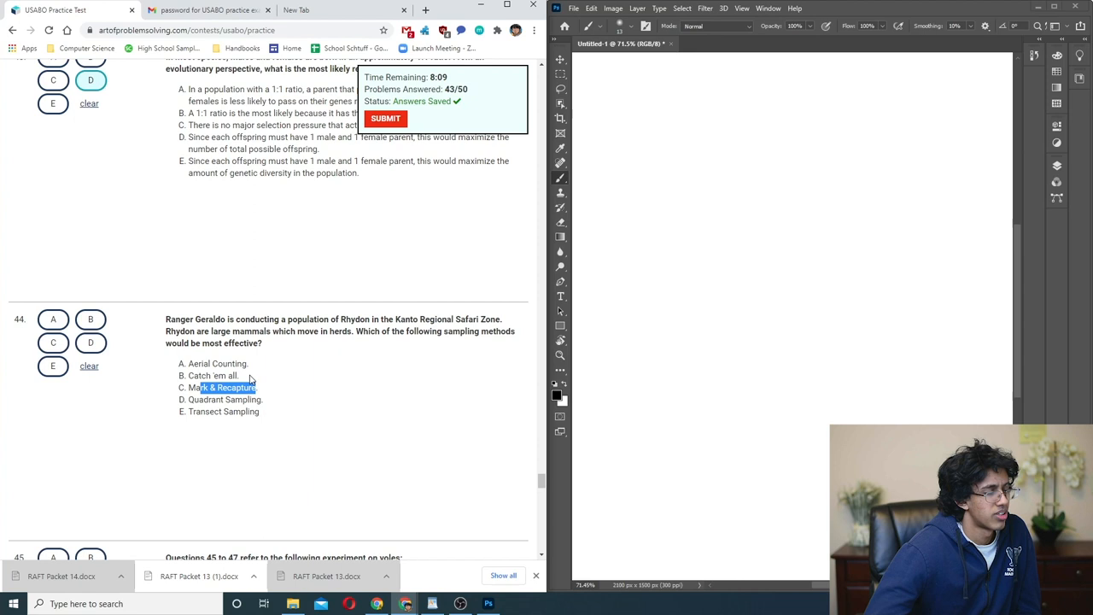
{"action": "left_click", "coordinate": [53, 285]}
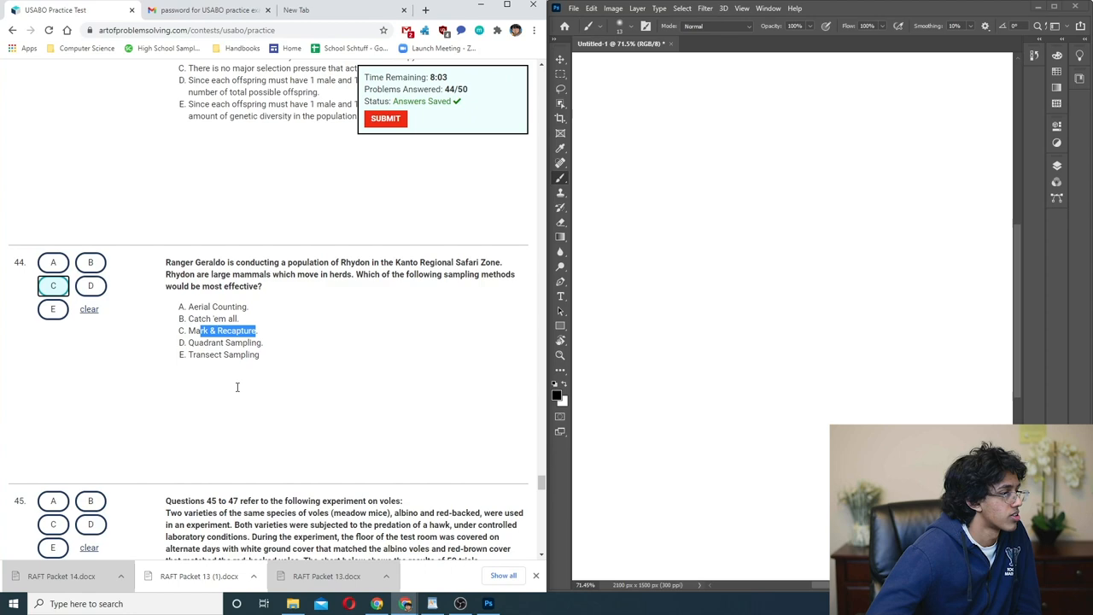
{"action": "scroll", "scroll_direction": "down", "scroll_amount": 3}
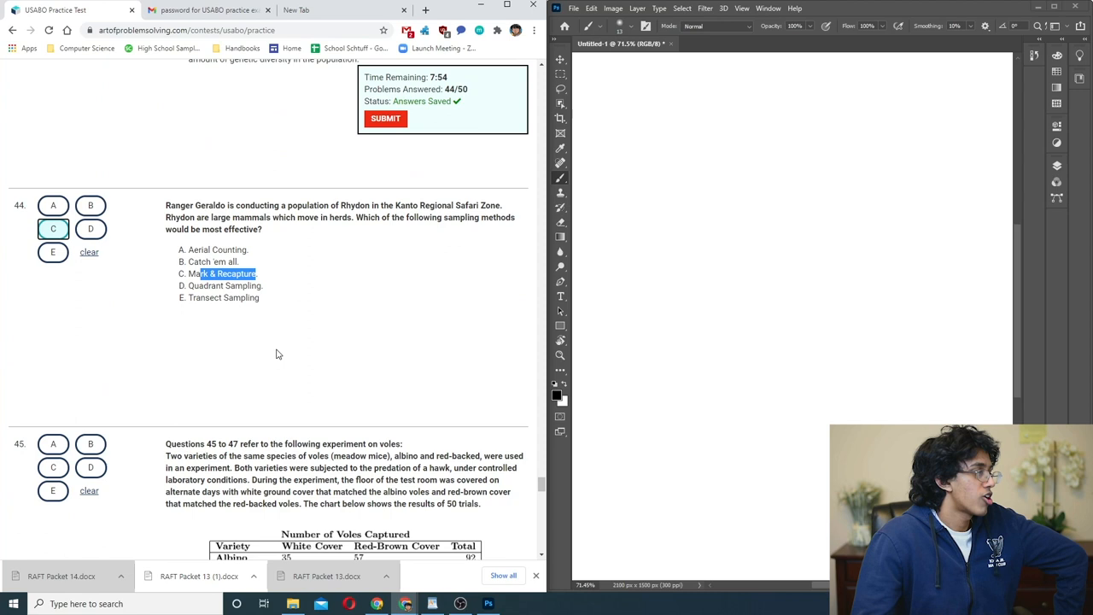
{"action": "mouse_move", "coordinate": [276, 345]}
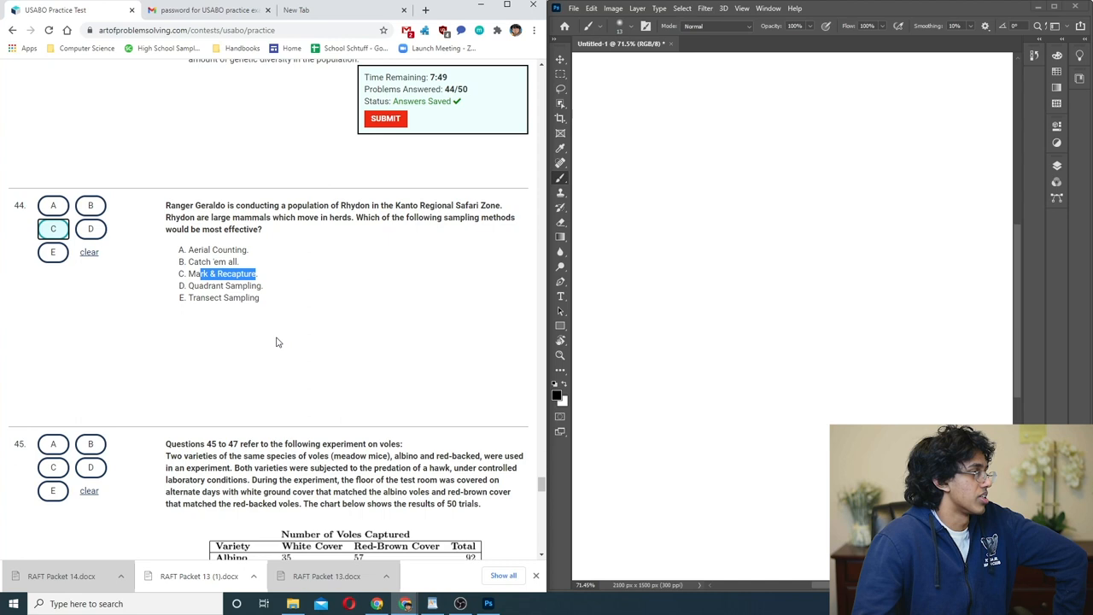
- Read the voles experiment and table and answer question 45 on its purpose
{"action": "scroll", "scroll_direction": "down", "scroll_amount": 3}
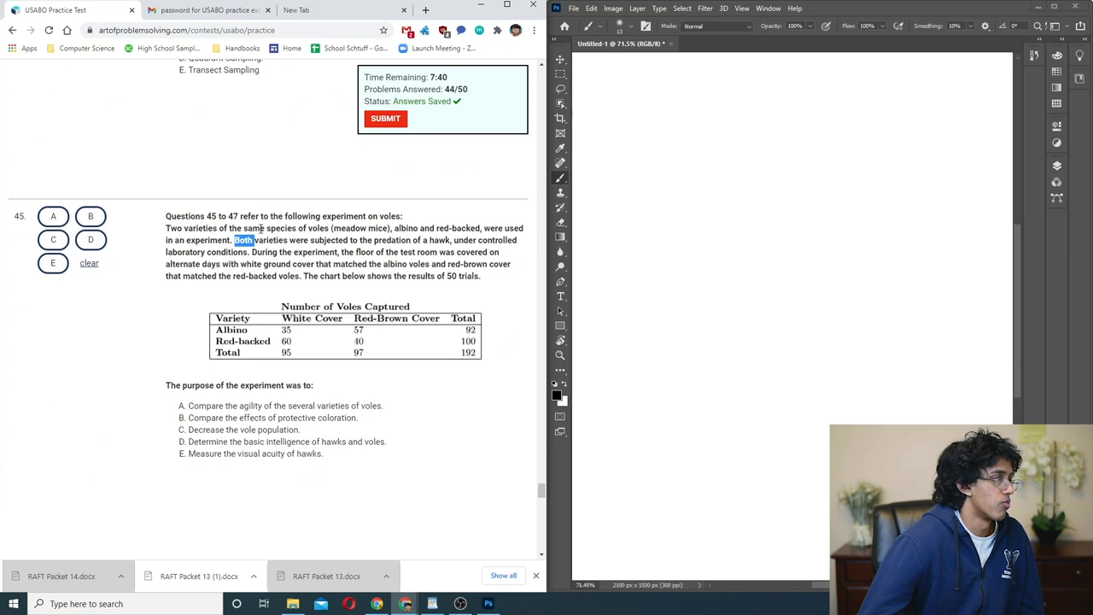
{"action": "scroll", "scroll_direction": "up", "scroll_amount": 3}
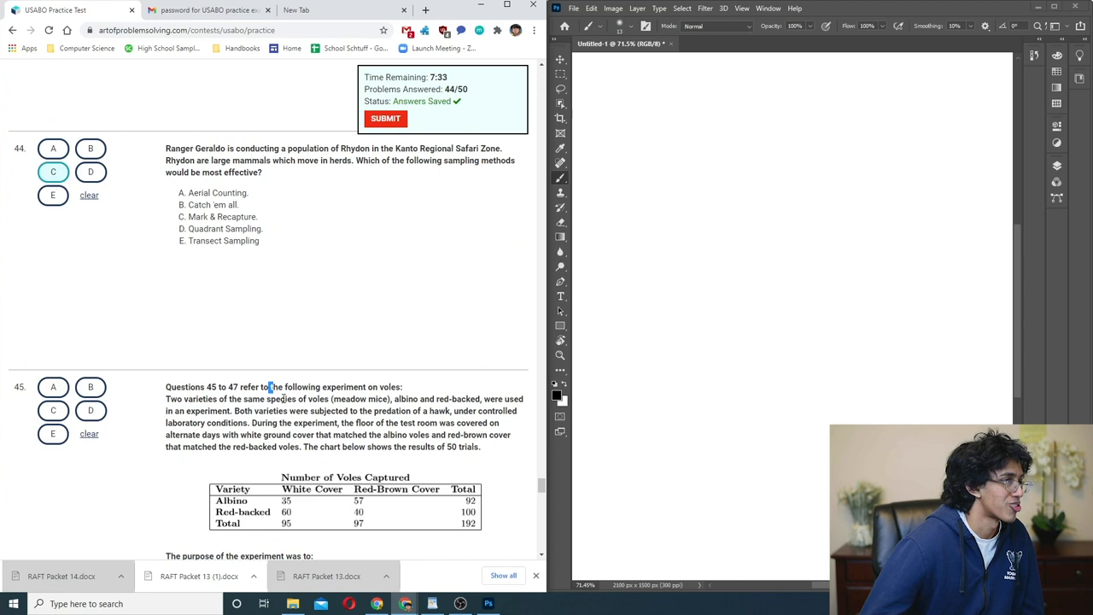
{"action": "scroll", "scroll_direction": "down", "scroll_amount": 3}
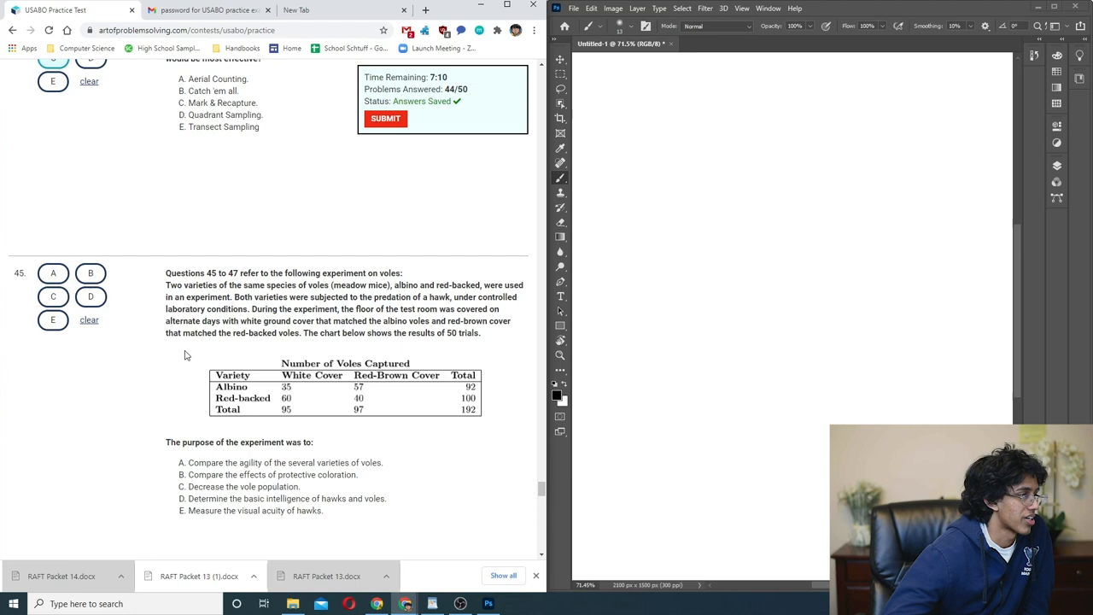
{"action": "scroll", "scroll_direction": "down", "scroll_amount": 3}
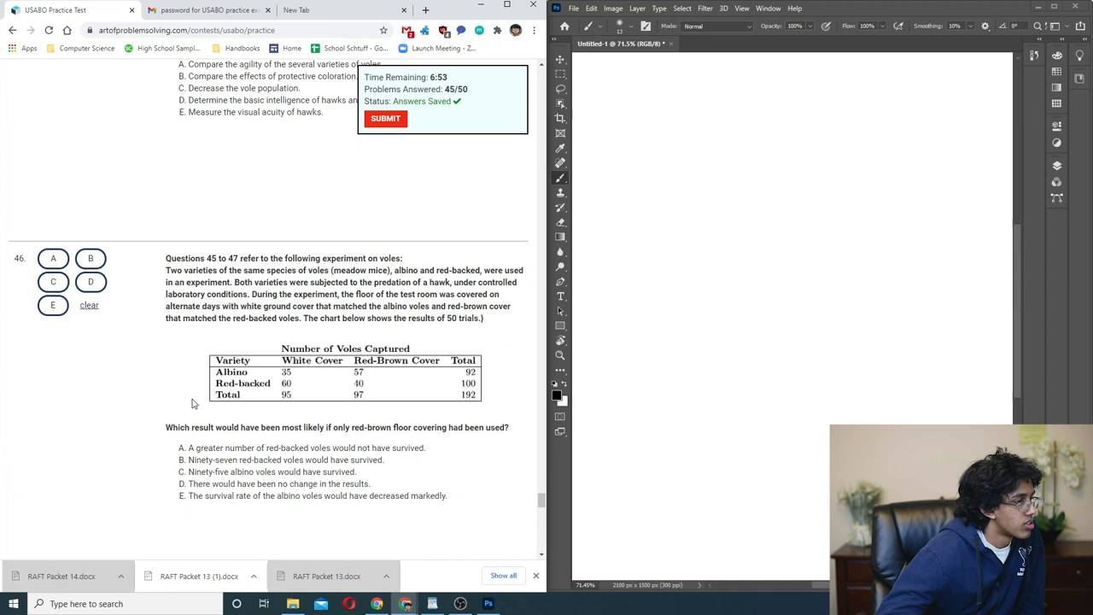
- Mark choice E for vole floor-covering question 46 and answer question 47, reaching diatom question 48
{"action": "double_click", "coordinate": [270, 427]}
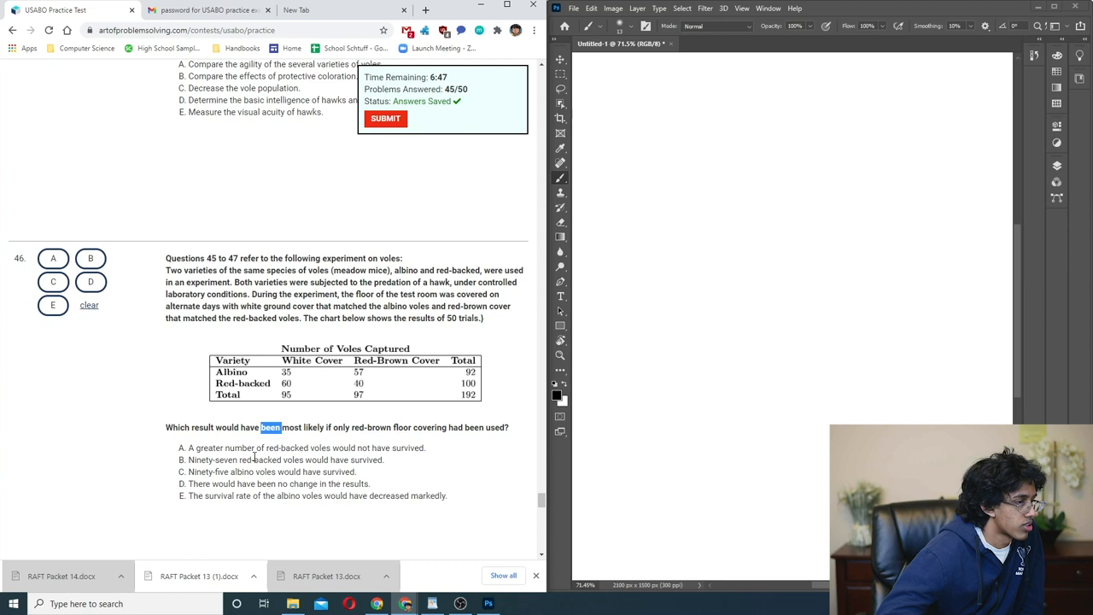
{"action": "left_click", "coordinate": [52, 304]}
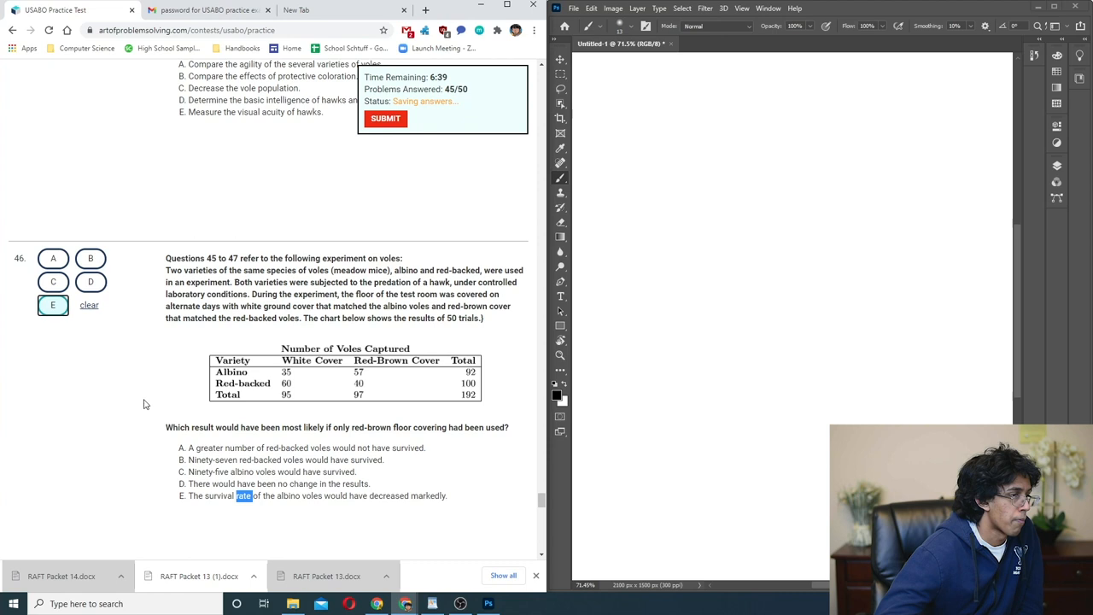
{"action": "scroll", "scroll_direction": "down", "scroll_amount": 3}
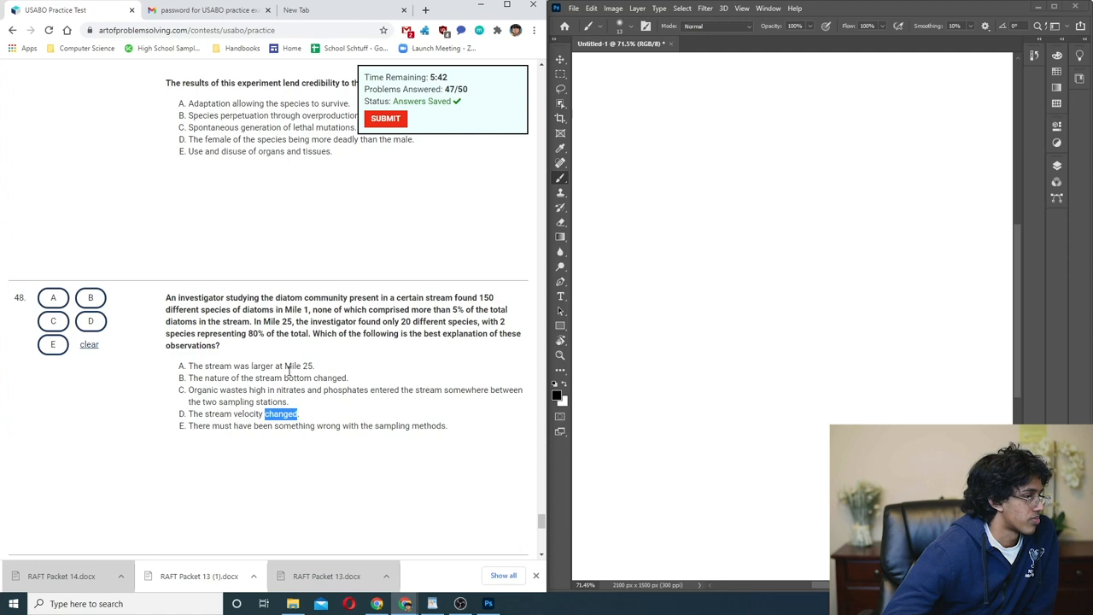
- Answer questions 48–50 with B and C for 49 and C for 50, then request exam submission
{"action": "scroll", "scroll_direction": "down", "scroll_amount": 3}
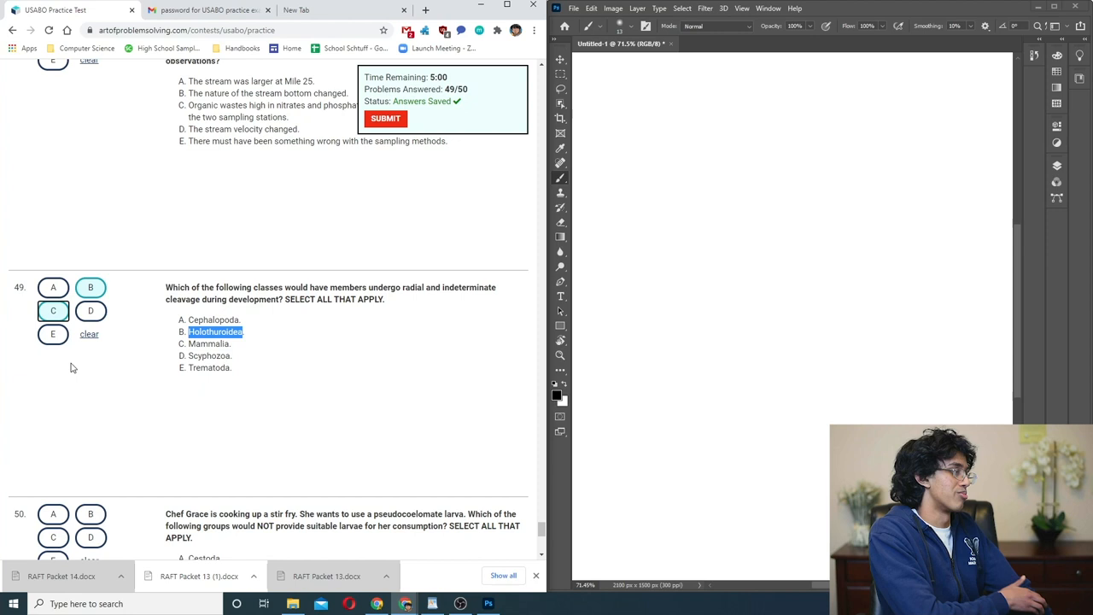
{"action": "left_click", "coordinate": [53, 287]}
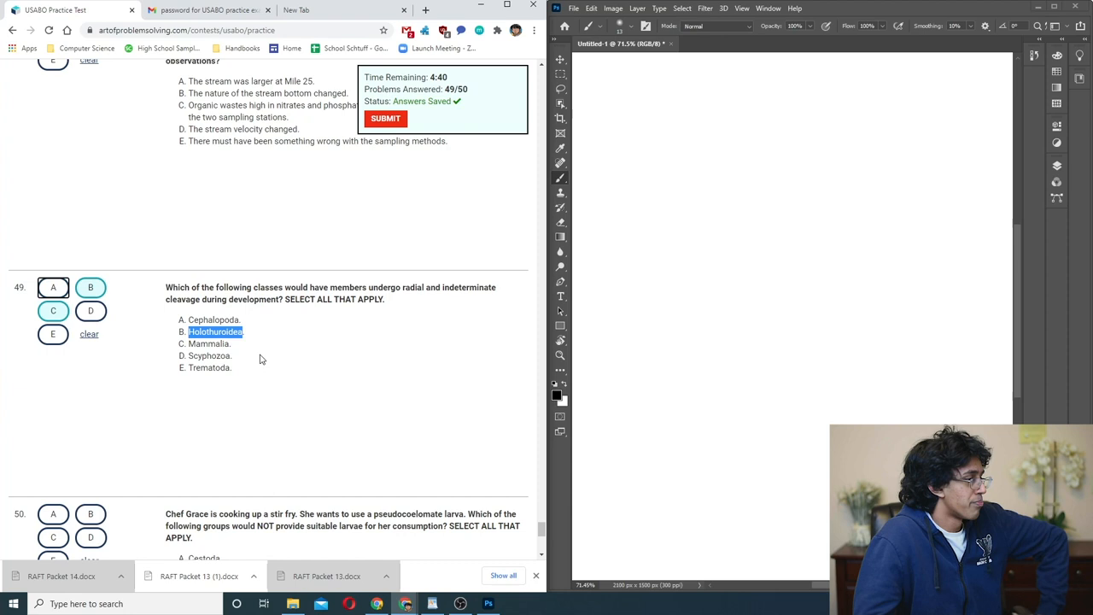
{"action": "scroll", "scroll_direction": "down", "scroll_amount": 3}
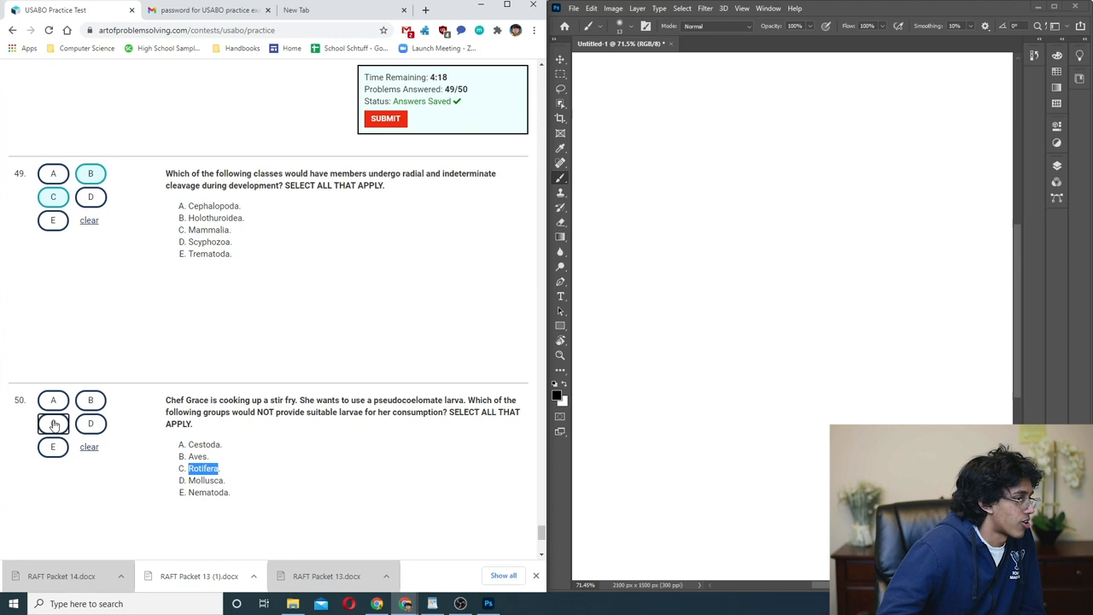
{"action": "left_click", "coordinate": [53, 424]}
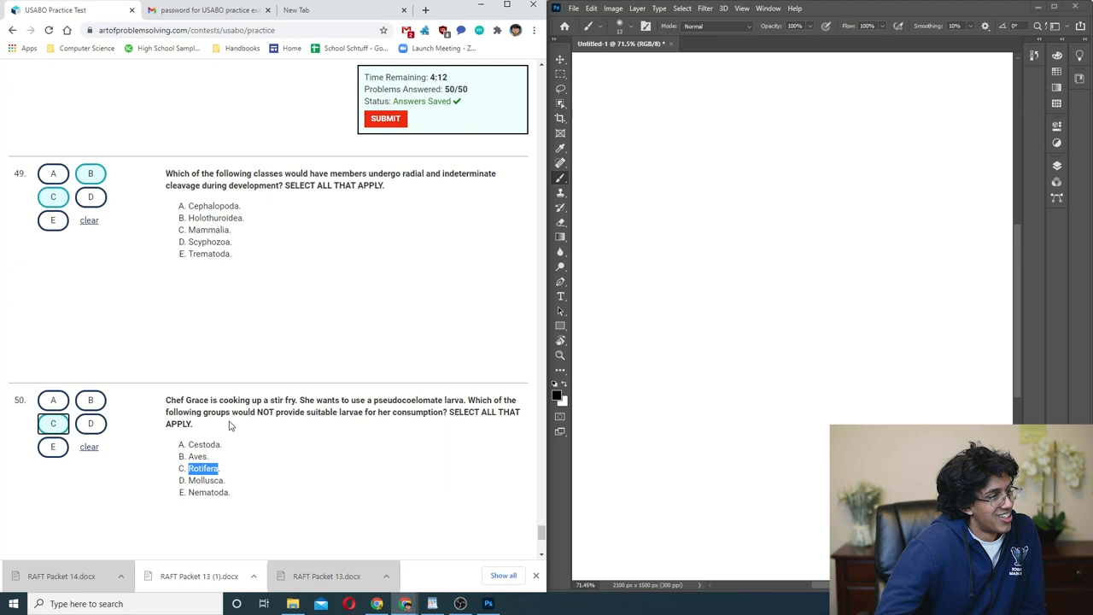
{"action": "left_click", "coordinate": [386, 118]}
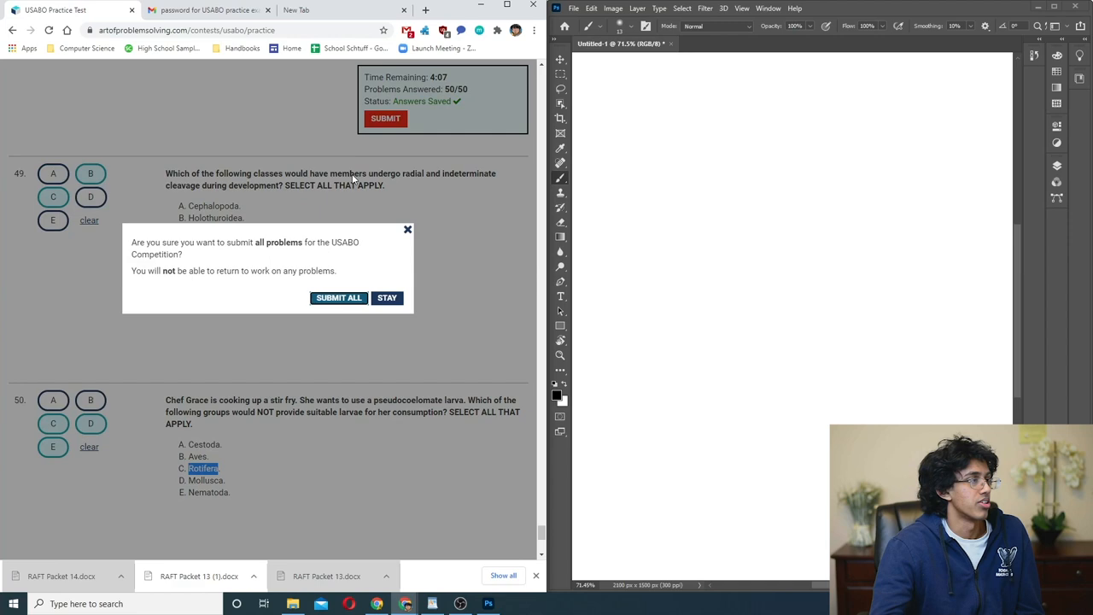
- Confirm SUBMIT ALL, producing competition results with a practice score of 33
{"action": "left_click", "coordinate": [339, 297]}
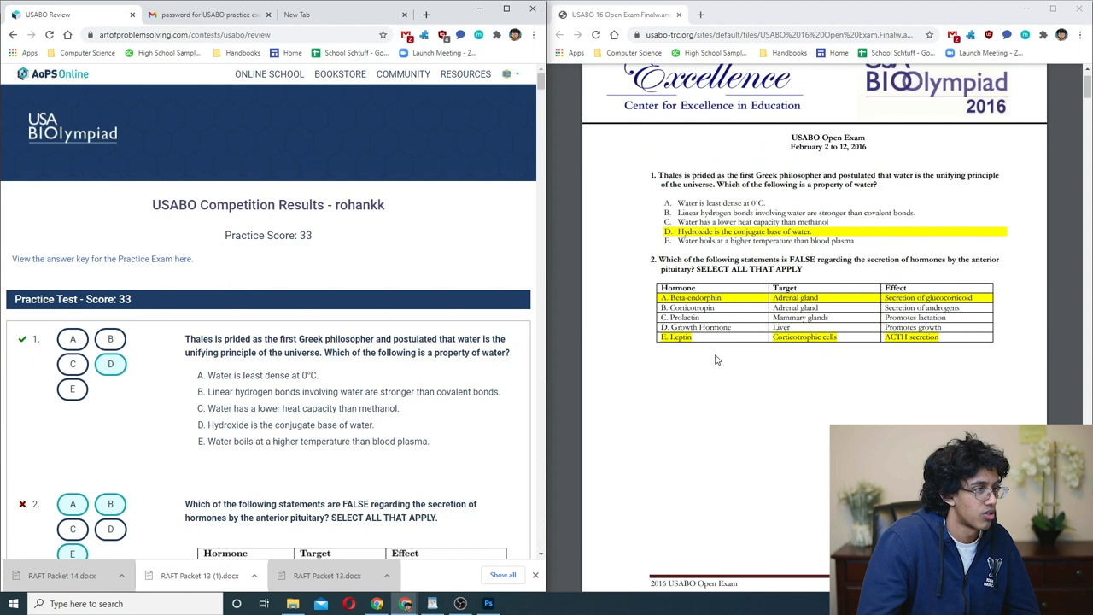
- Scroll the results page and answer-key PDF side by side, comparing questions 1–6 up to Compound C question 7
{"action": "scroll", "scroll_direction": "down", "scroll_amount": 3}
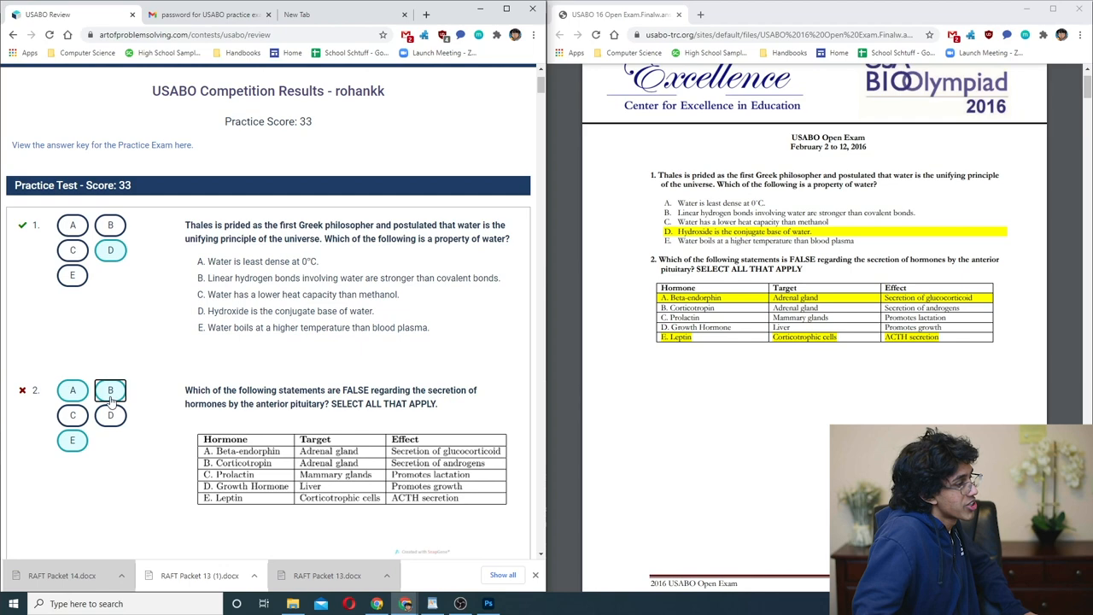
{"action": "scroll", "scroll_direction": "down", "scroll_amount": 3}
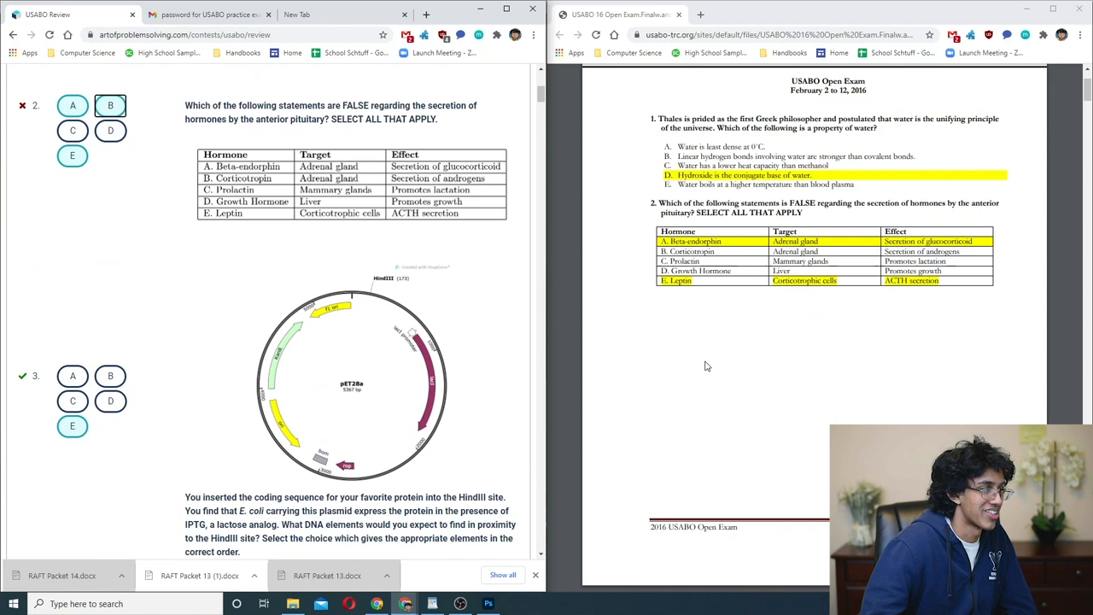
{"action": "scroll", "scroll_direction": "down", "scroll_amount": 3}
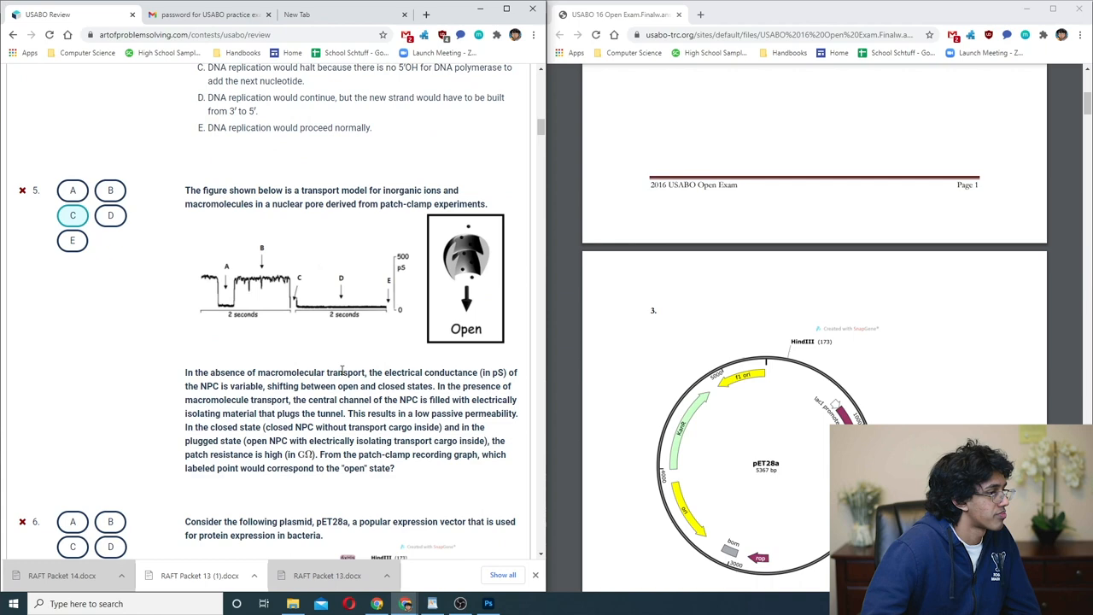
{"action": "scroll", "scroll_direction": "down", "scroll_amount": 3}
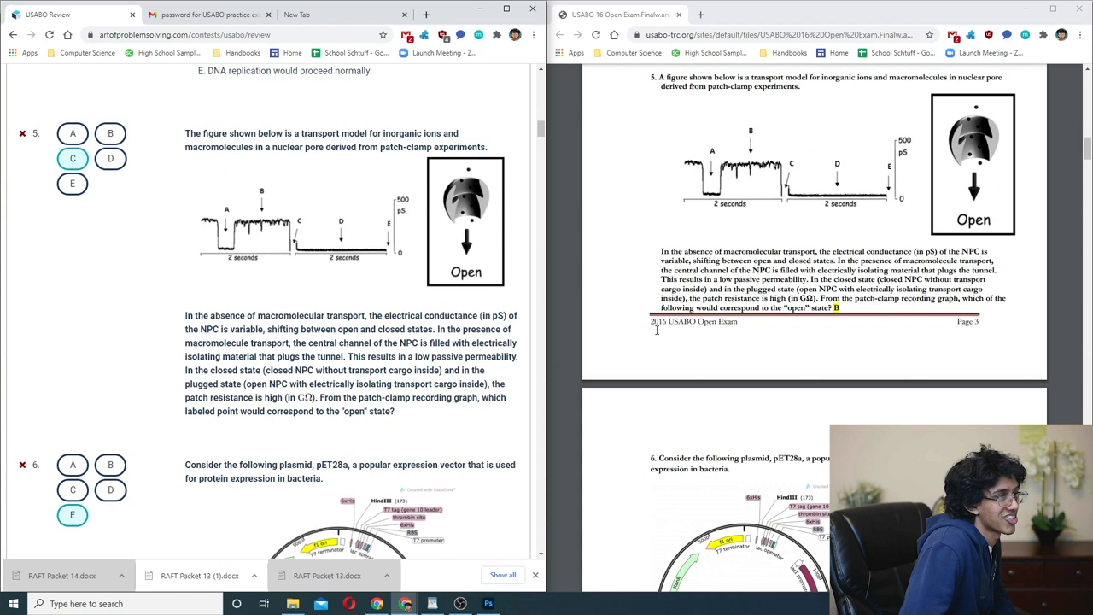
{"action": "scroll", "scroll_direction": "down", "scroll_amount": 3}
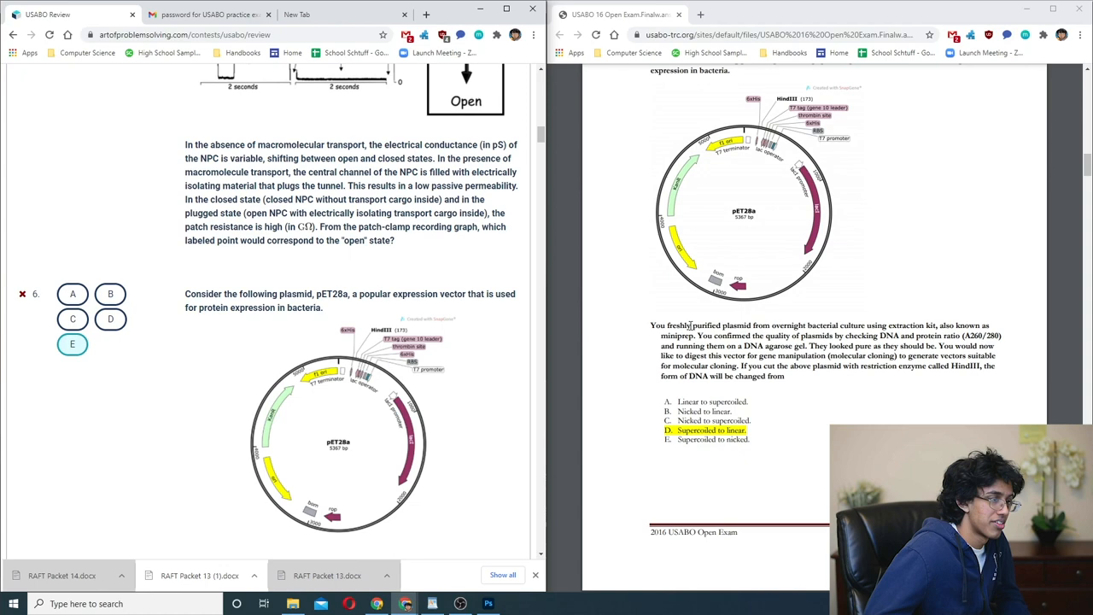
{"action": "scroll", "scroll_direction": "down", "scroll_amount": 3}
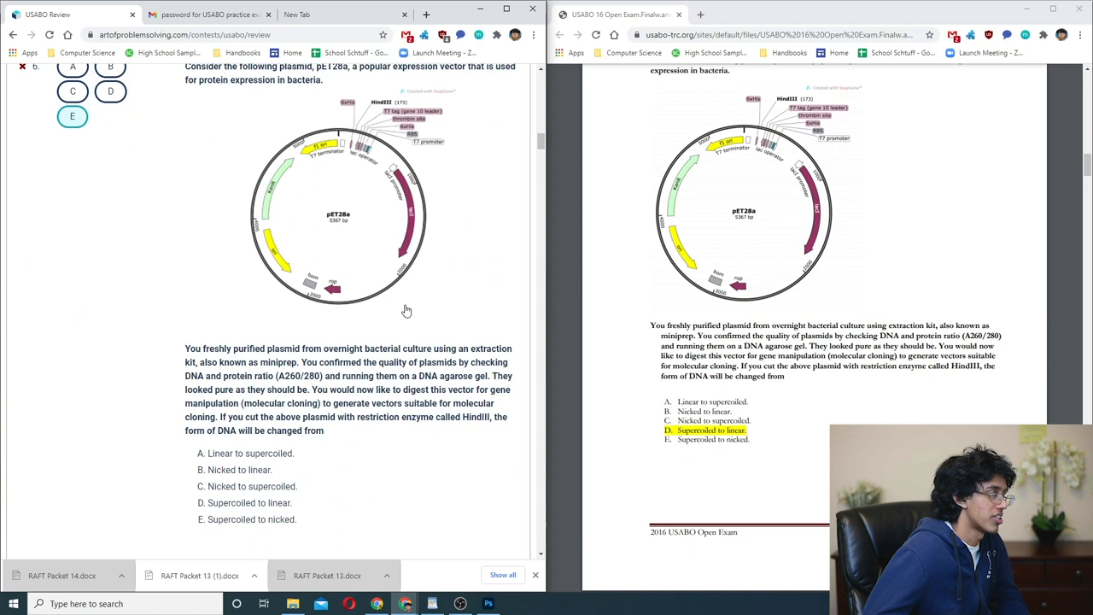
{"action": "scroll", "scroll_direction": "down", "scroll_amount": 3}
{"action": "type", "text": "biuret reagent positive test"}
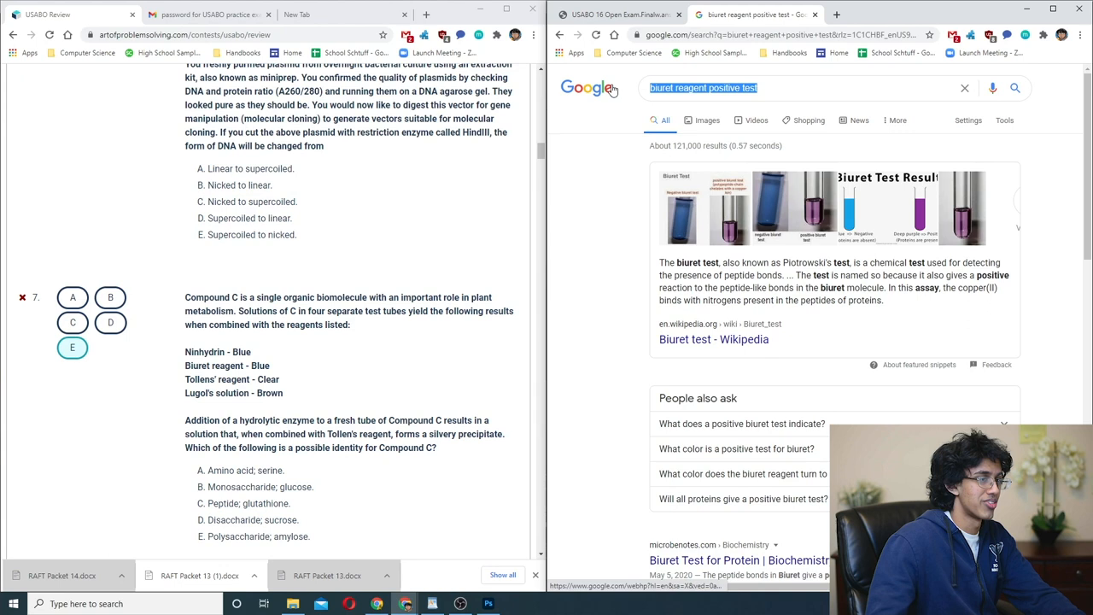
- Search Google for 'ninhydrin positive test', check image results, then return to the USABO 16 Open Exam answer-key PDF
{"action": "type", "text": "ninhydrin posi"}
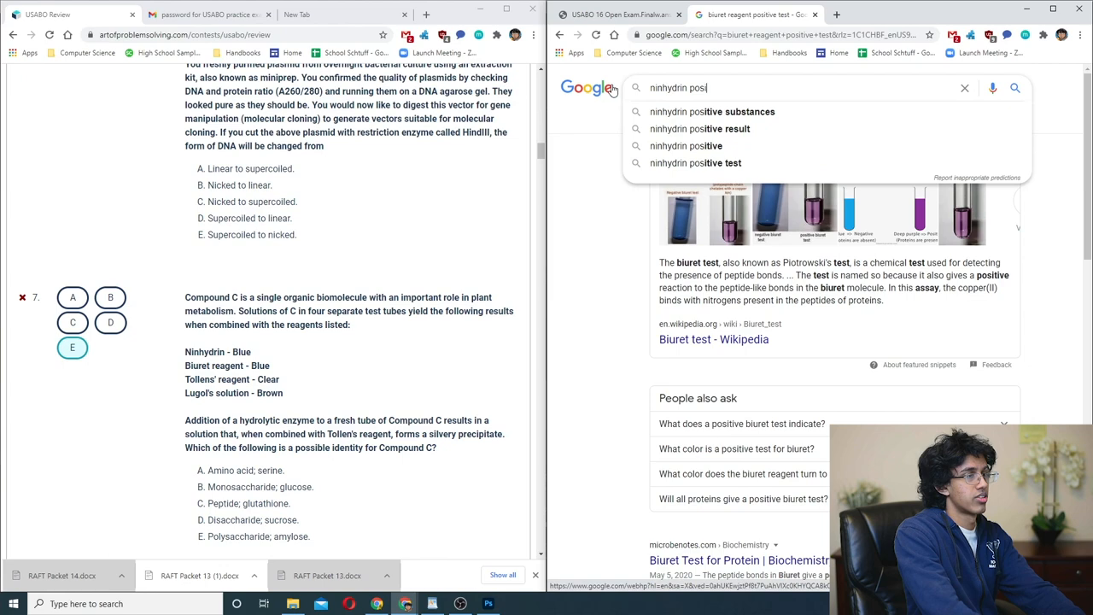
{"action": "left_click", "coordinate": [695, 164]}
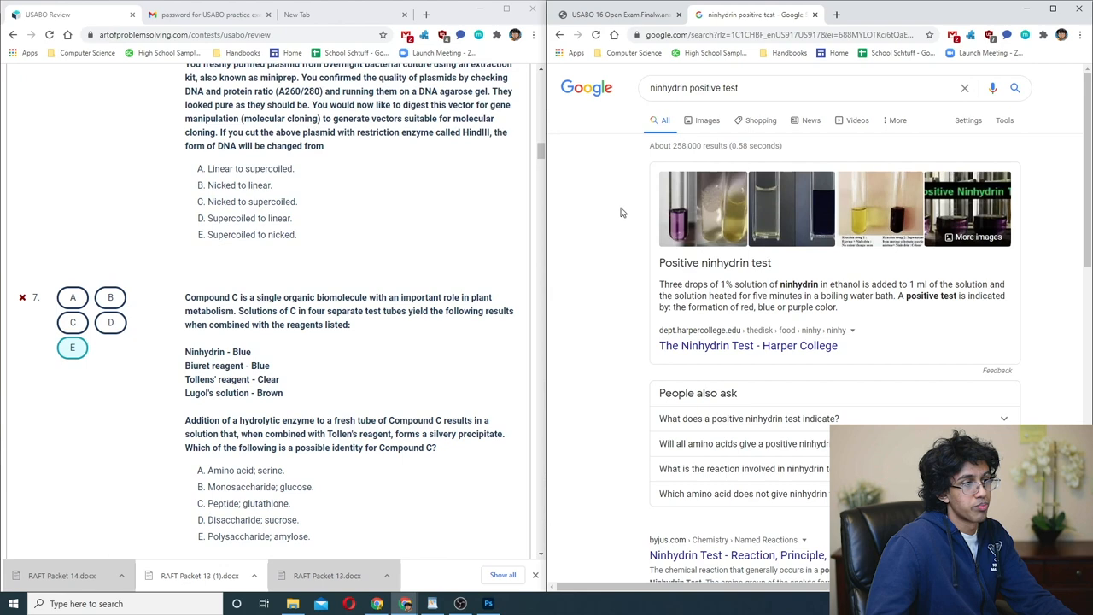
{"action": "scroll", "scroll_direction": "down", "scroll_amount": 3}
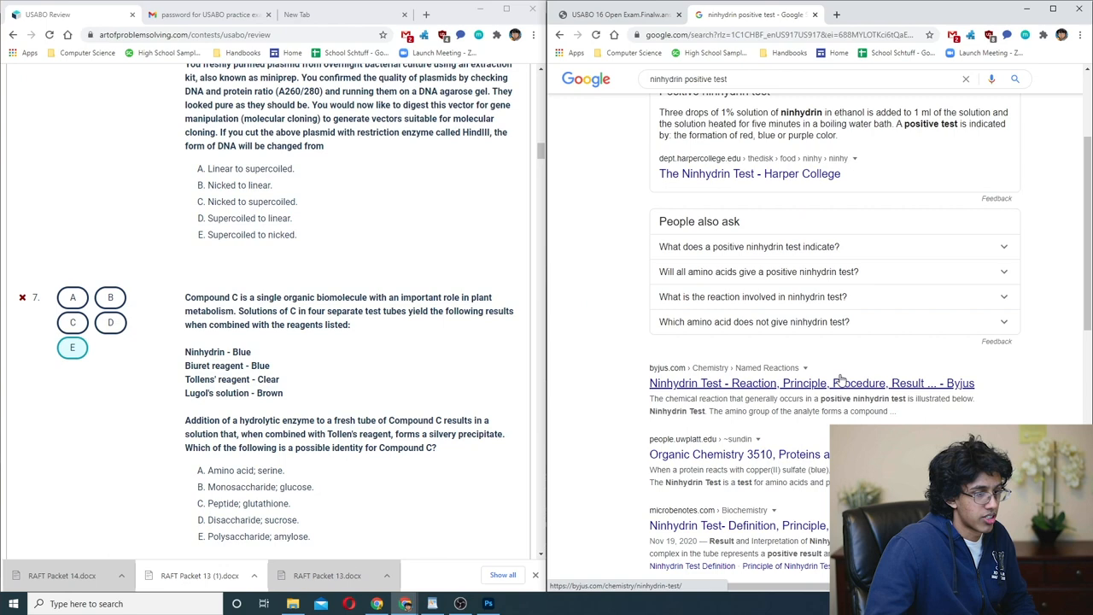
{"action": "left_click", "coordinate": [707, 119]}
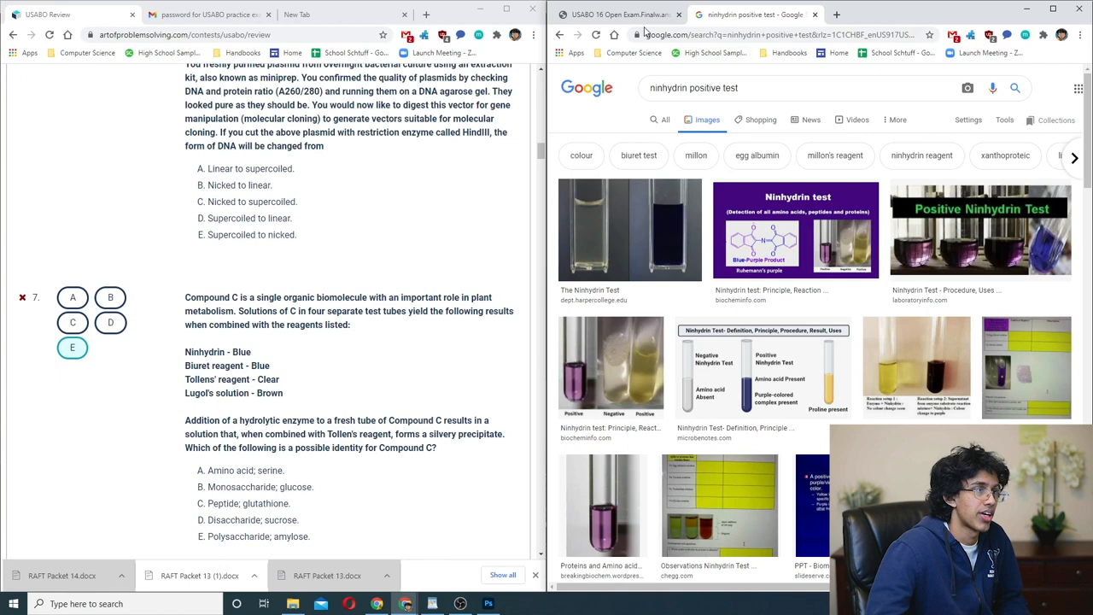
{"action": "left_click", "coordinate": [618, 14]}
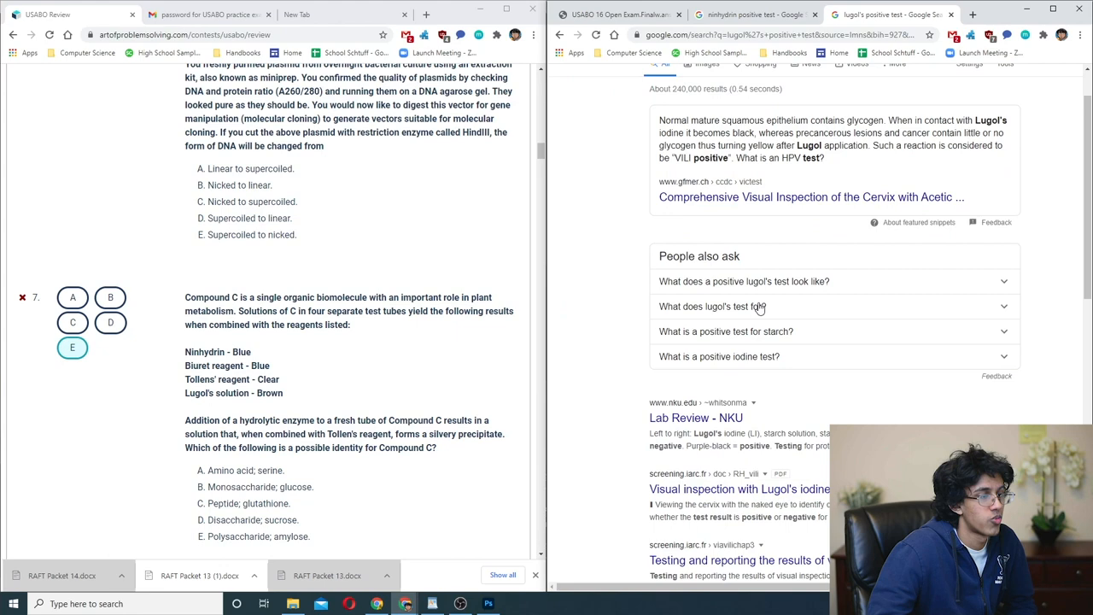
{"action": "left_click", "coordinate": [618, 14]}
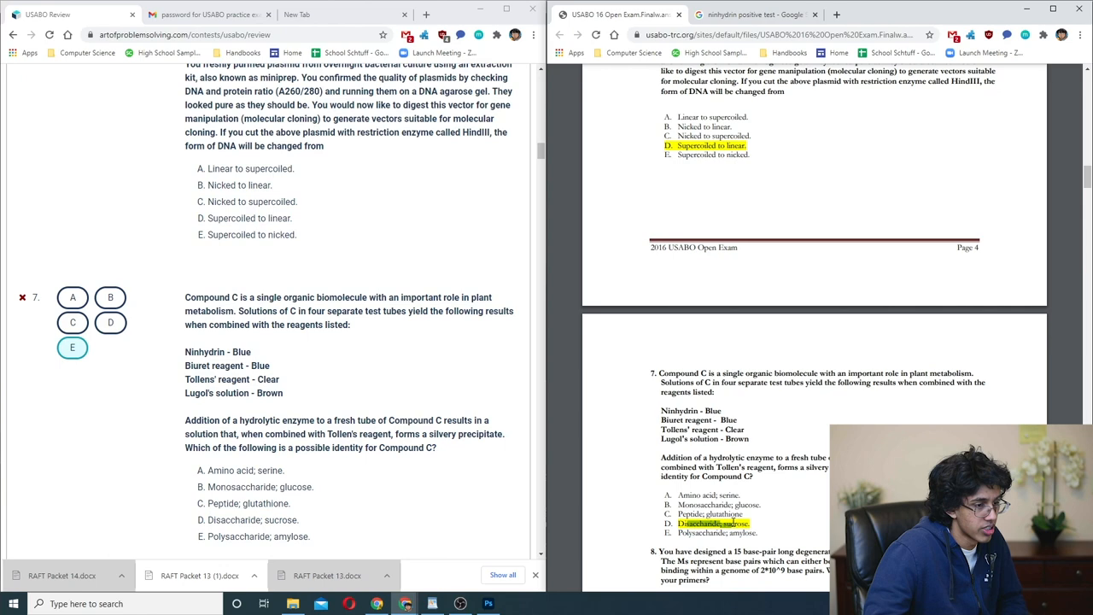
- Scroll the review page and answer key together from question 7 past question 16 to apical-meristem question 17
{"action": "scroll", "scroll_direction": "down", "scroll_amount": 3}
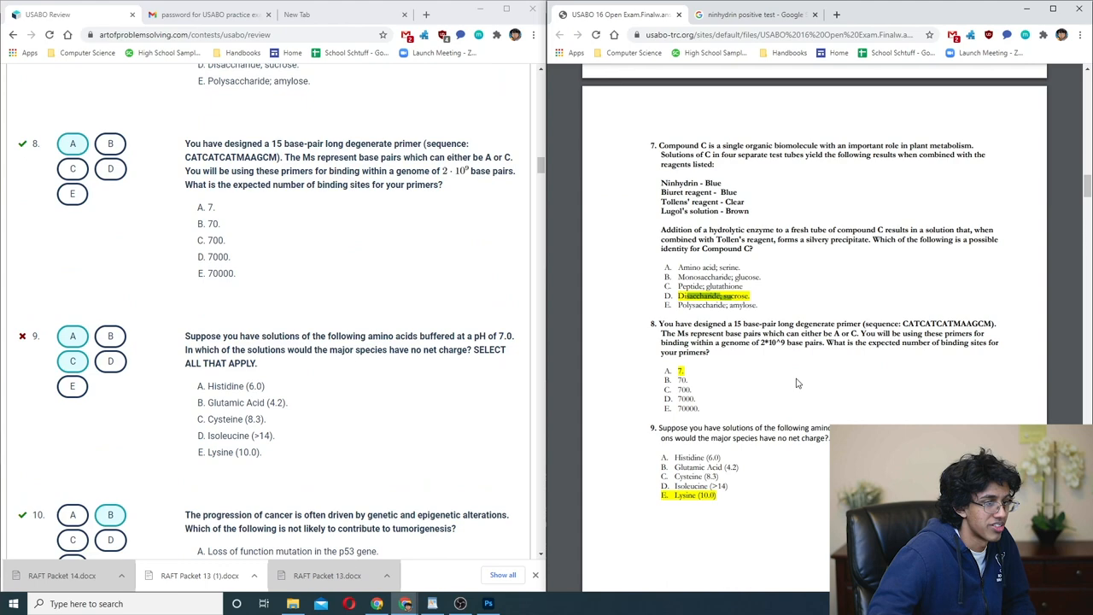
{"action": "scroll", "scroll_direction": "down", "scroll_amount": 3}
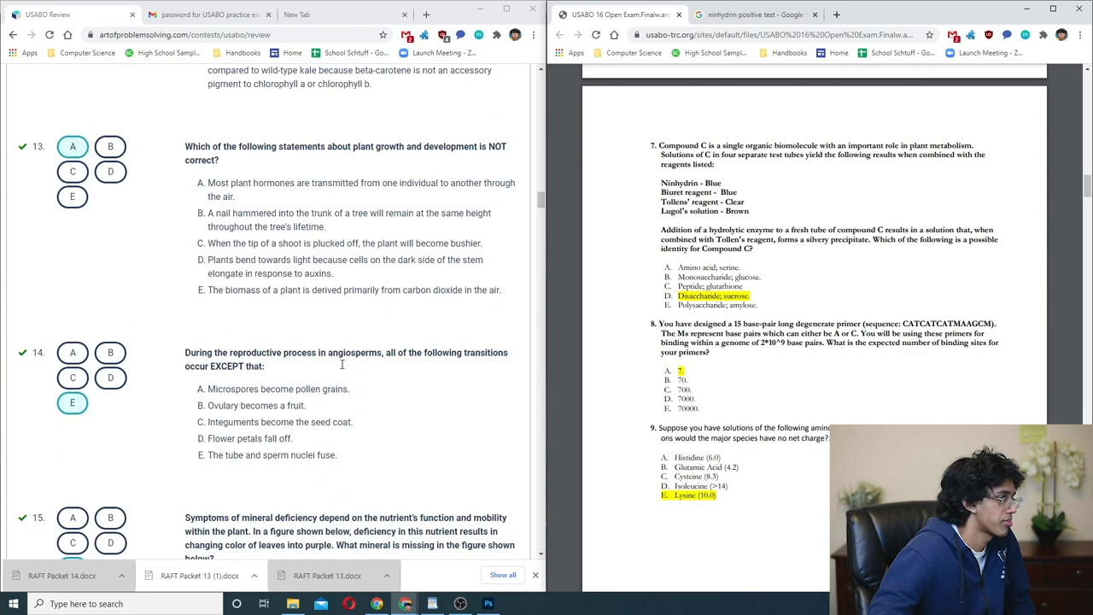
{"action": "scroll", "scroll_direction": "down", "scroll_amount": 3}
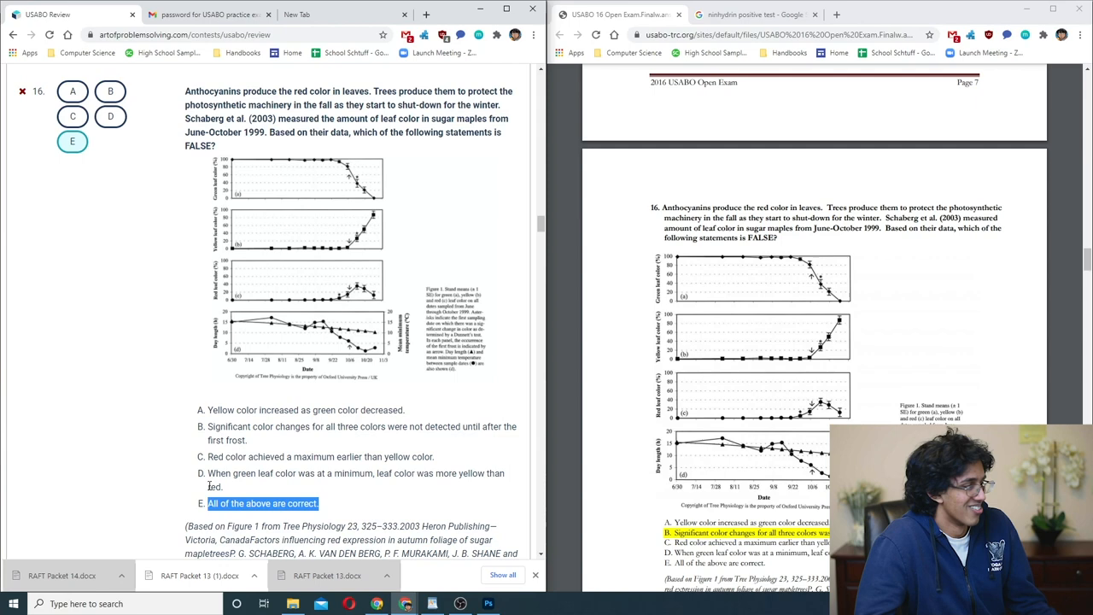
{"action": "scroll", "scroll_direction": "down", "scroll_amount": 3}
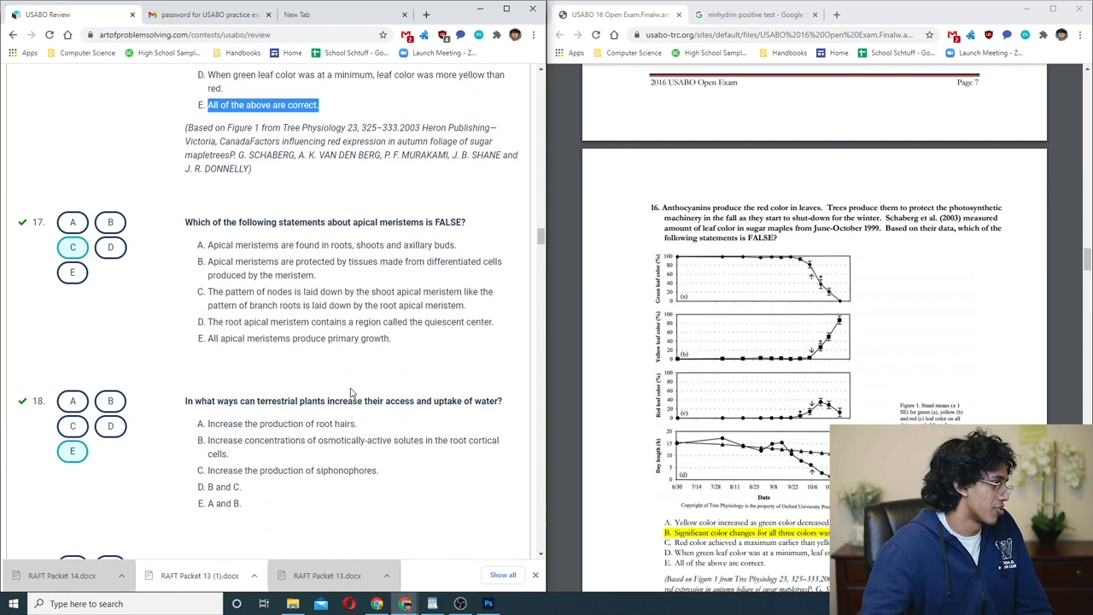
- Check holoblastic cleavage question 21 against the key, enlarging and closing organism photo B, reaching question 23
{"action": "scroll", "scroll_direction": "down", "scroll_amount": 3}
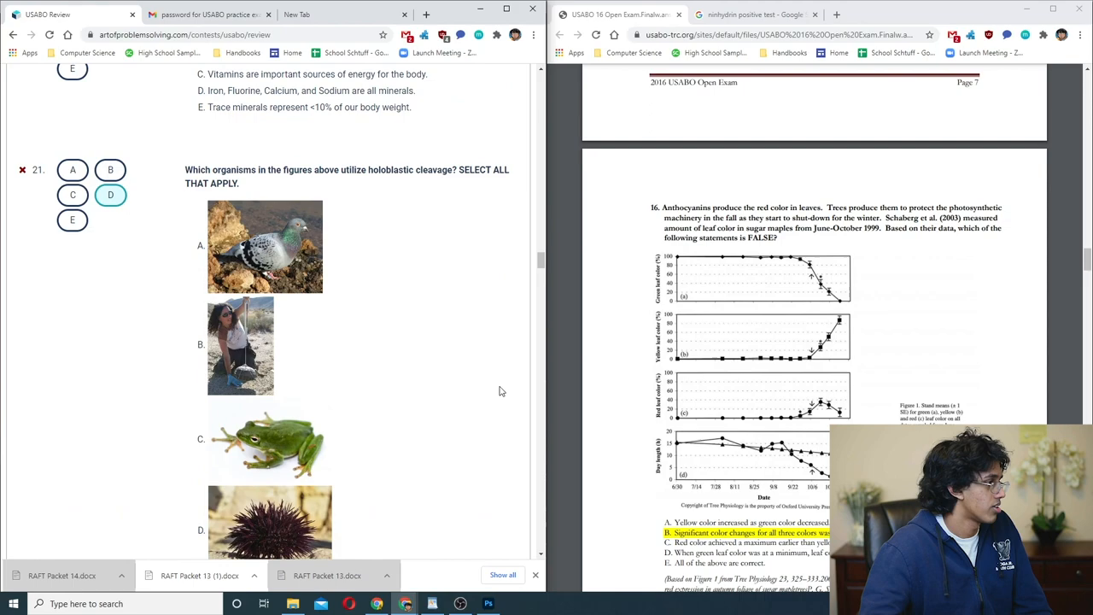
{"action": "scroll", "scroll_direction": "down", "scroll_amount": 3}
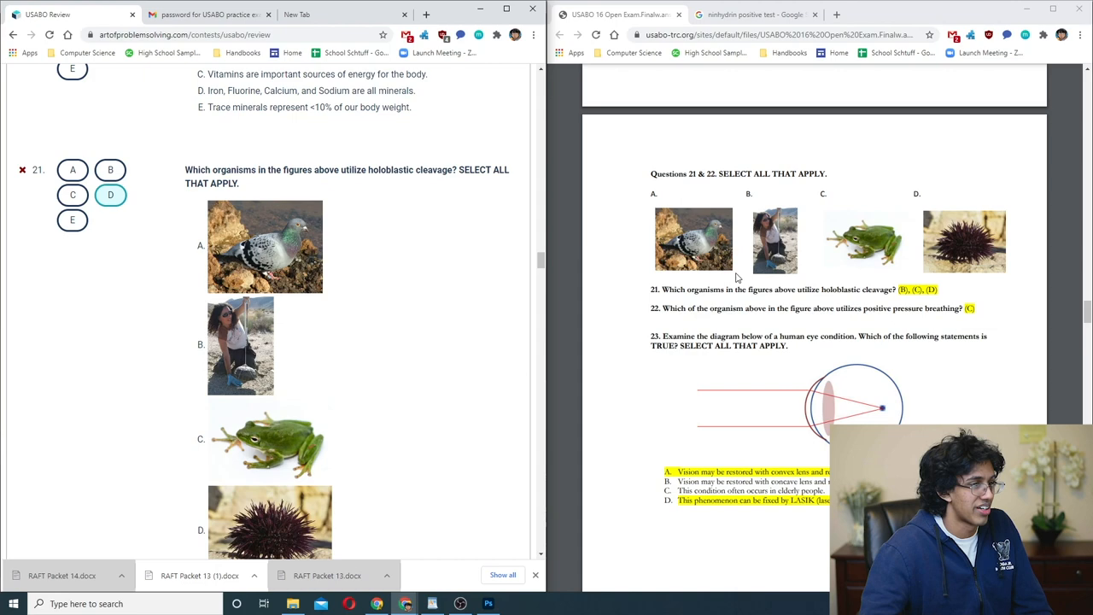
{"action": "left_click", "coordinate": [239, 345]}
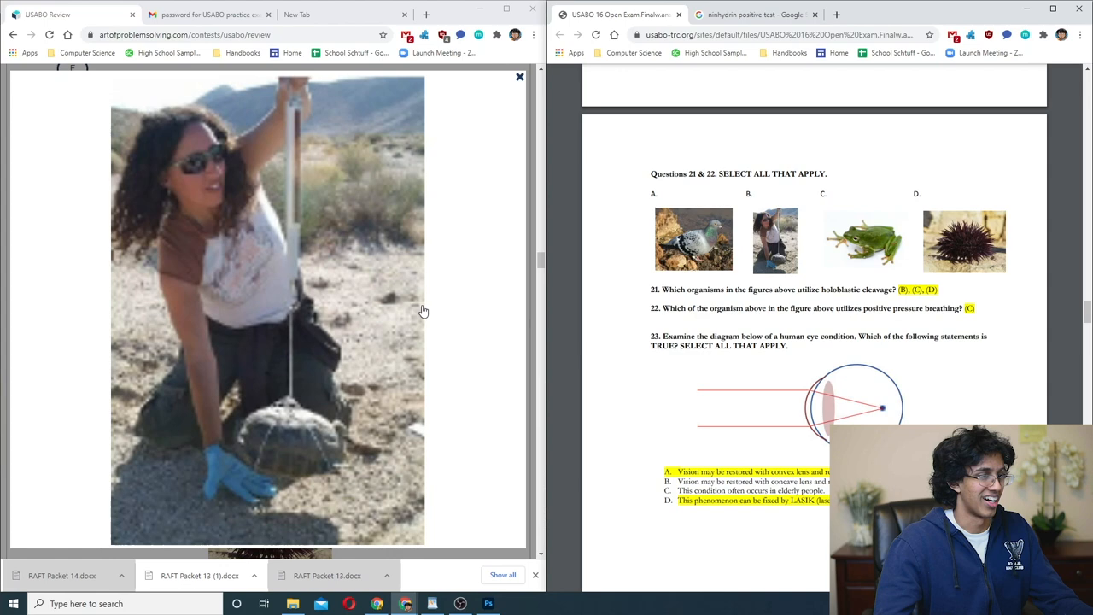
{"action": "left_click", "coordinate": [519, 78]}
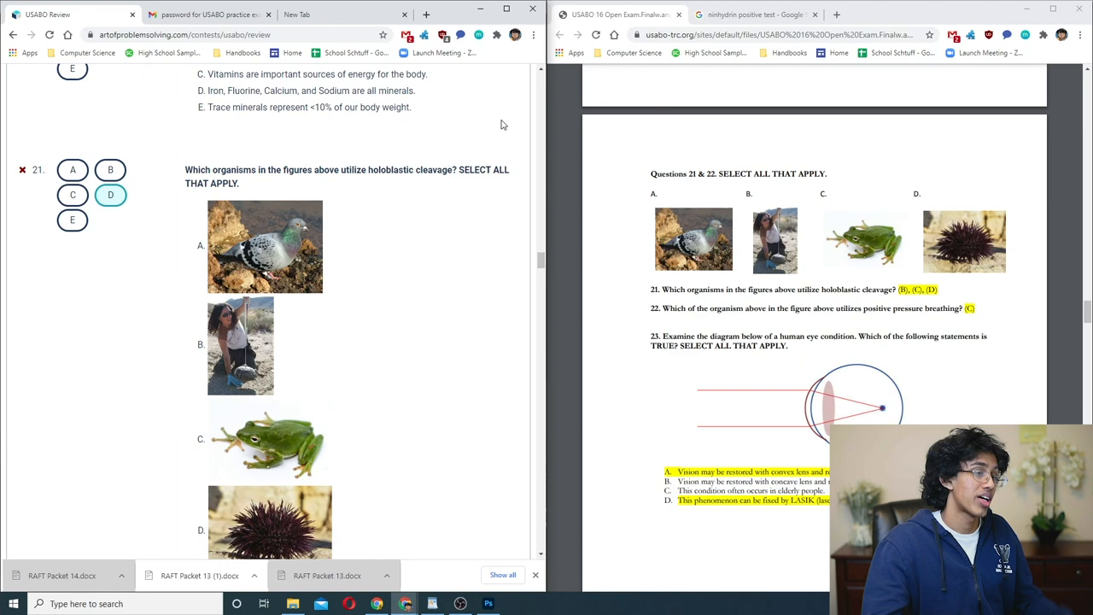
{"action": "mouse_move", "coordinate": [297, 277]}
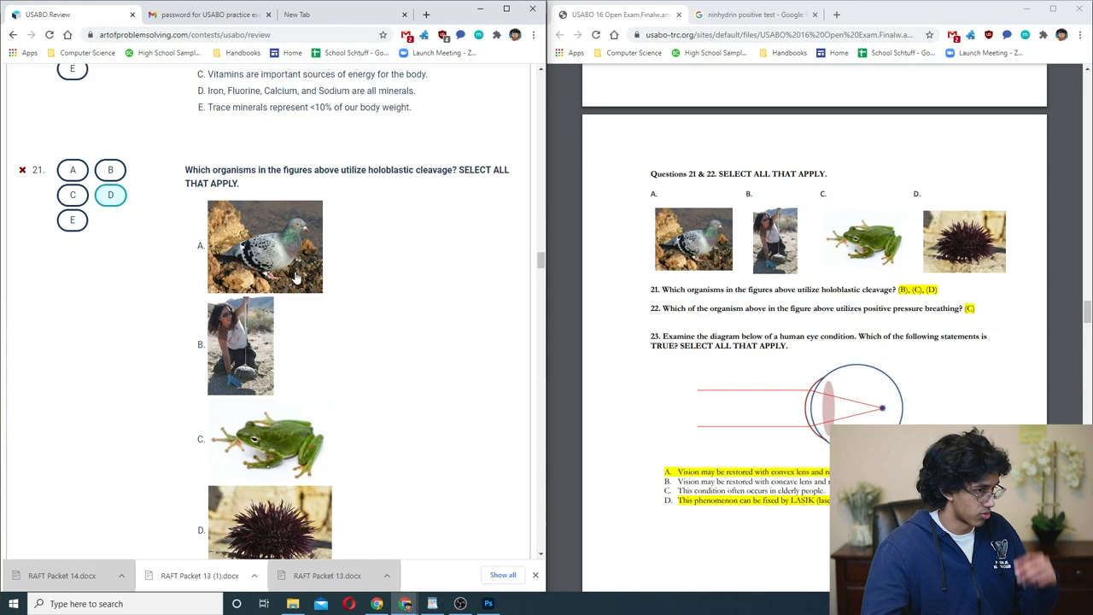
{"action": "scroll", "scroll_direction": "down", "scroll_amount": 3}
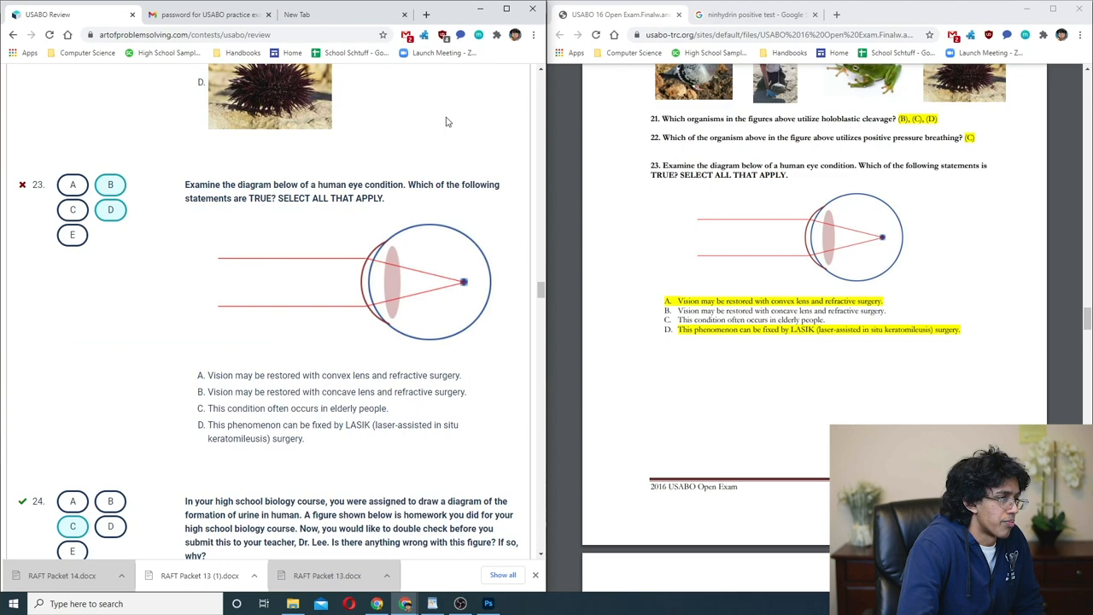
- Scroll the review and key from question 23 down through question 31 toward operon question 36
{"action": "scroll", "scroll_direction": "down", "scroll_amount": 3}
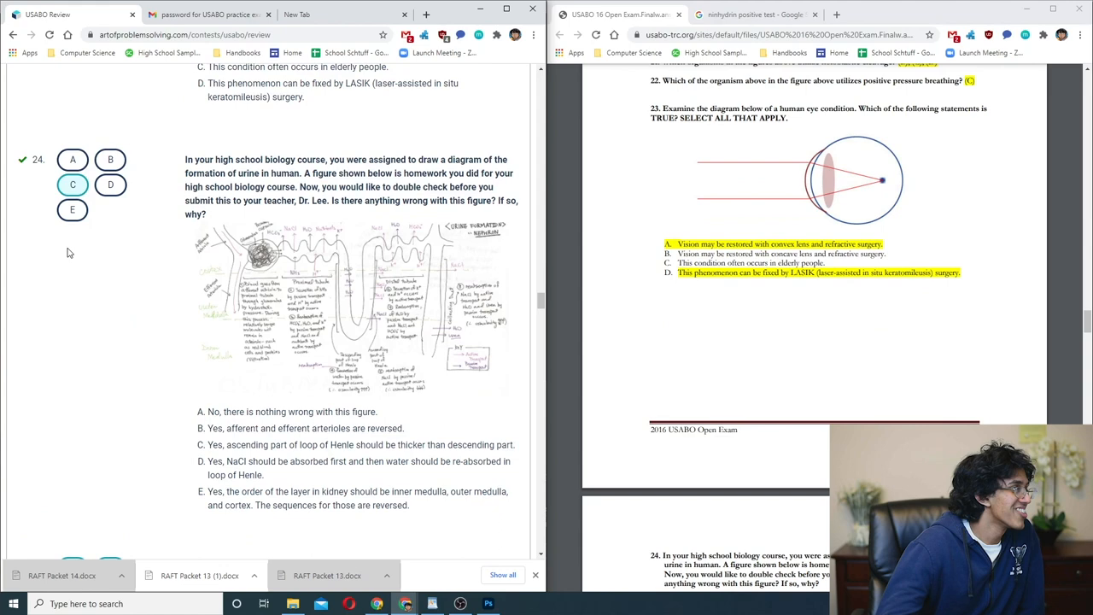
{"action": "scroll", "scroll_direction": "down", "scroll_amount": 3}
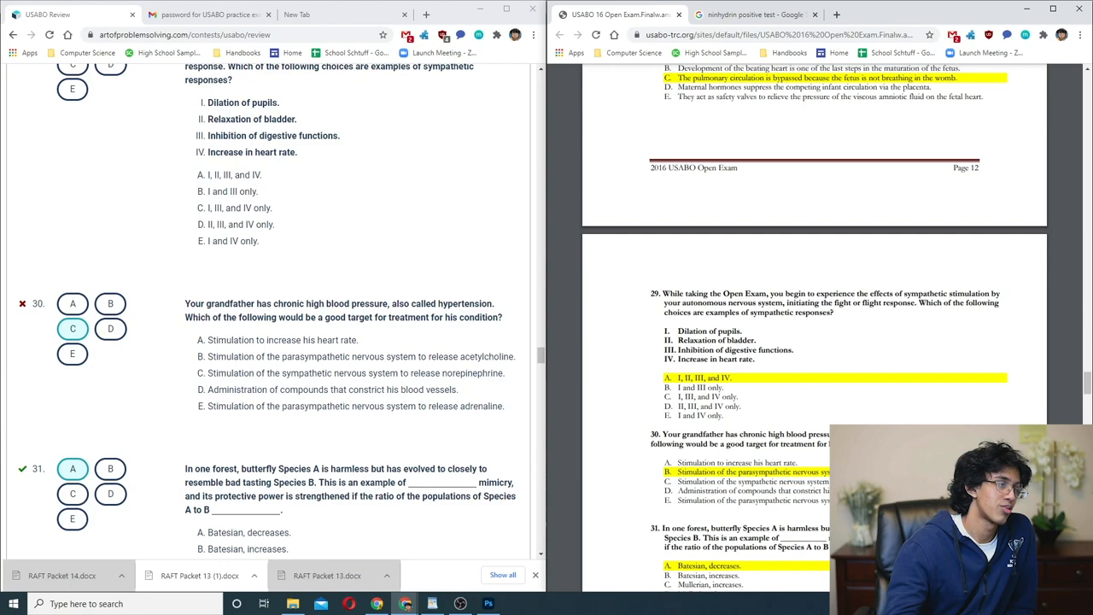
{"action": "scroll", "scroll_direction": "down", "scroll_amount": 3}
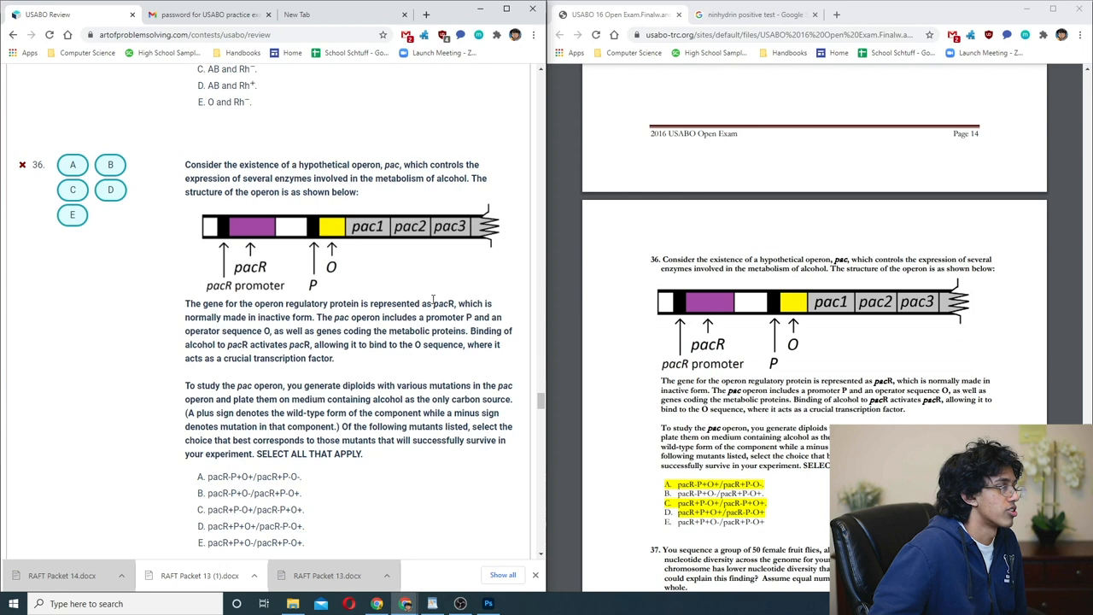
- Highlight the word pacR in operon question 36 and move on to Adh mutation question 38
{"action": "double_click", "coordinate": [442, 304]}
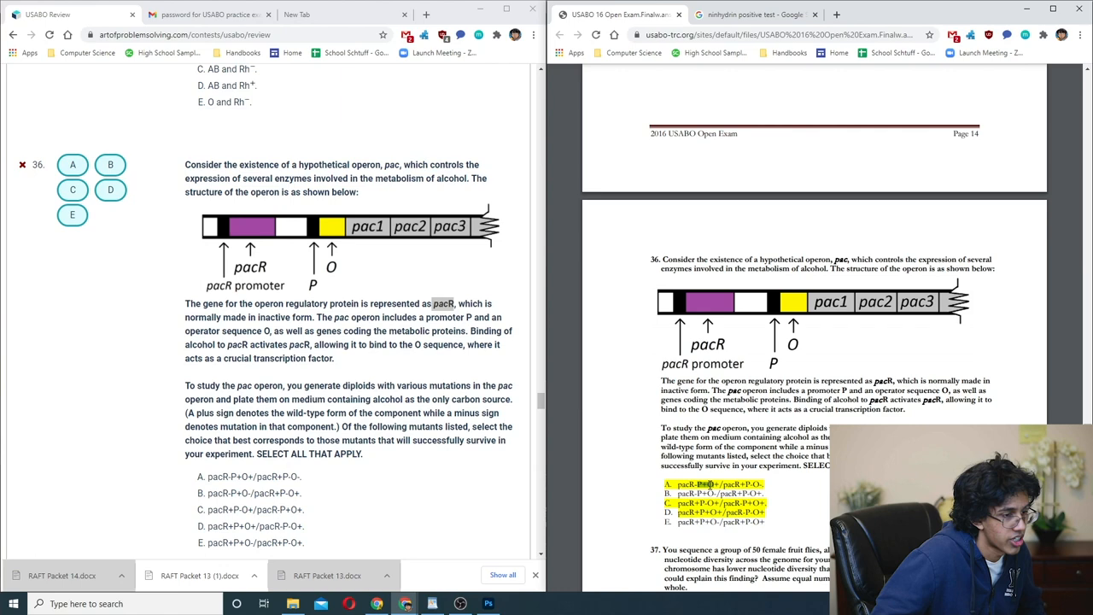
{"action": "scroll", "scroll_direction": "down", "scroll_amount": 3}
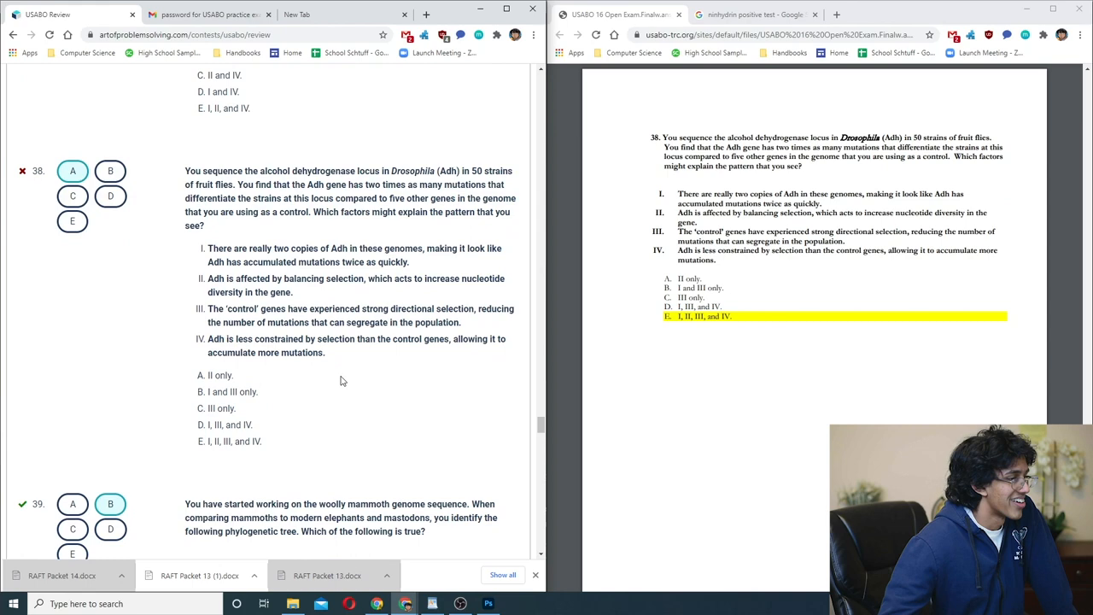
- Scroll from Adh question 38 down to sex-ratio question 43 and Rhydon sampling question 44
{"action": "scroll", "scroll_direction": "down", "scroll_amount": 3}
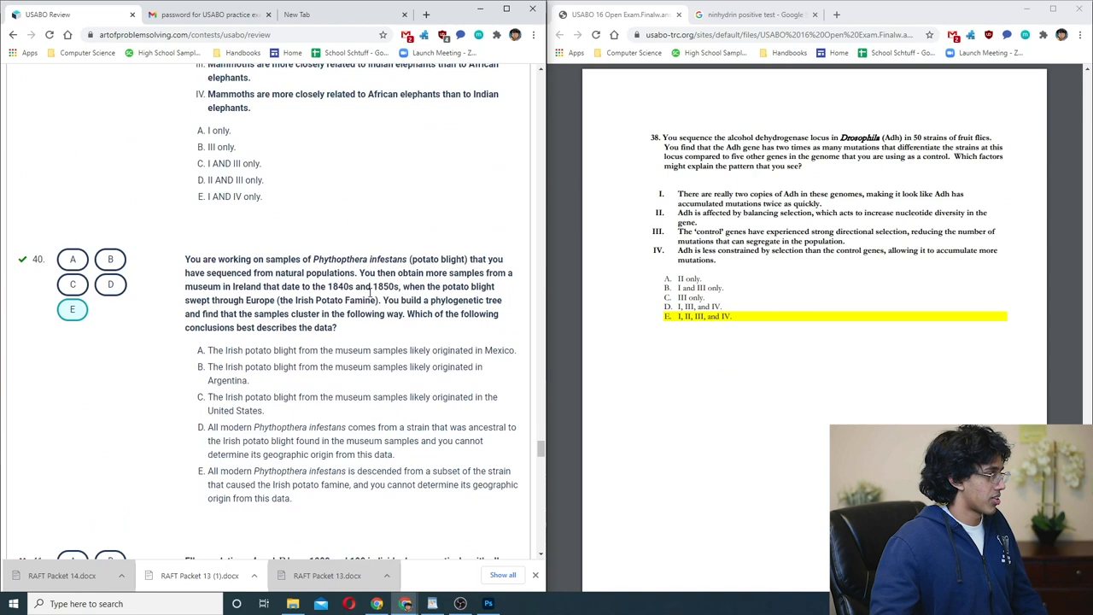
{"action": "scroll", "scroll_direction": "down", "scroll_amount": 3}
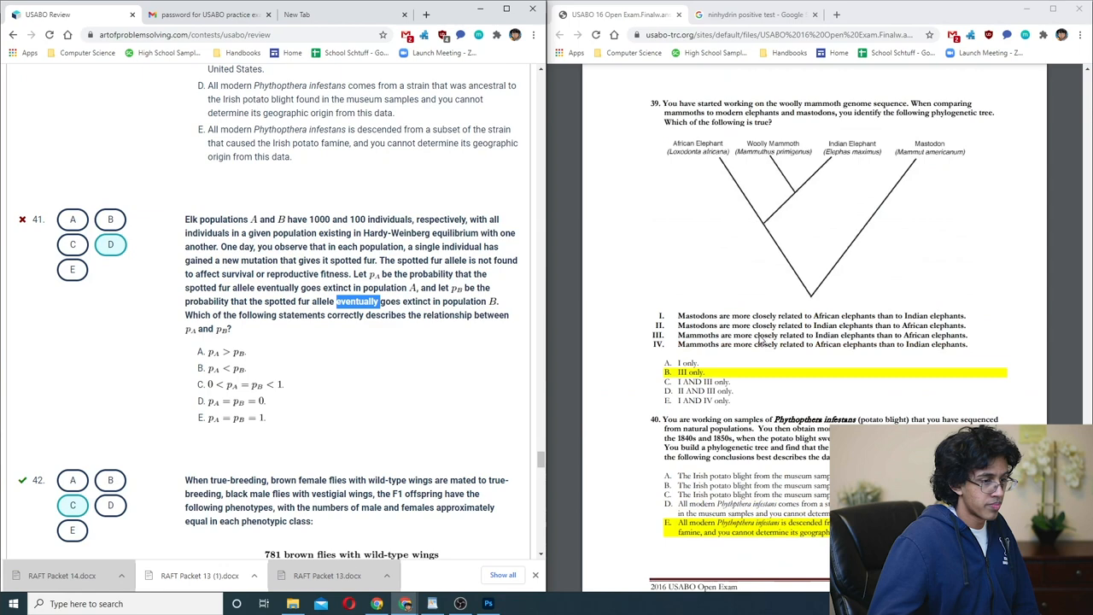
{"action": "scroll", "scroll_direction": "down", "scroll_amount": 3}
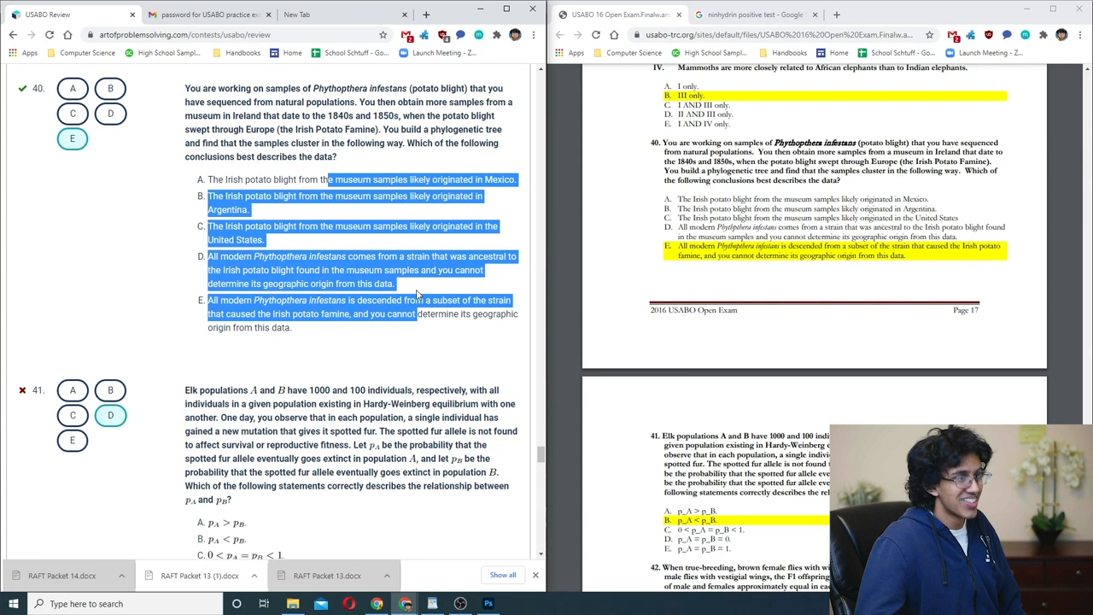
{"action": "scroll", "scroll_direction": "down", "scroll_amount": 3}
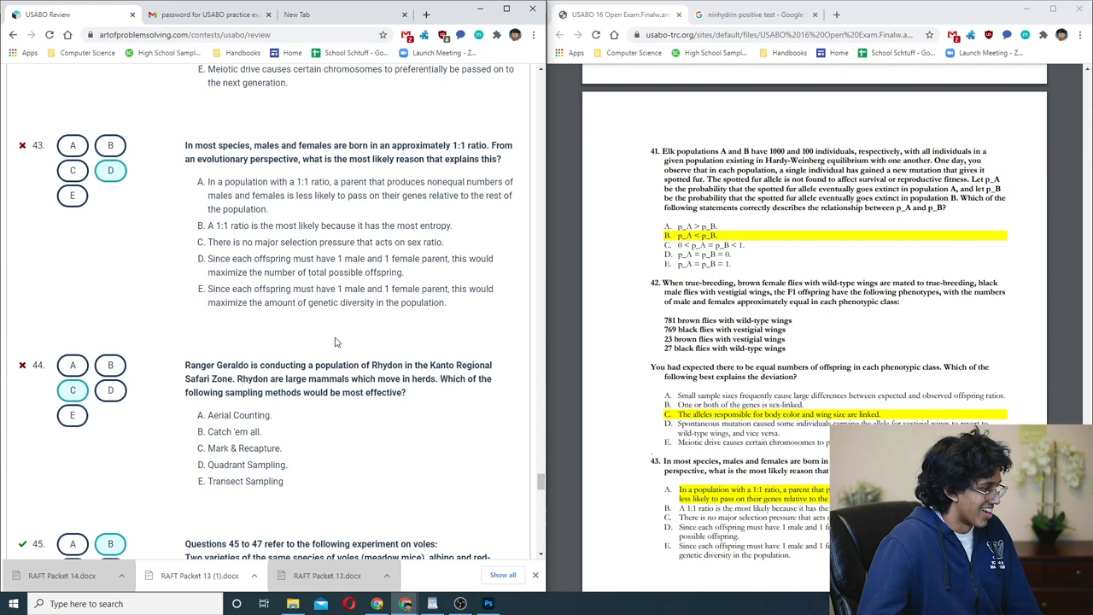
- Scroll from question 44 to the final stir-fry larvae question 50, marked wrong
{"action": "scroll", "scroll_direction": "down", "scroll_amount": 3}
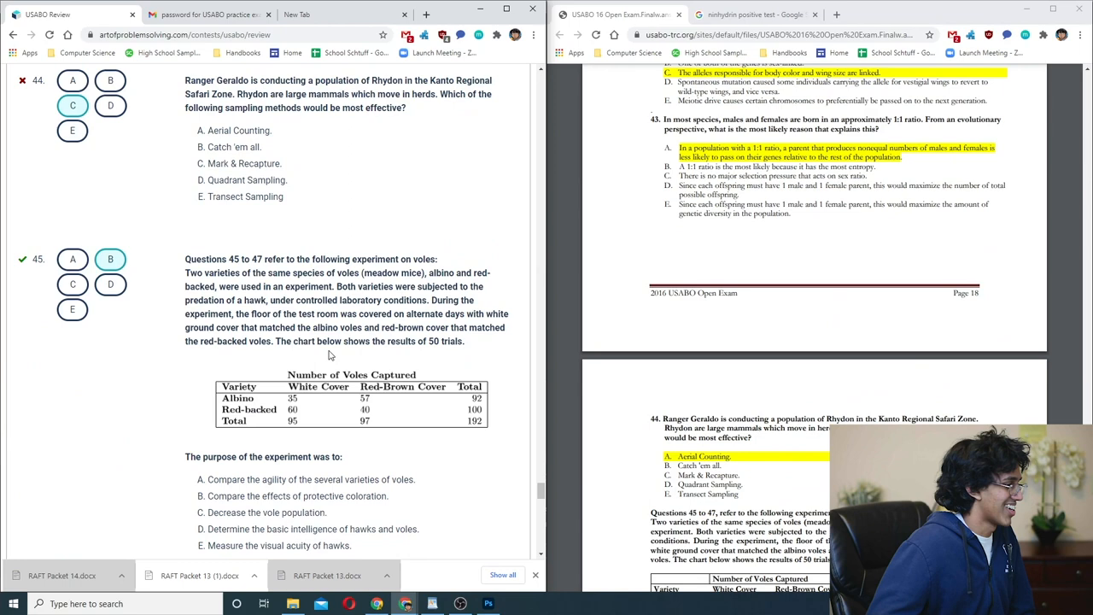
{"action": "scroll", "scroll_direction": "down", "scroll_amount": 3}
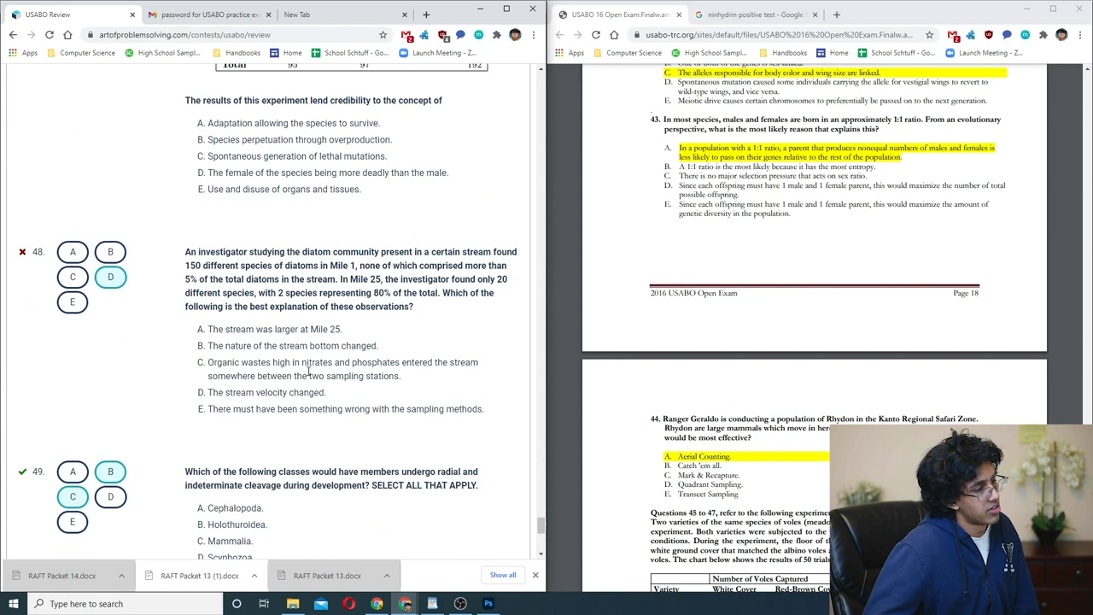
{"action": "scroll", "scroll_direction": "down", "scroll_amount": 3}
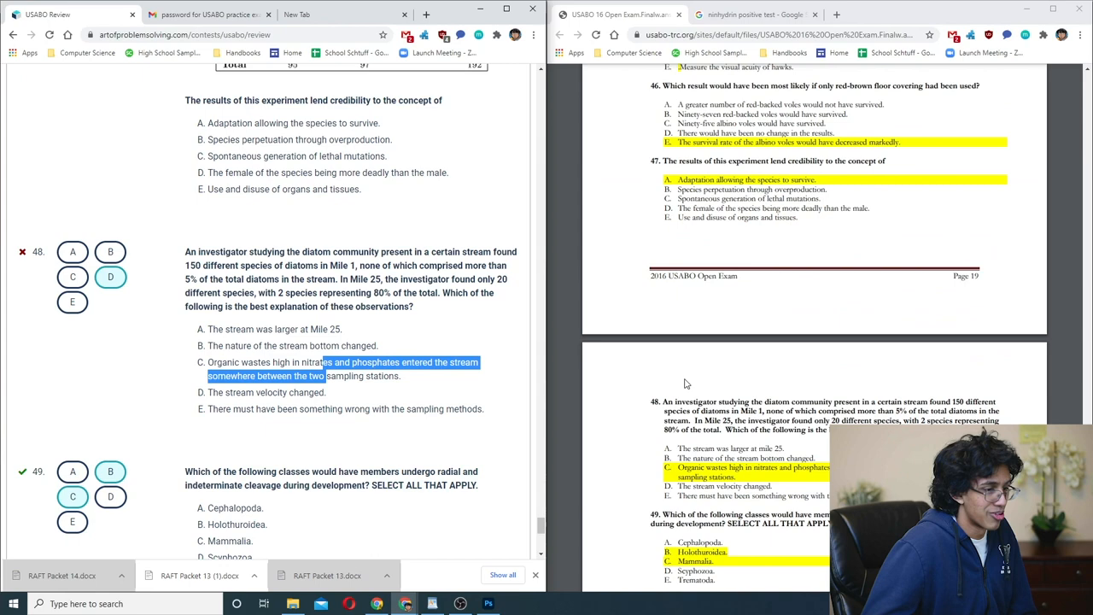
{"action": "scroll", "scroll_direction": "down", "scroll_amount": 3}
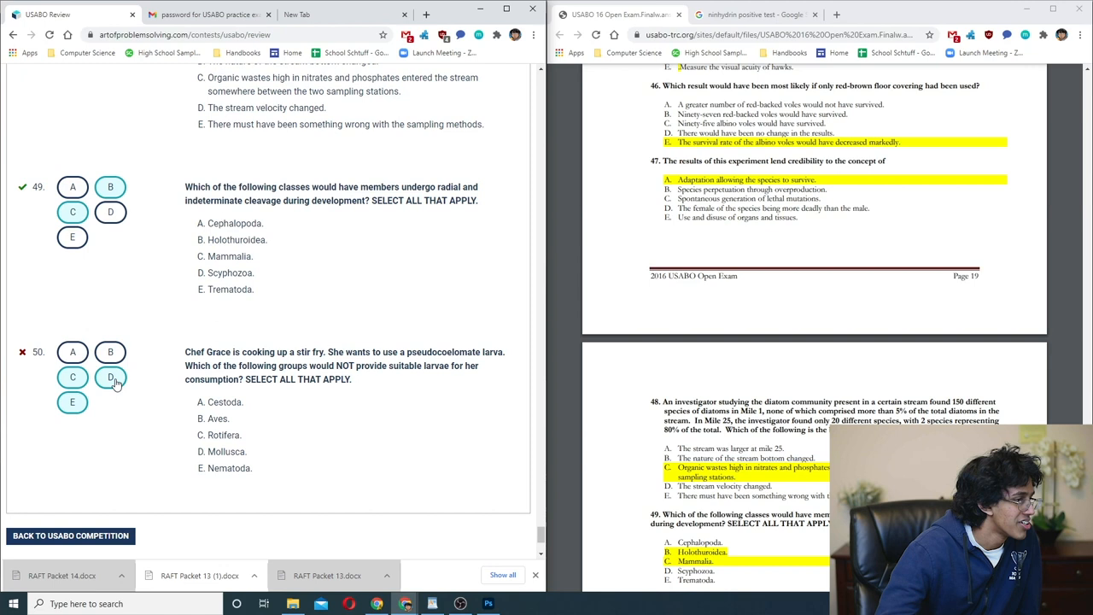
{"action": "scroll", "scroll_direction": "down", "scroll_amount": 3}
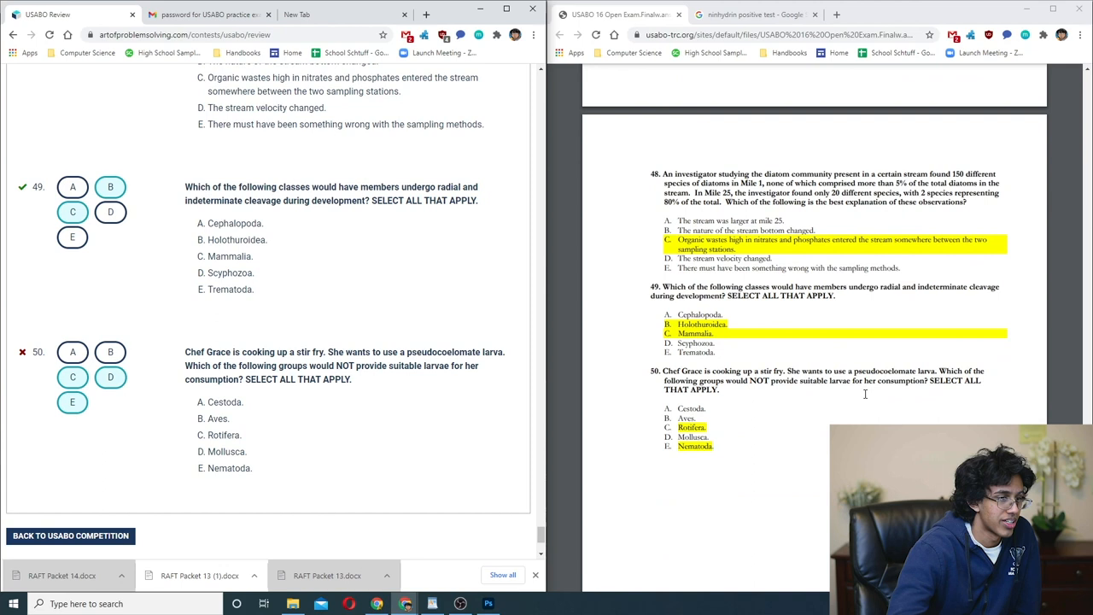